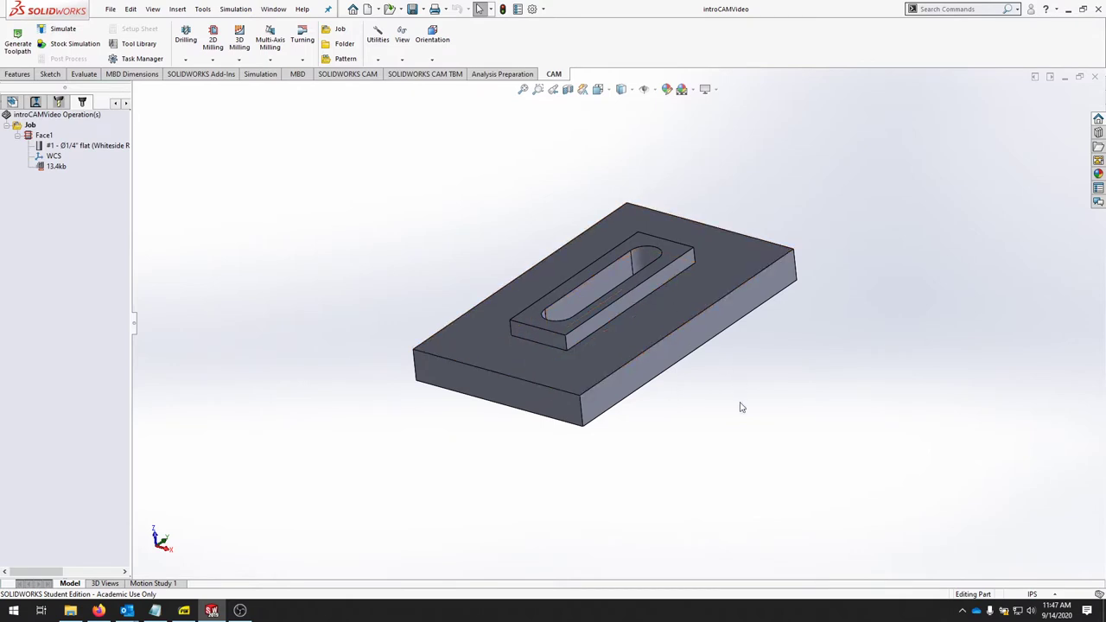
mouse_move(725, 438)
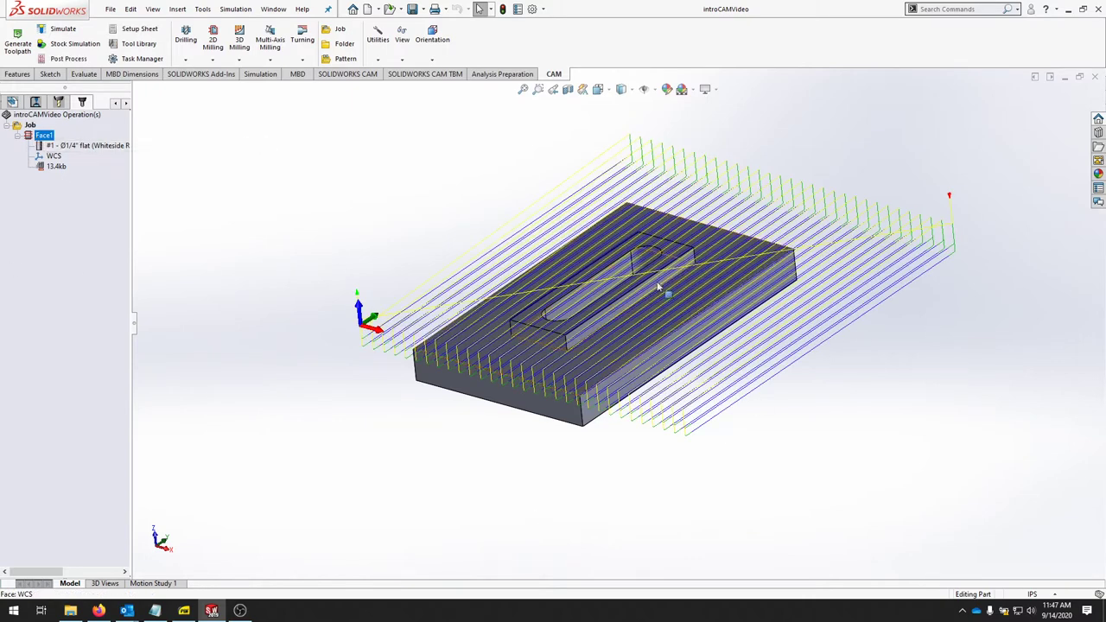
mouse_move(385, 275)
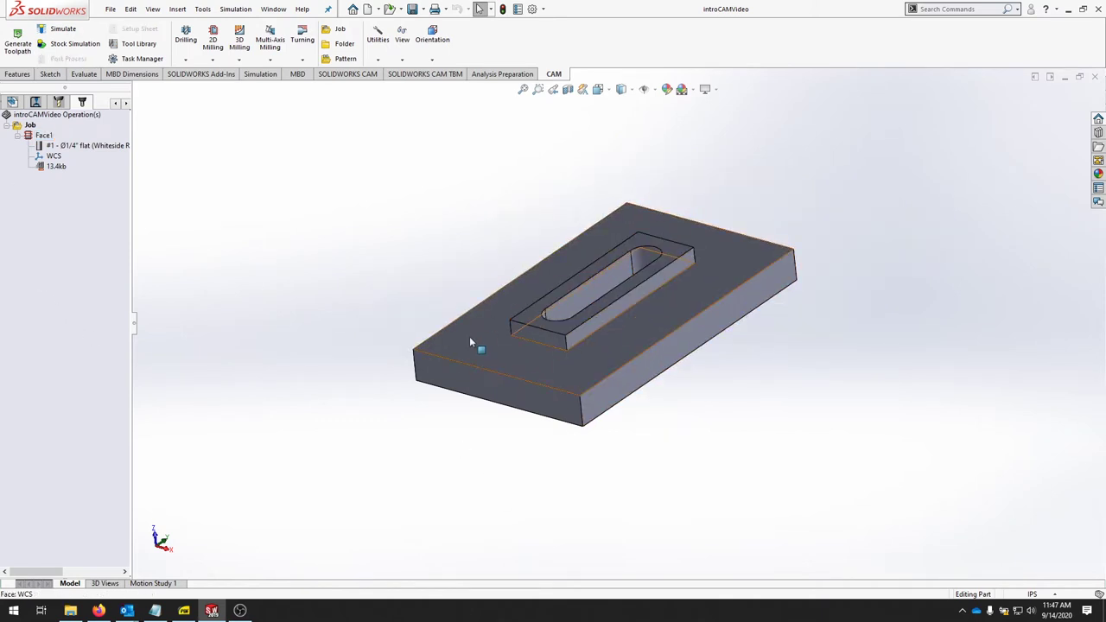
mouse_move(679, 334)
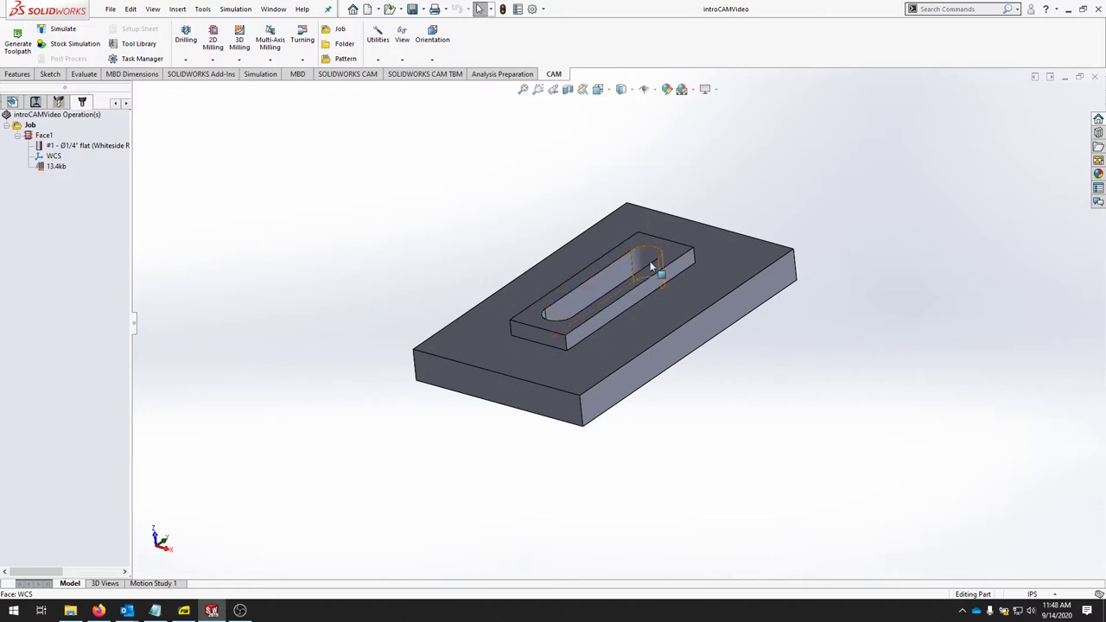
mouse_move(698, 303)
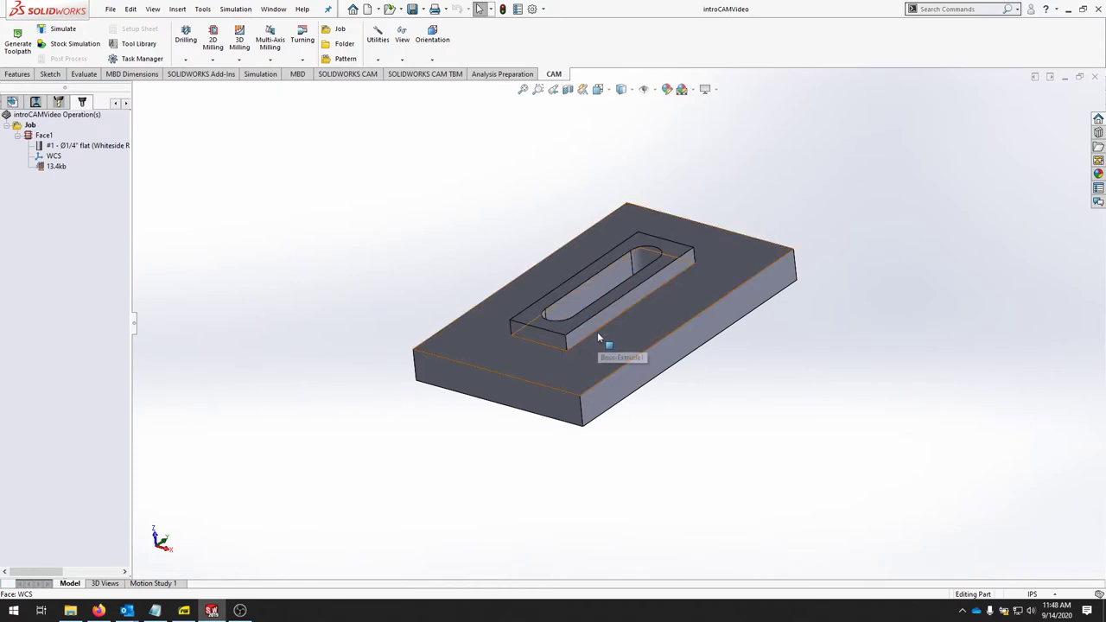
mouse_move(129, 223)
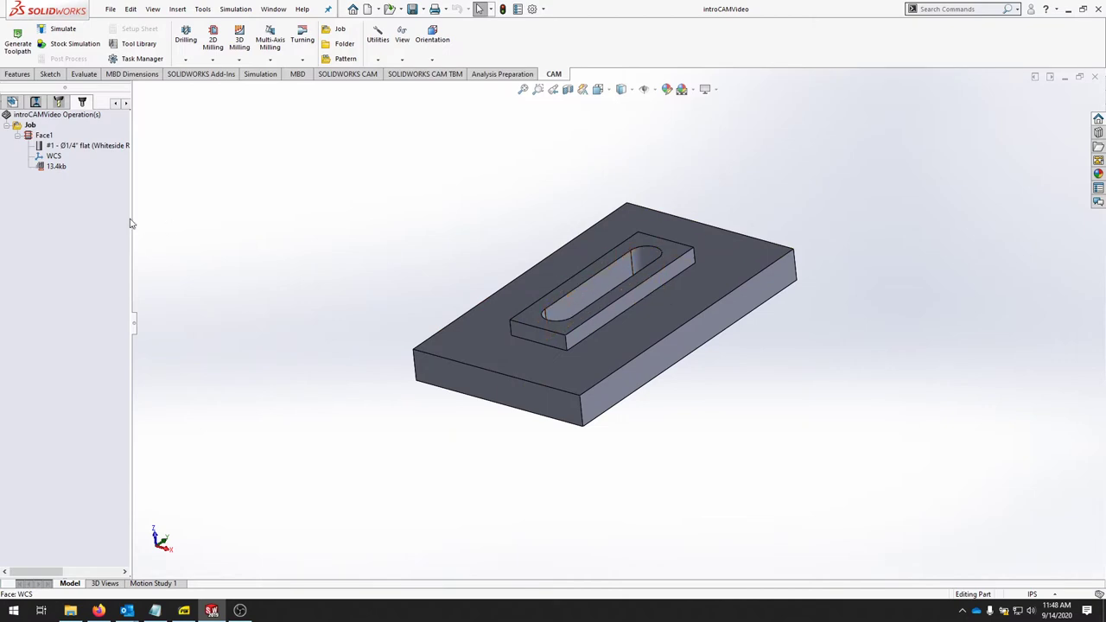
mouse_move(197, 100)
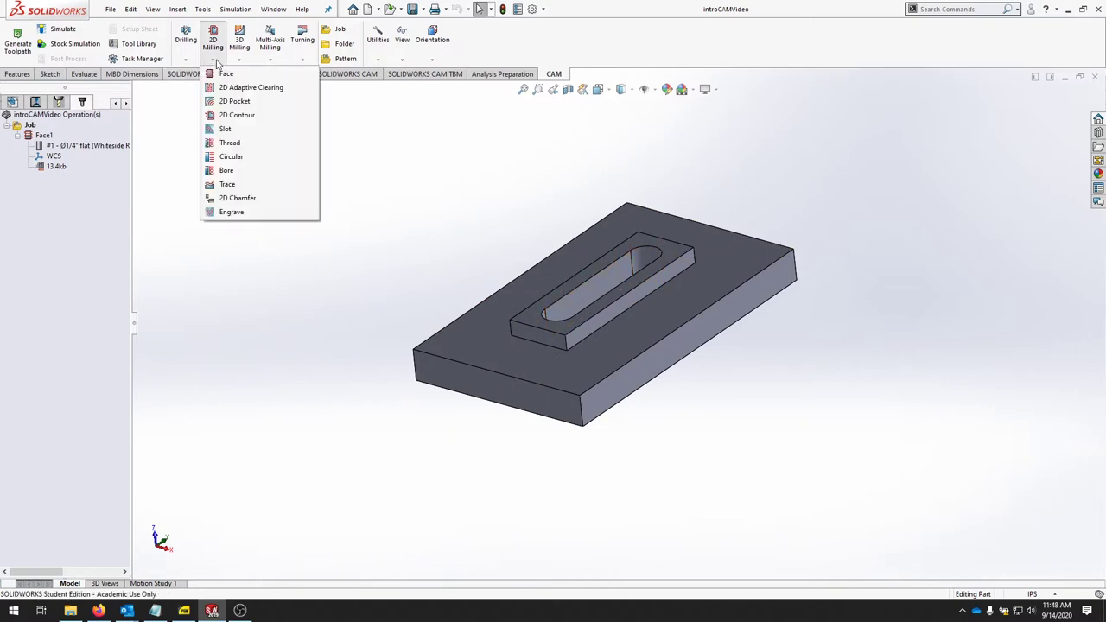
mouse_move(235, 102)
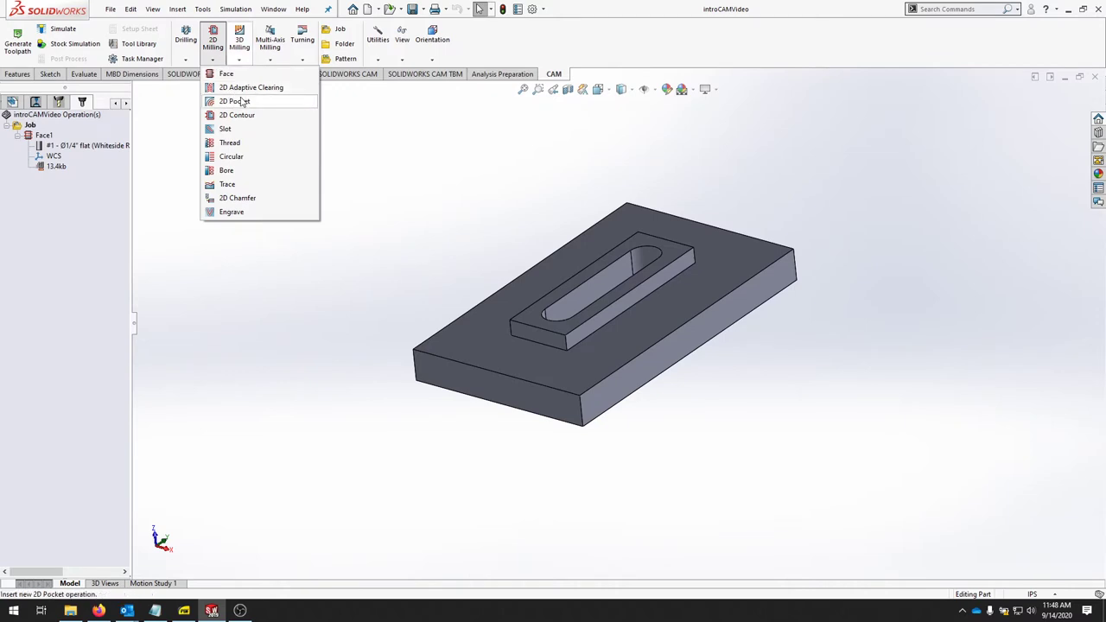
- Start a new 2D Pocket operation with the 1/4-inch flat end mill and flood coolant
left_click(235, 101)
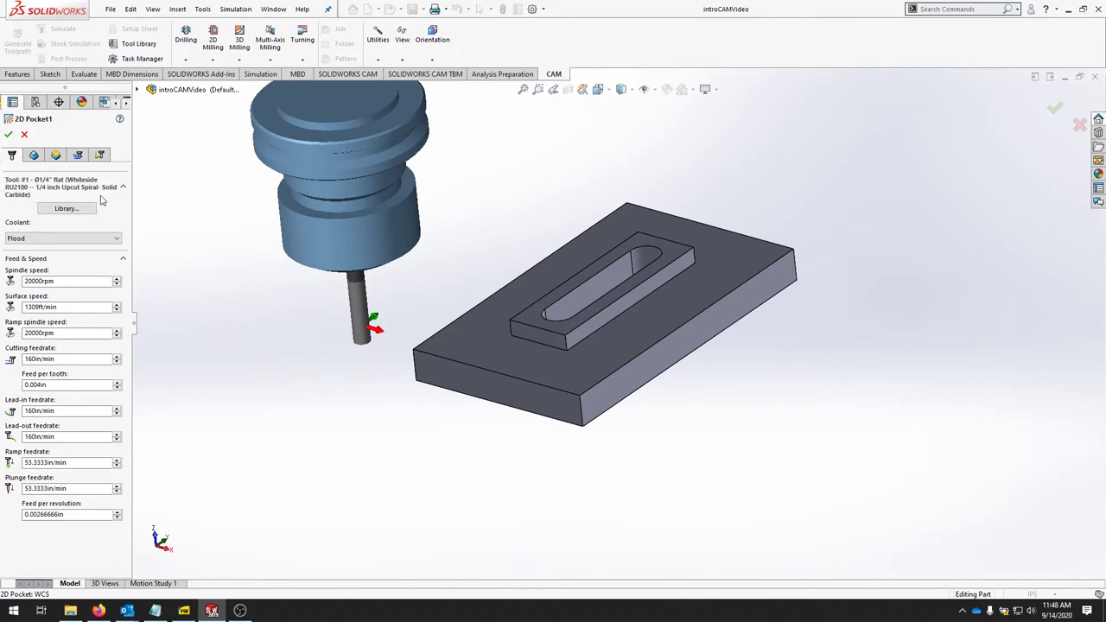
mouse_move(69, 192)
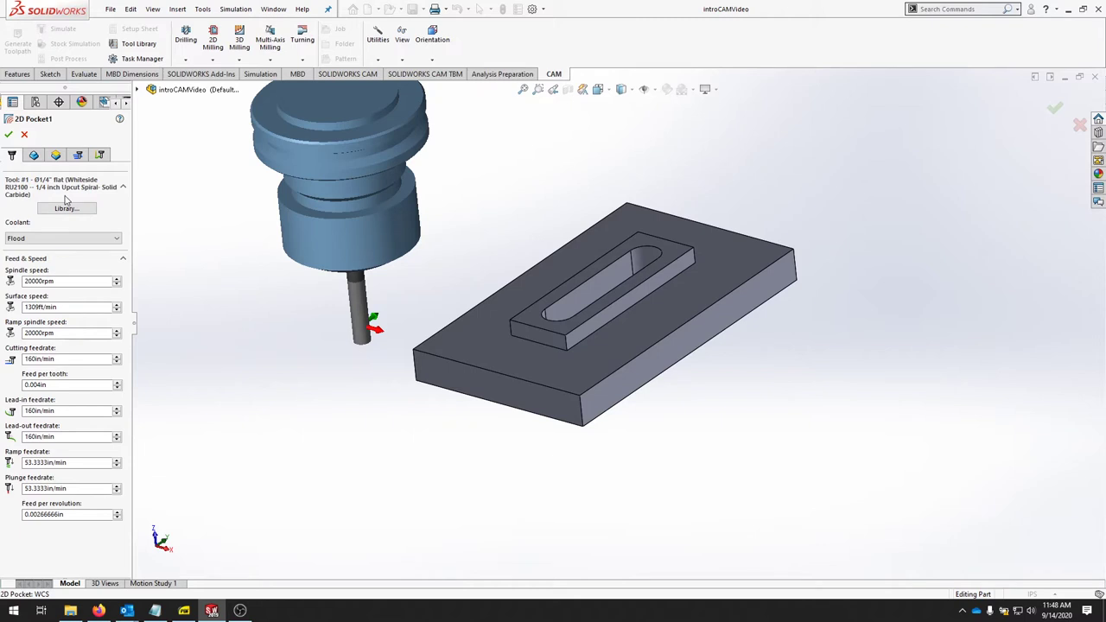
mouse_move(58, 188)
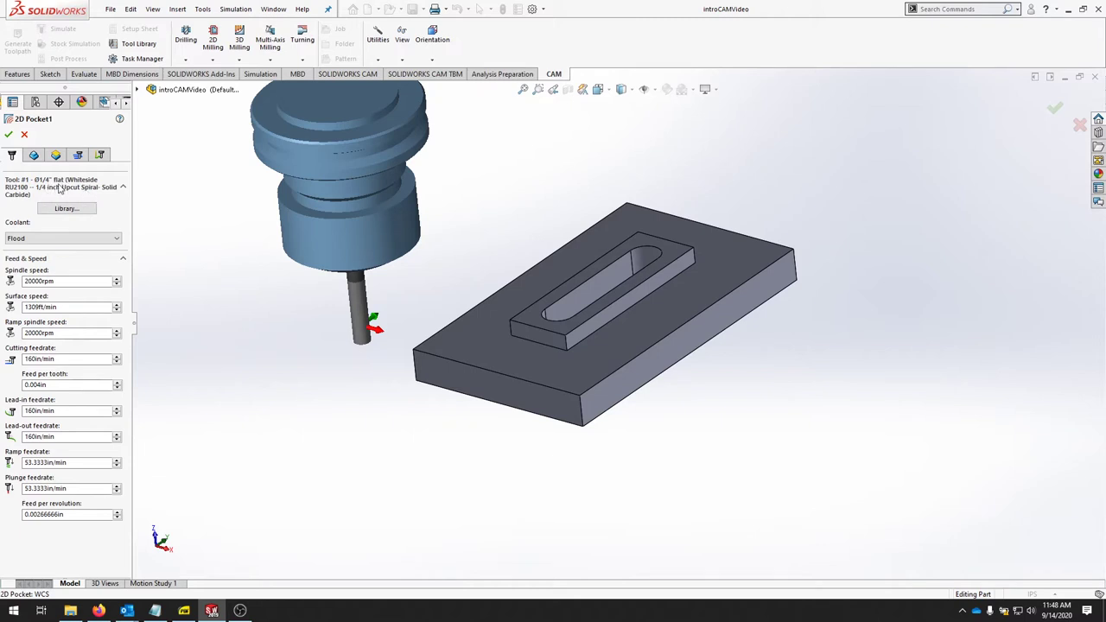
mouse_move(95, 192)
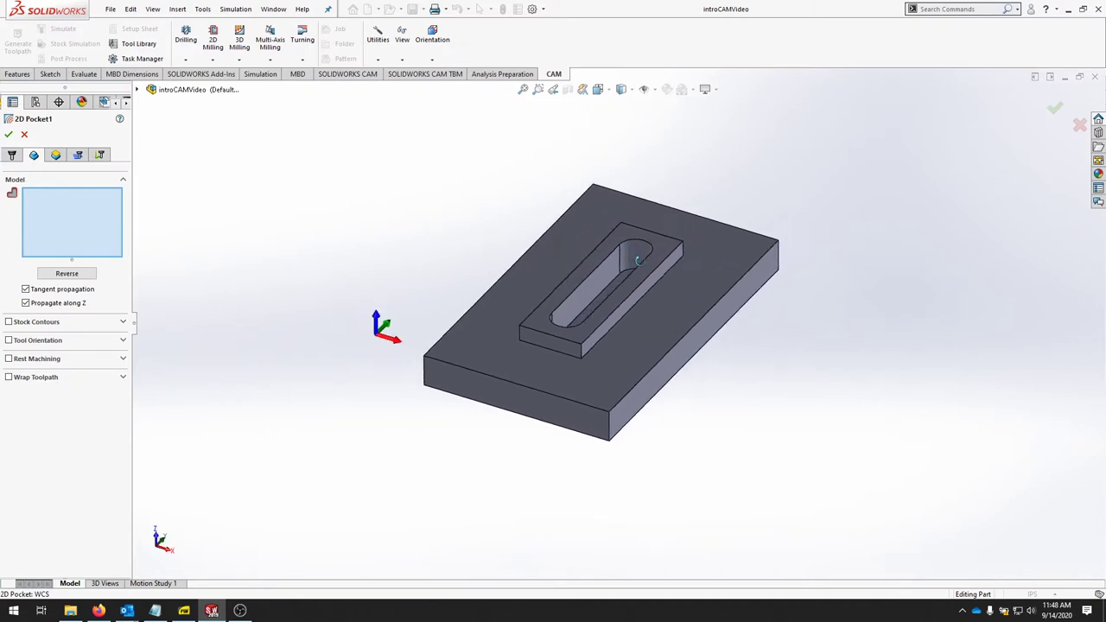
mouse_move(612, 281)
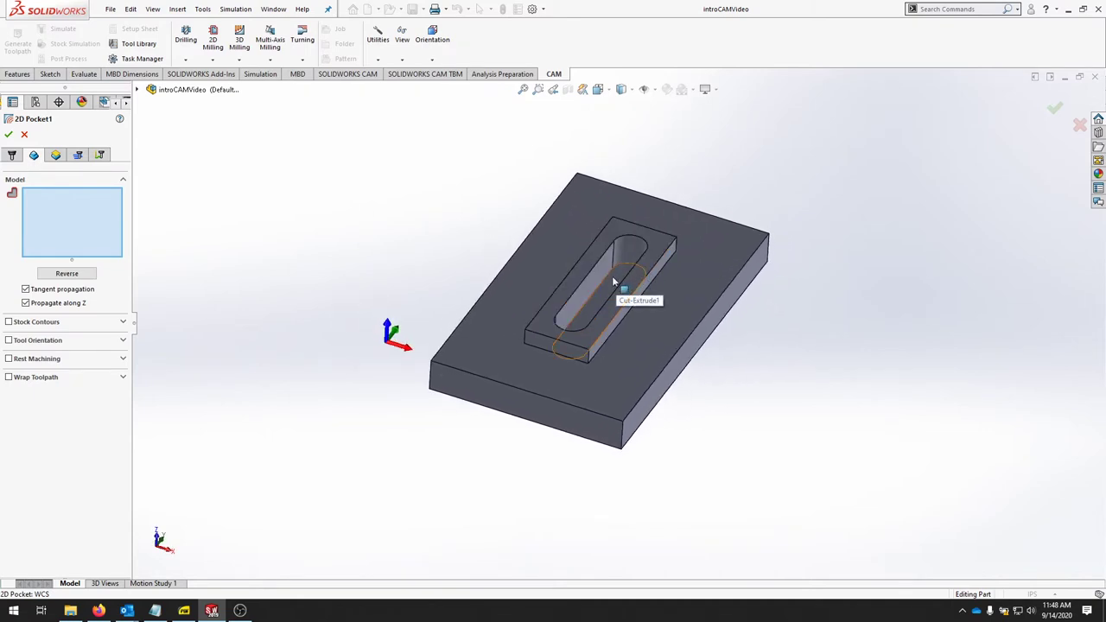
- Pick the slot's bottom edge as pocket geometry, then clear that edge selection
left_click(612, 281)
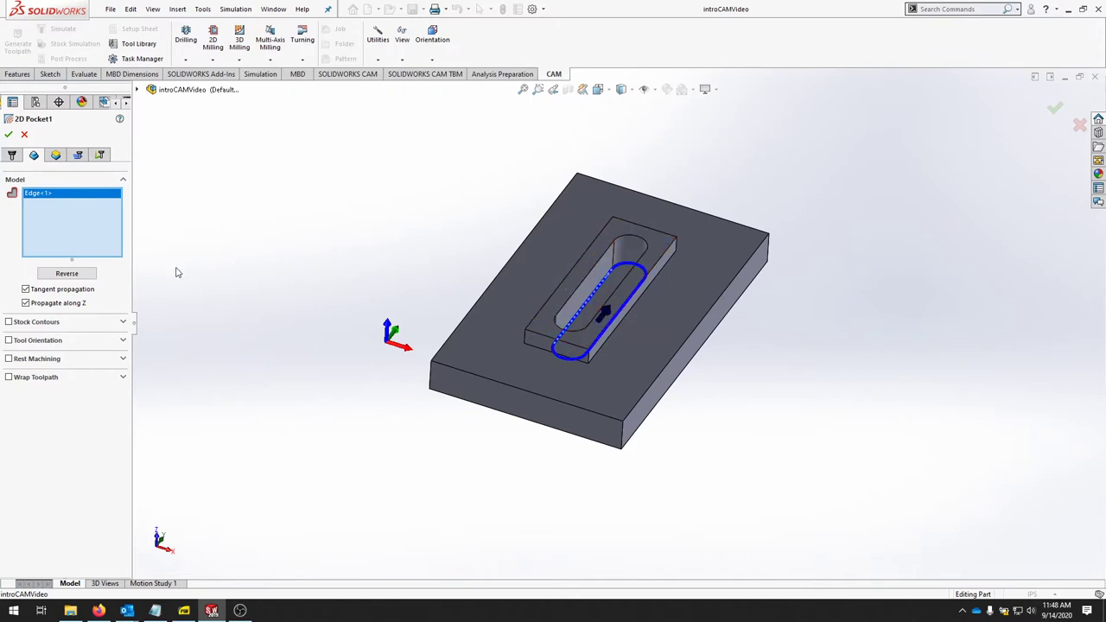
mouse_move(63, 222)
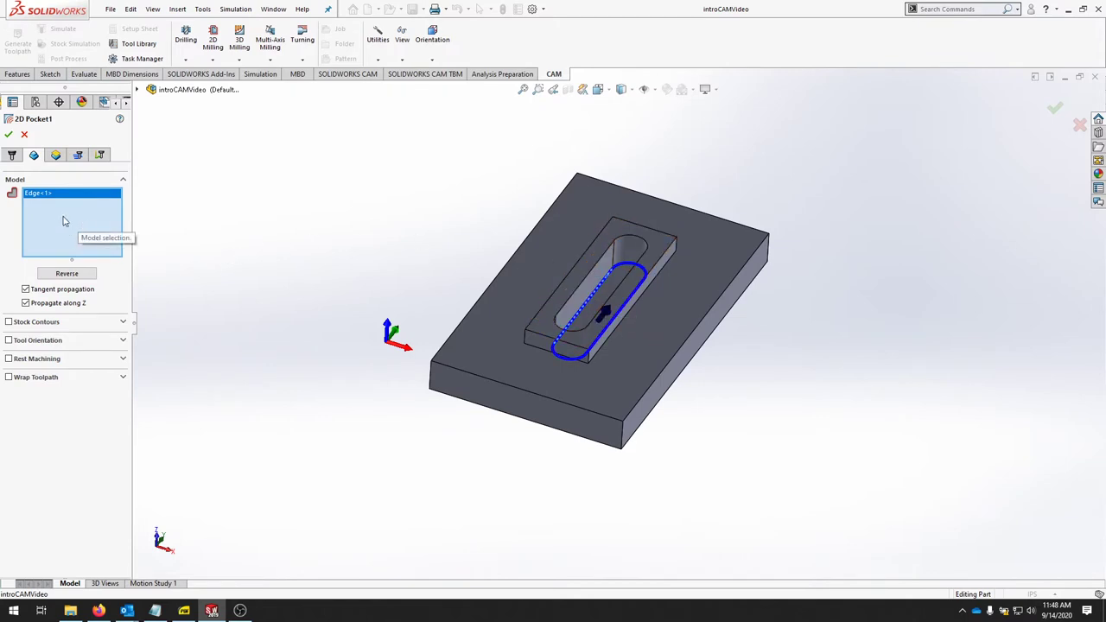
right_click(61, 216)
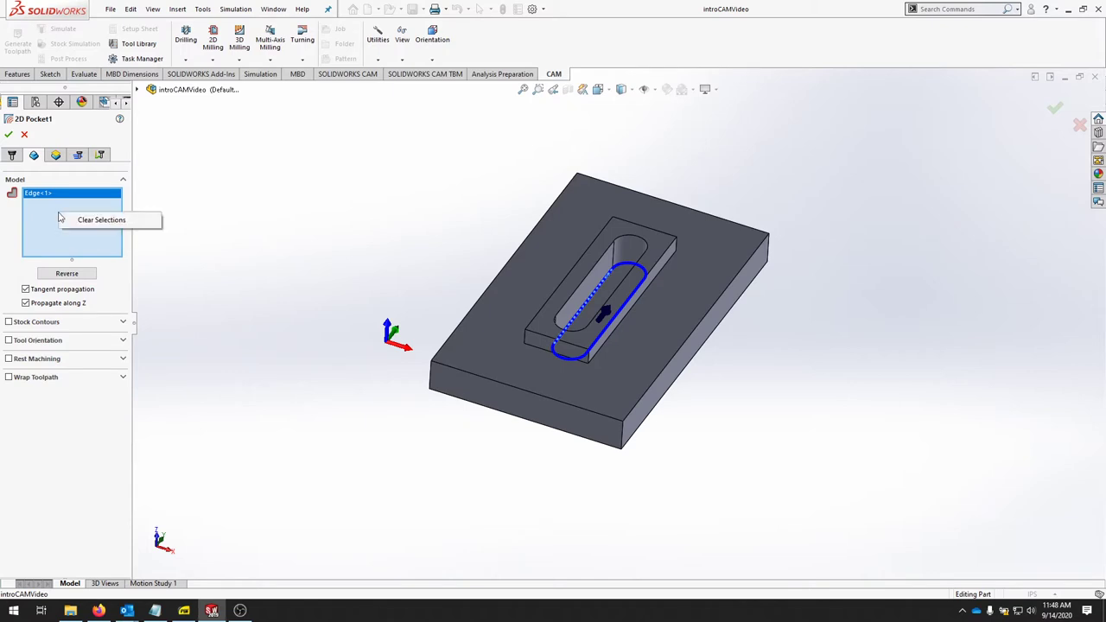
left_click(601, 303)
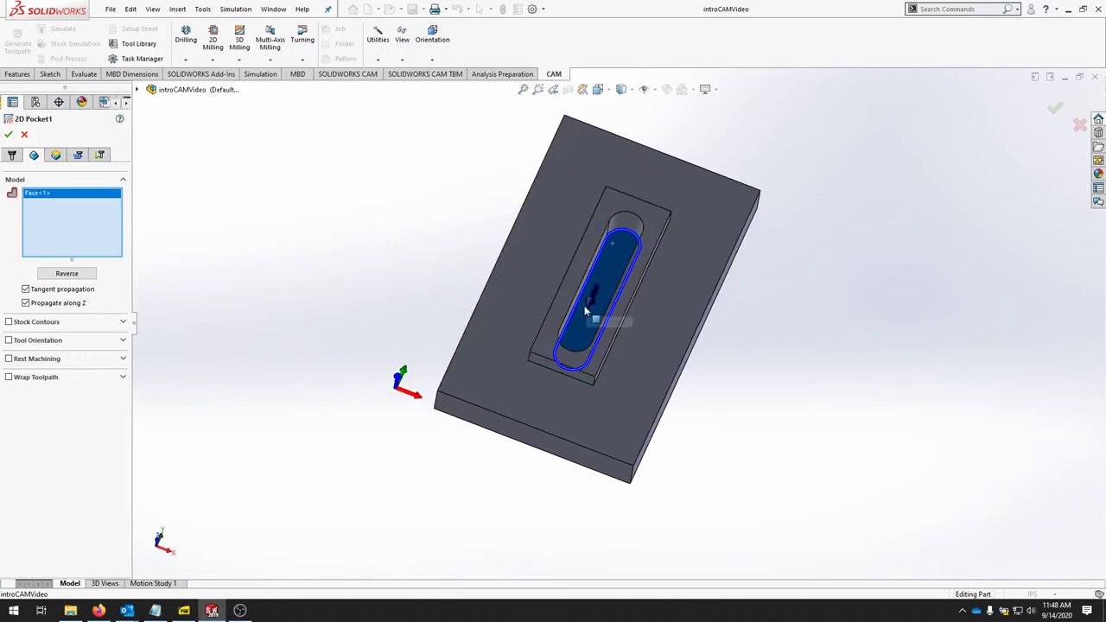
mouse_move(600, 291)
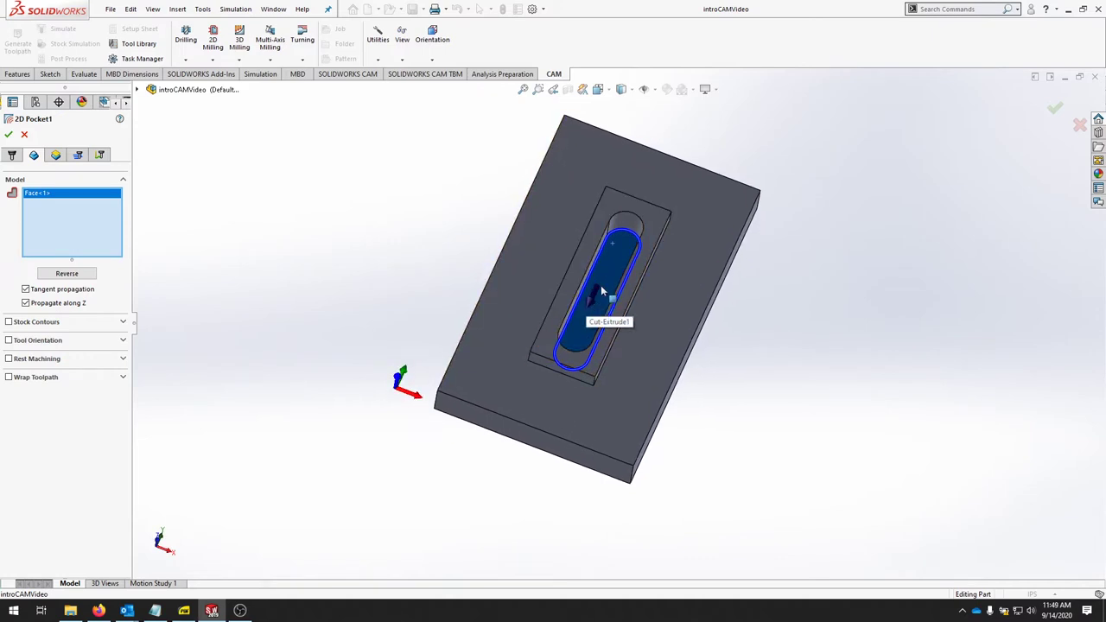
mouse_move(590, 311)
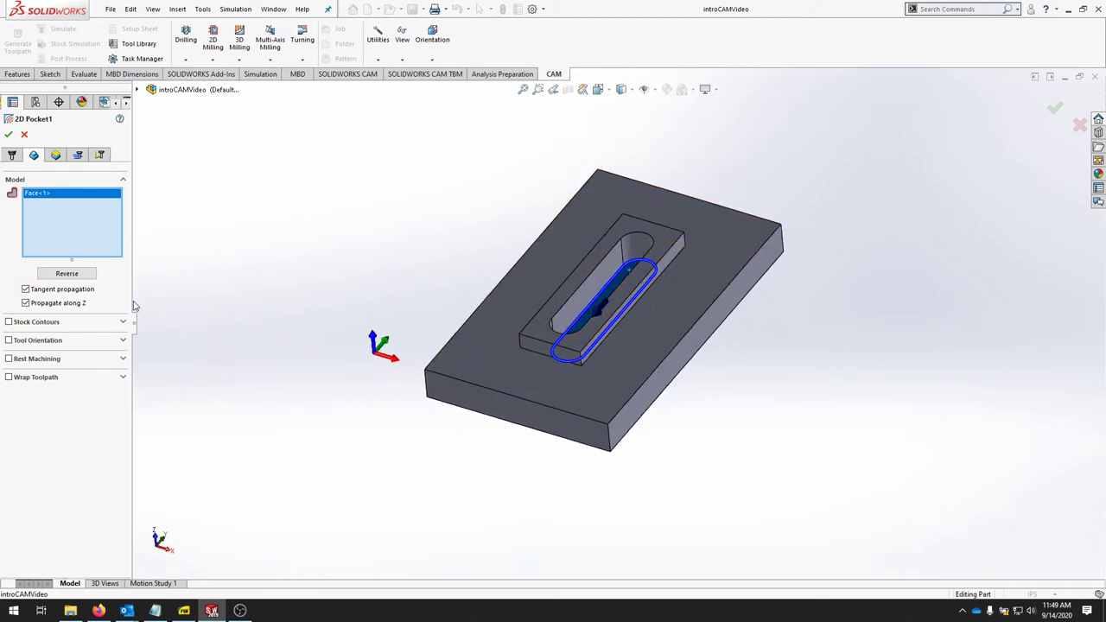
mouse_move(52, 212)
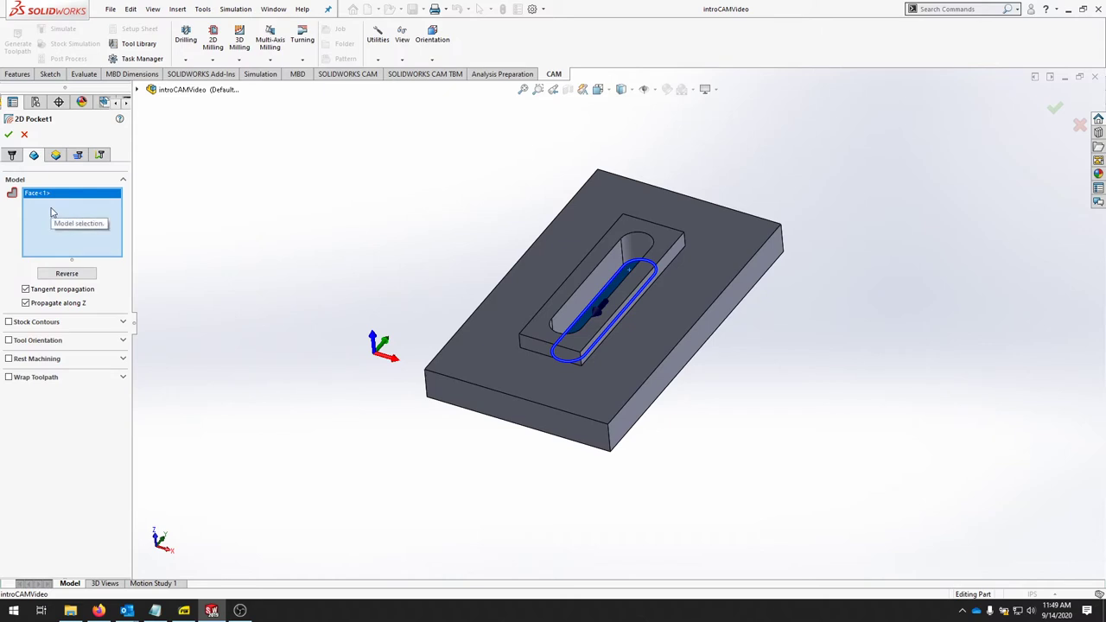
mouse_move(106, 235)
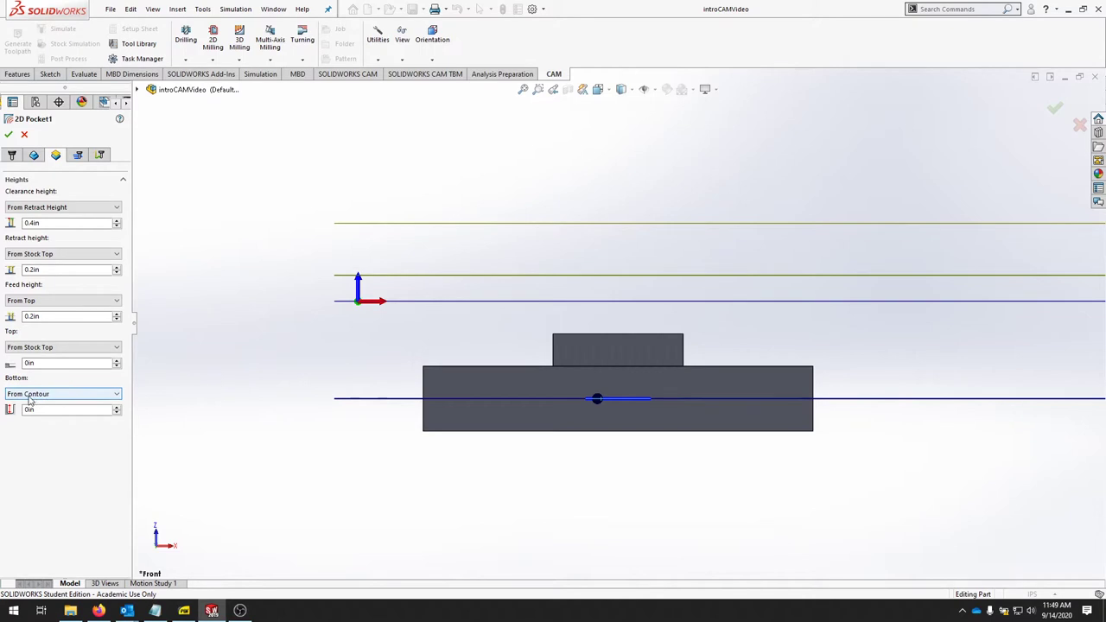
mouse_move(563, 445)
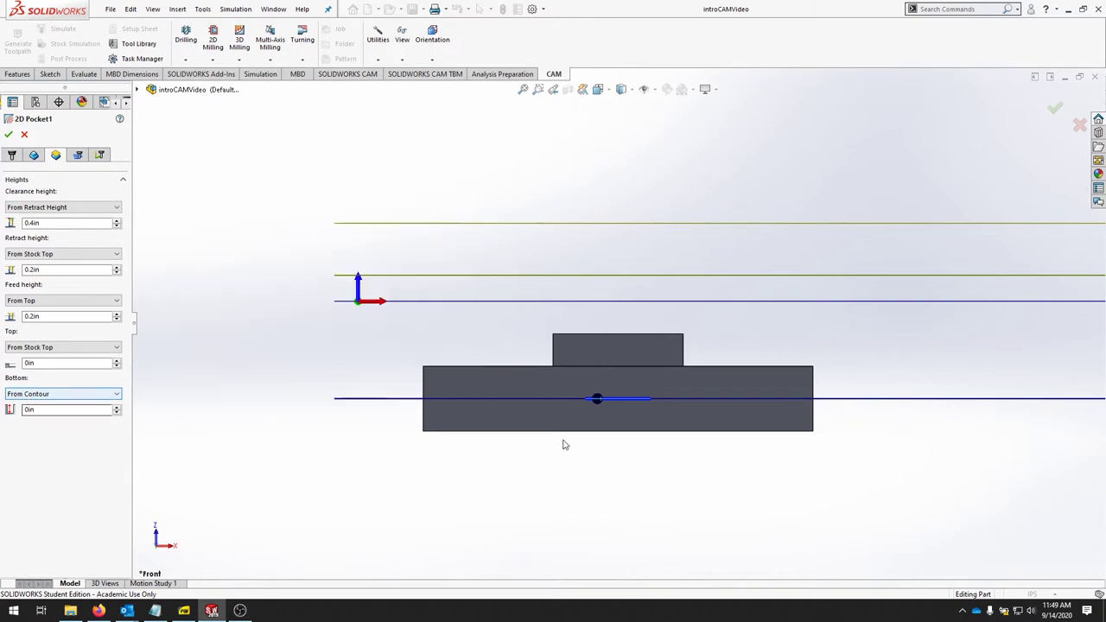
mouse_move(631, 404)
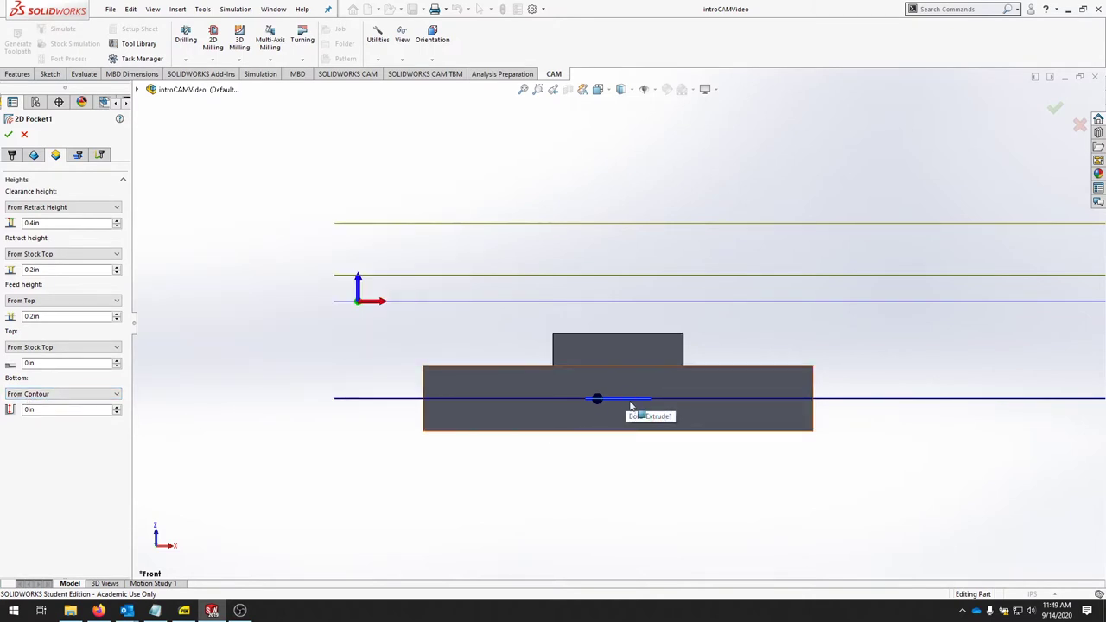
mouse_move(112, 475)
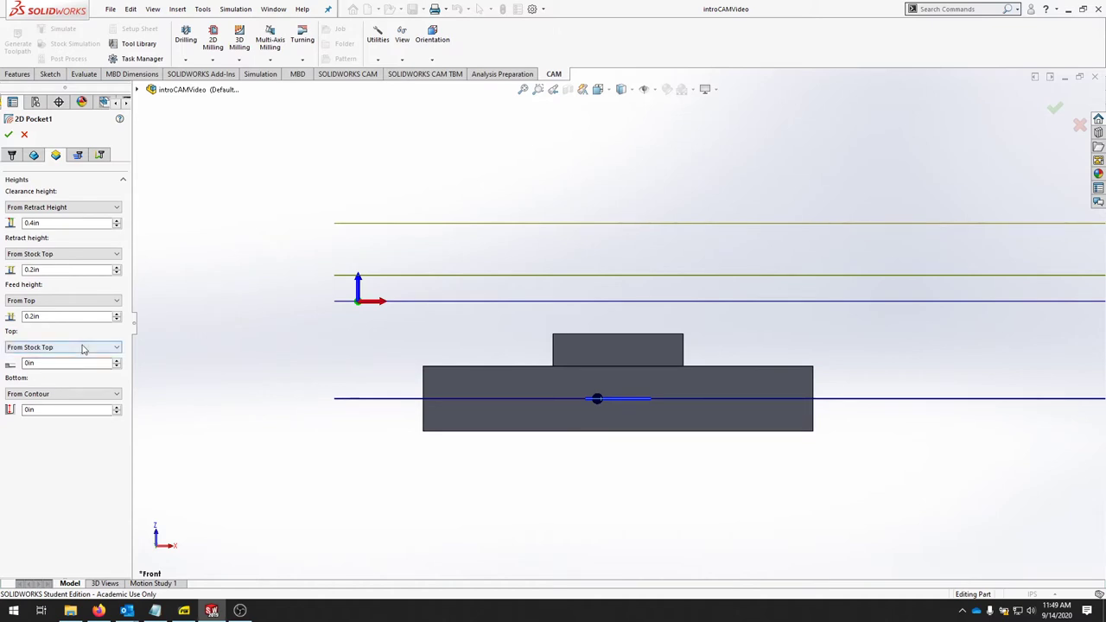
mouse_move(82, 348)
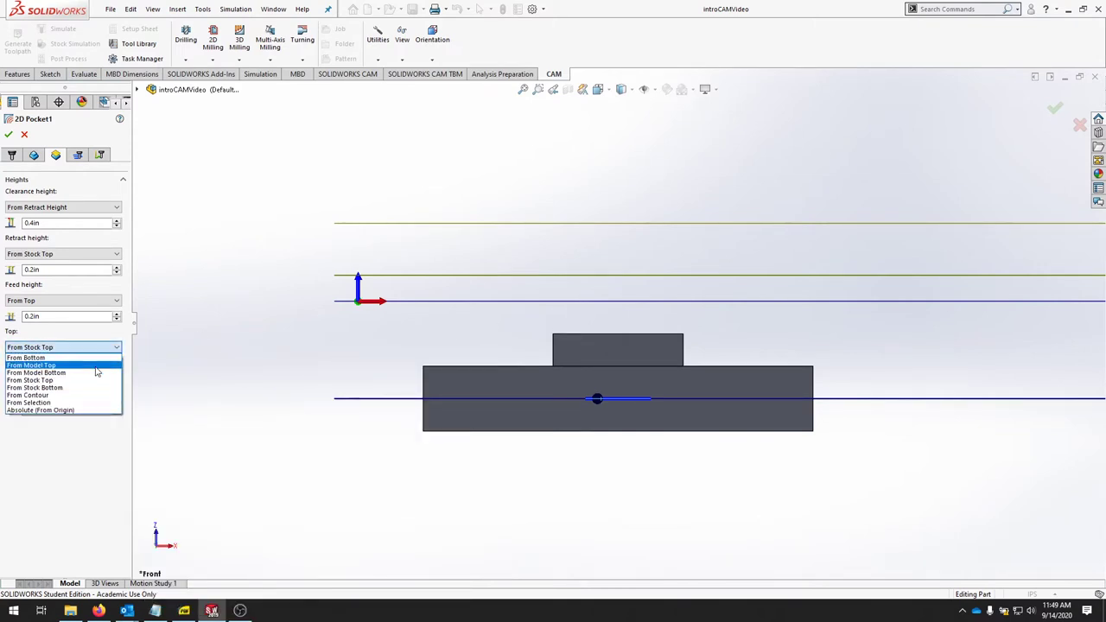
- Set the pocket's Top height to From Model Top
left_click(52, 366)
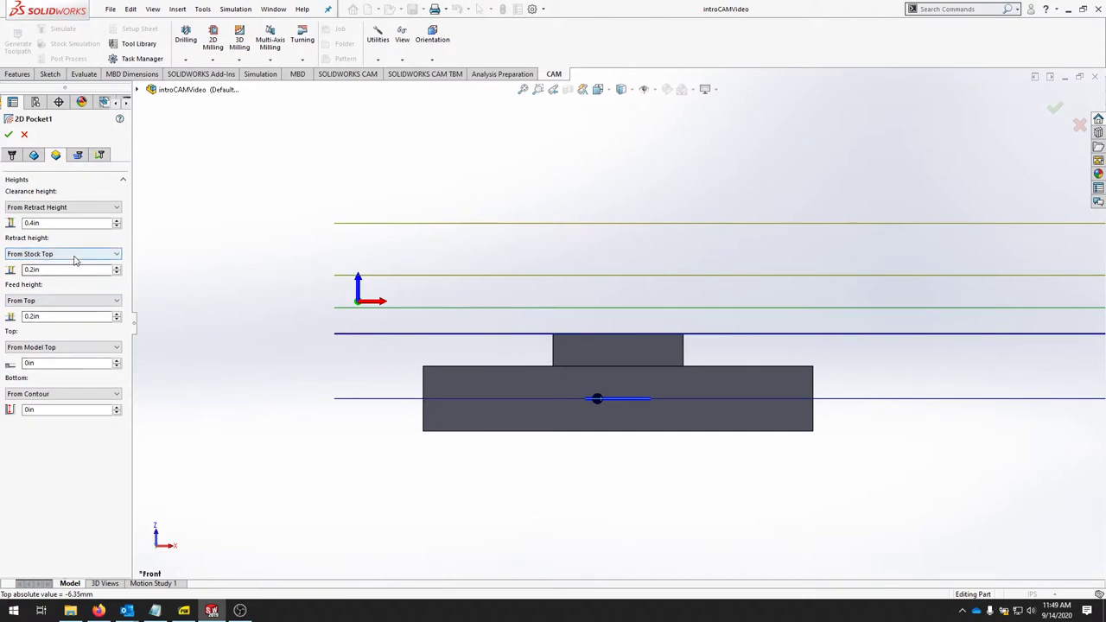
left_click(69, 254)
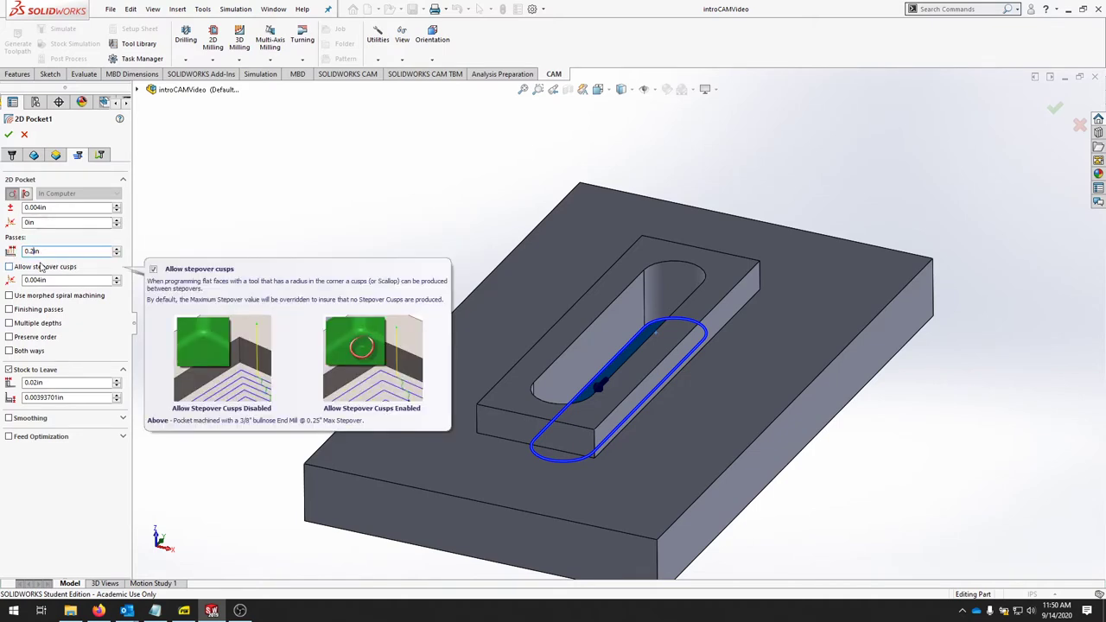
mouse_move(983, 347)
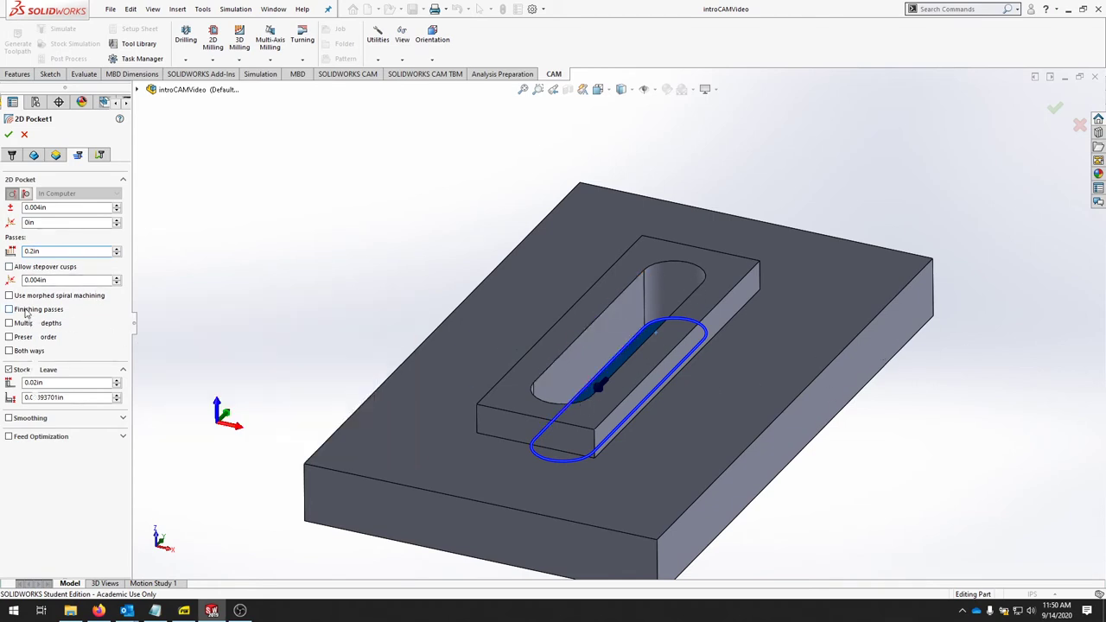
- Enable finishing passes for 2D Pocket1 with one pass
left_click(9, 309)
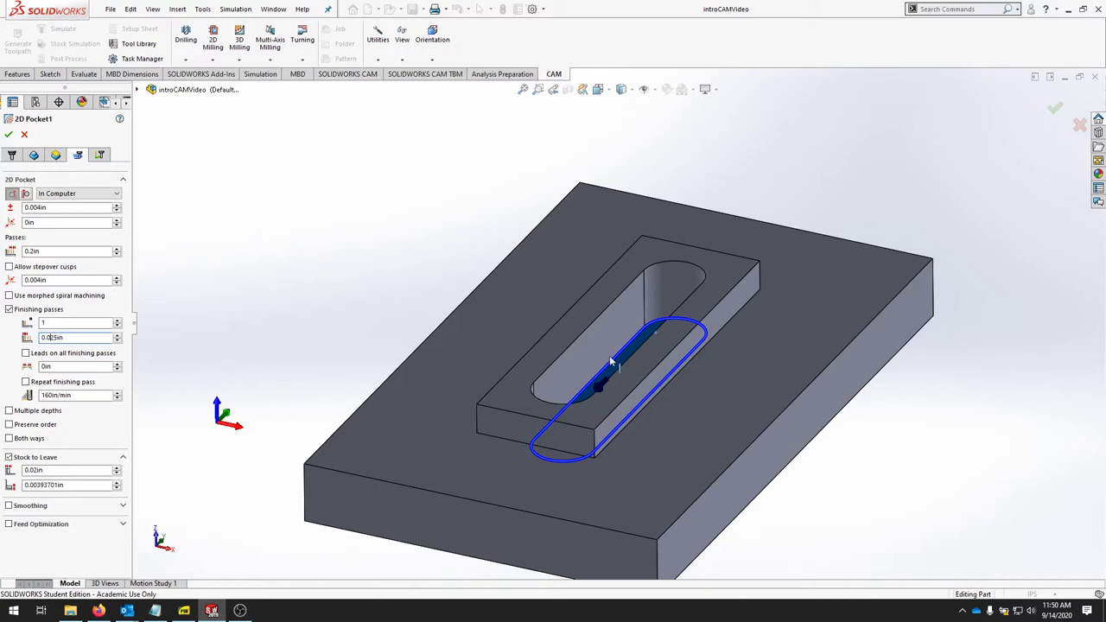
mouse_move(461, 371)
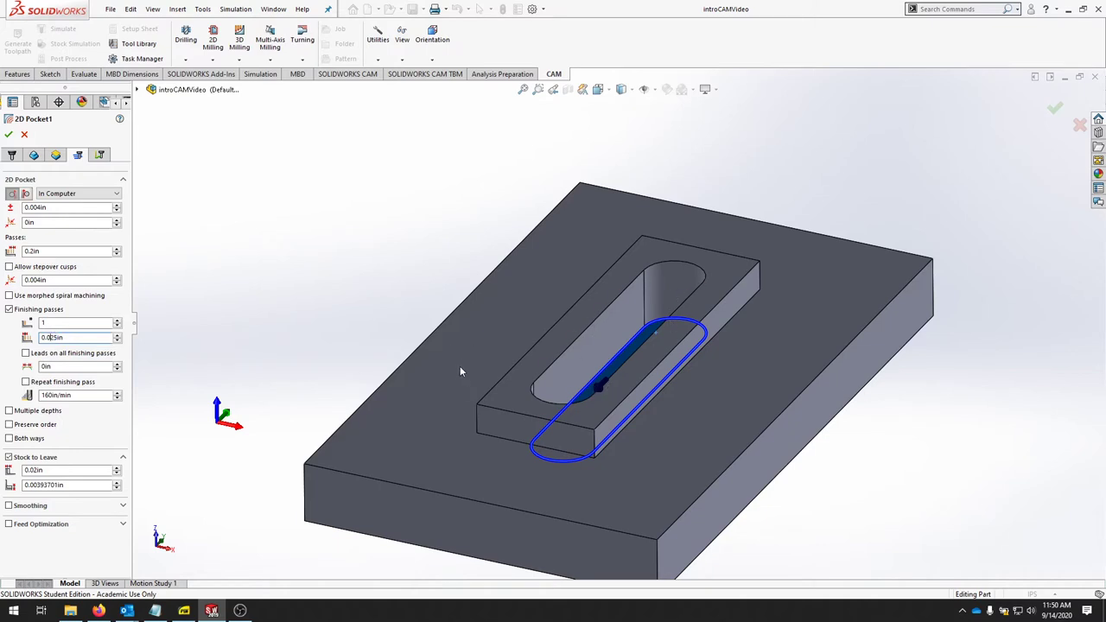
mouse_move(73, 322)
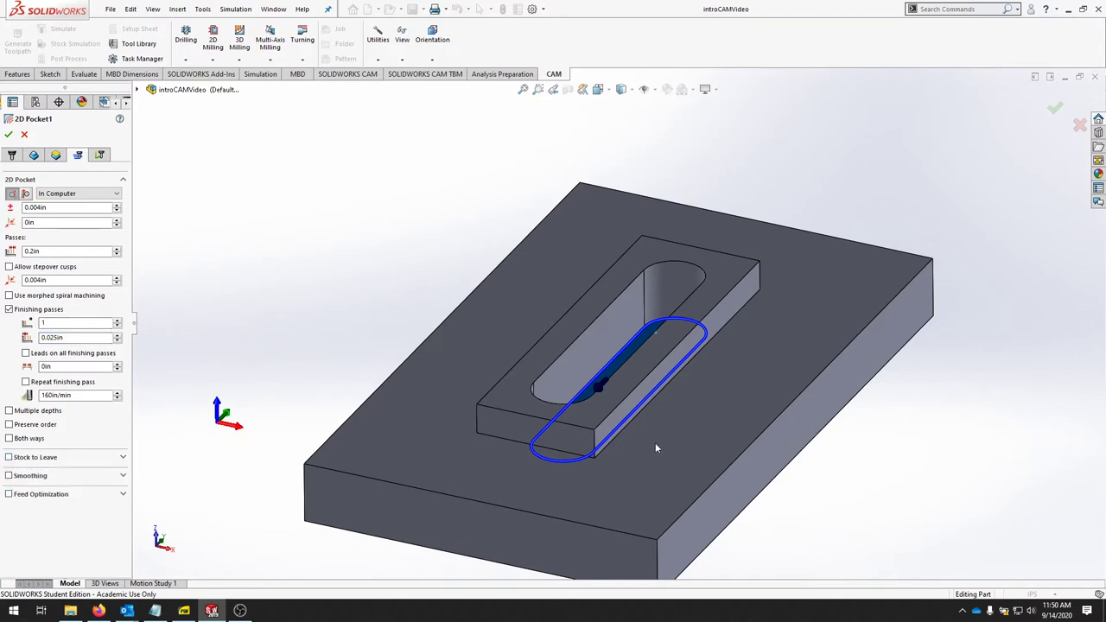
mouse_move(680, 333)
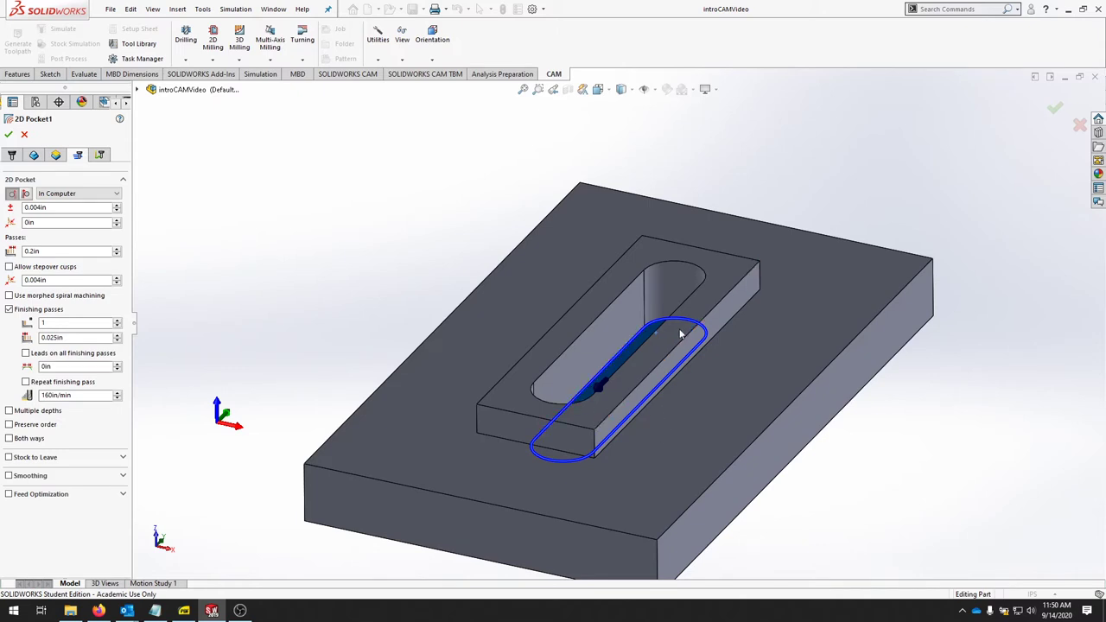
mouse_move(722, 361)
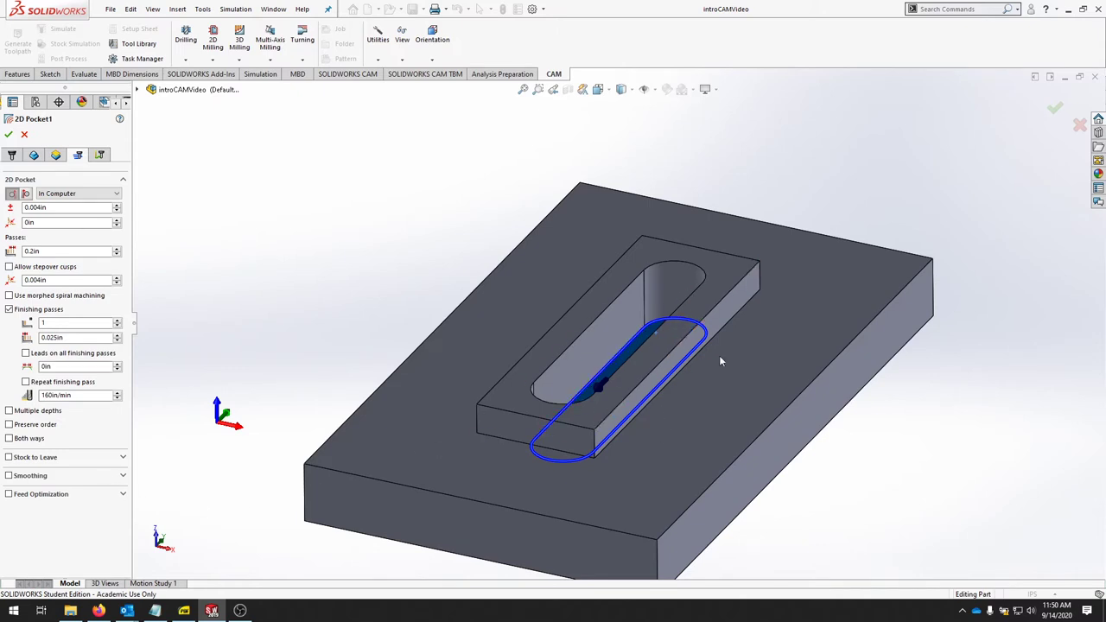
mouse_move(538, 369)
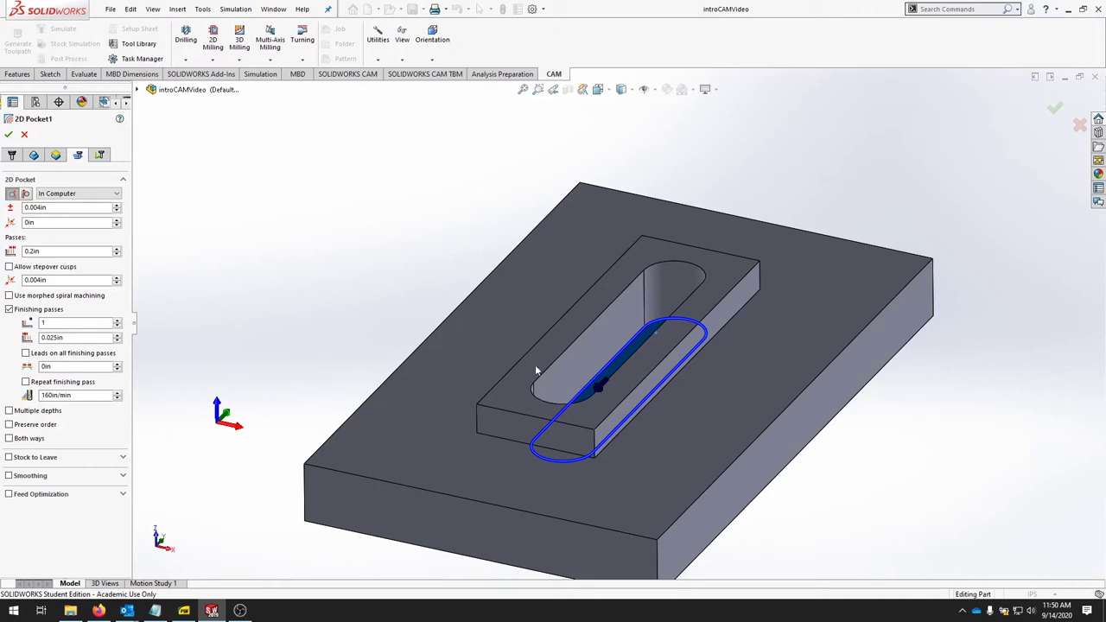
mouse_move(109, 387)
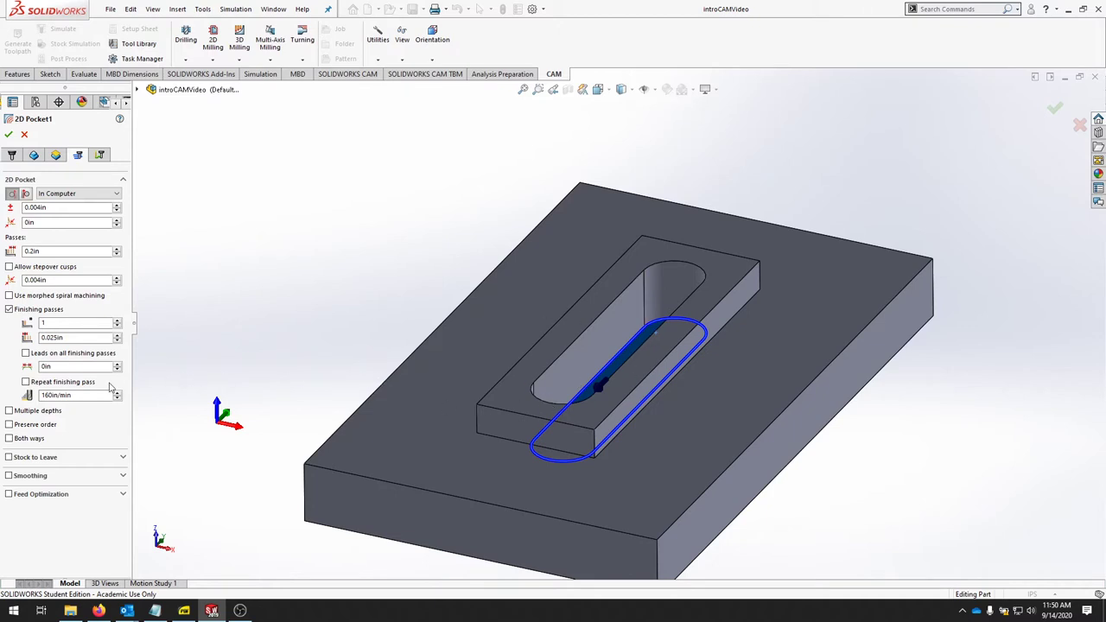
- Enable leads on all finishing passes with a 0.25 in distance
left_click(24, 353)
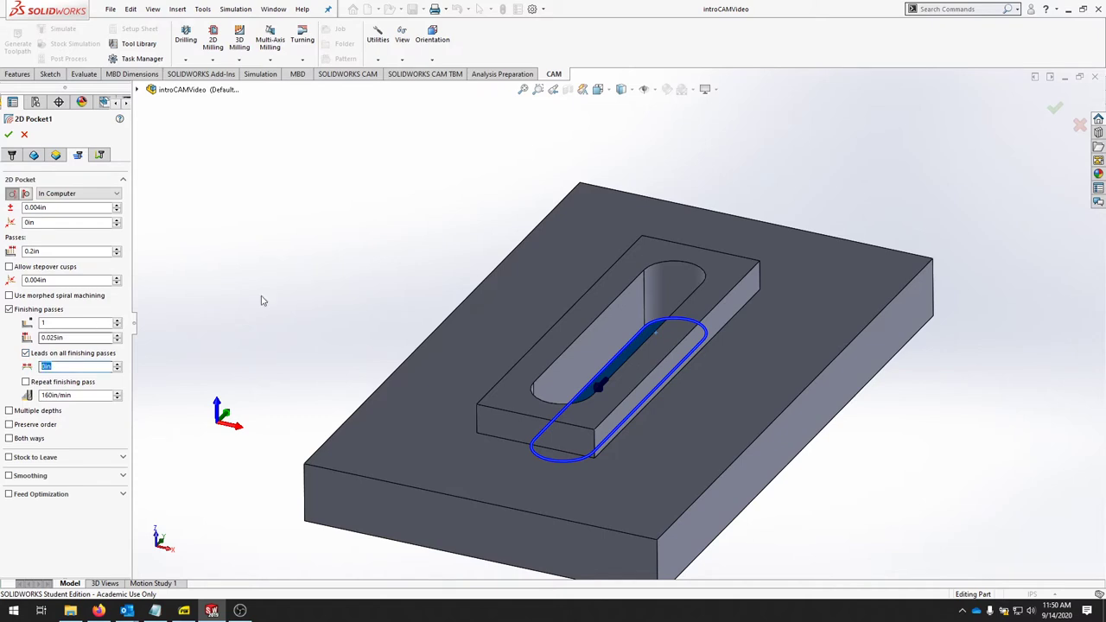
mouse_move(437, 335)
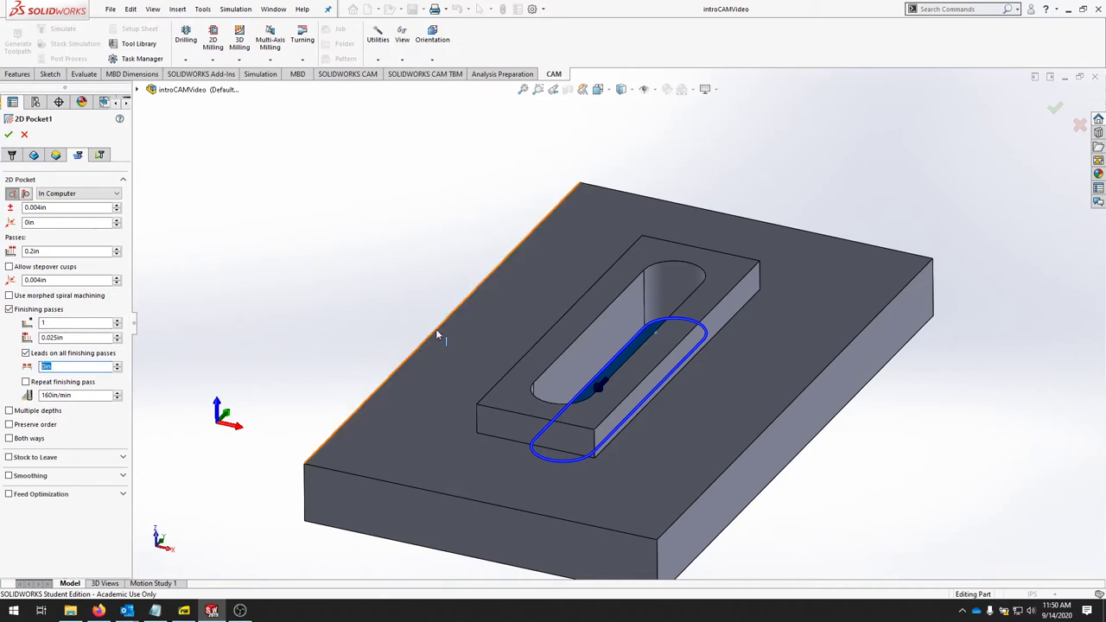
mouse_move(305, 296)
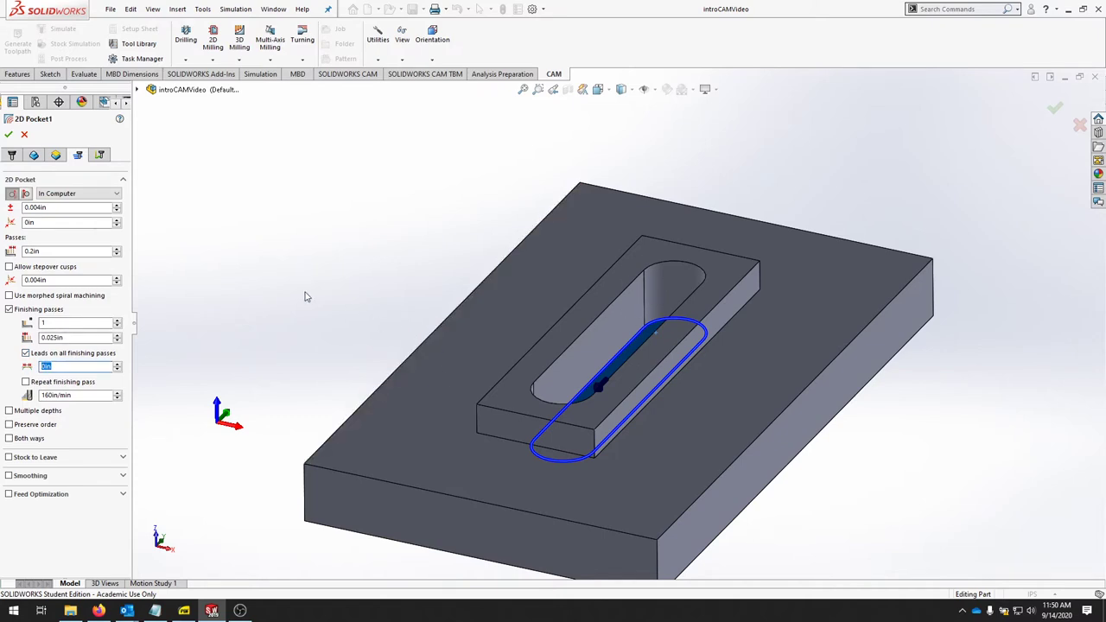
type(".25")
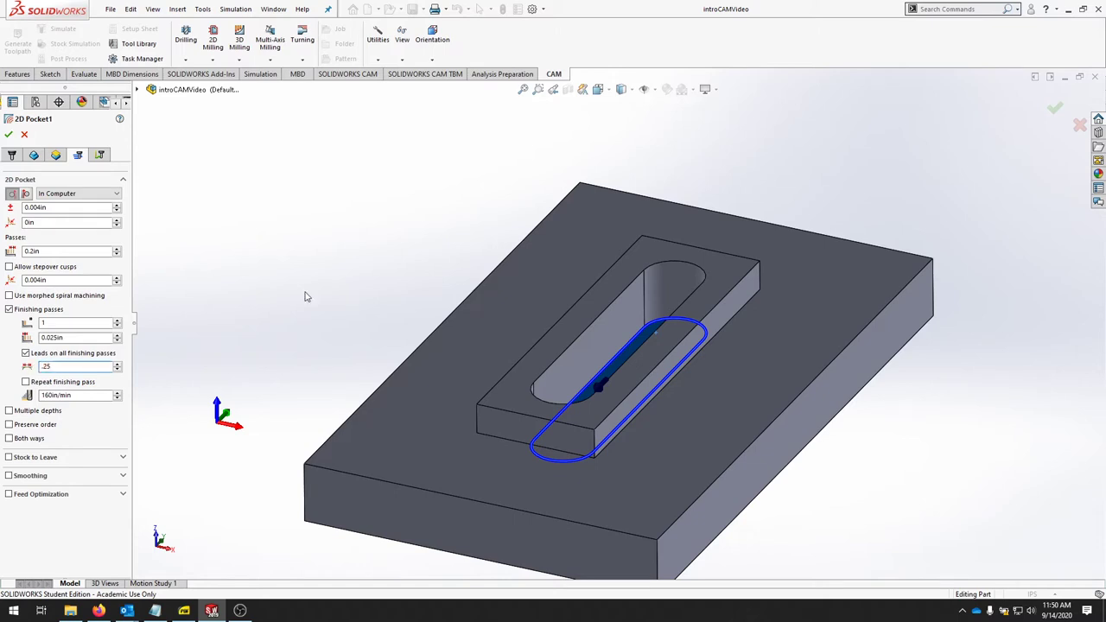
mouse_move(99, 157)
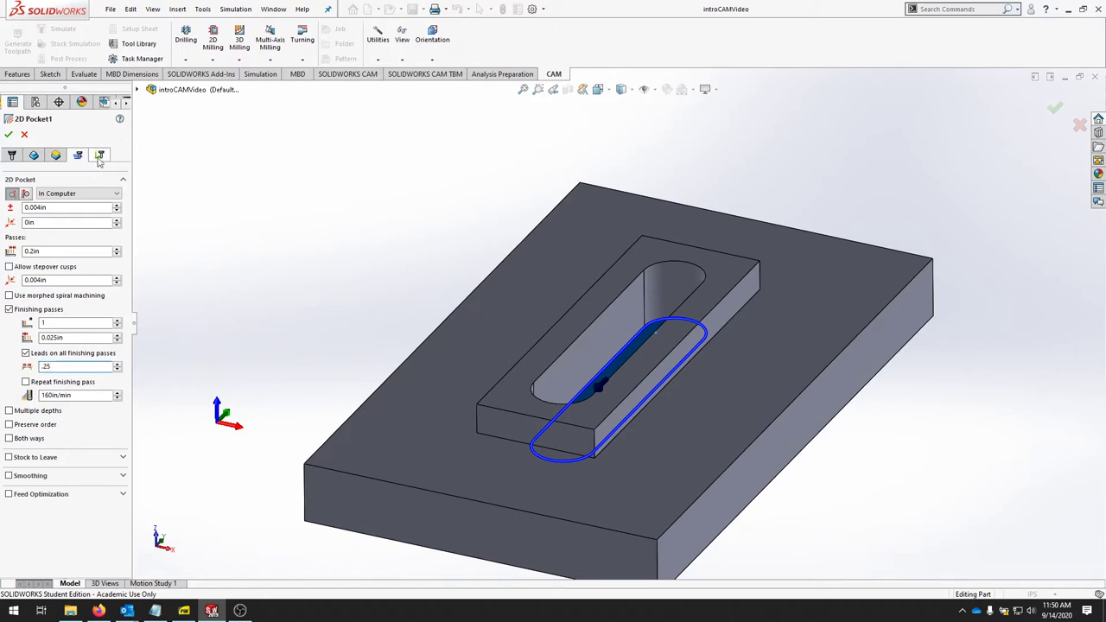
- Review the Linking tab's lead-in, lead-out and helical ramping settings
left_click(98, 156)
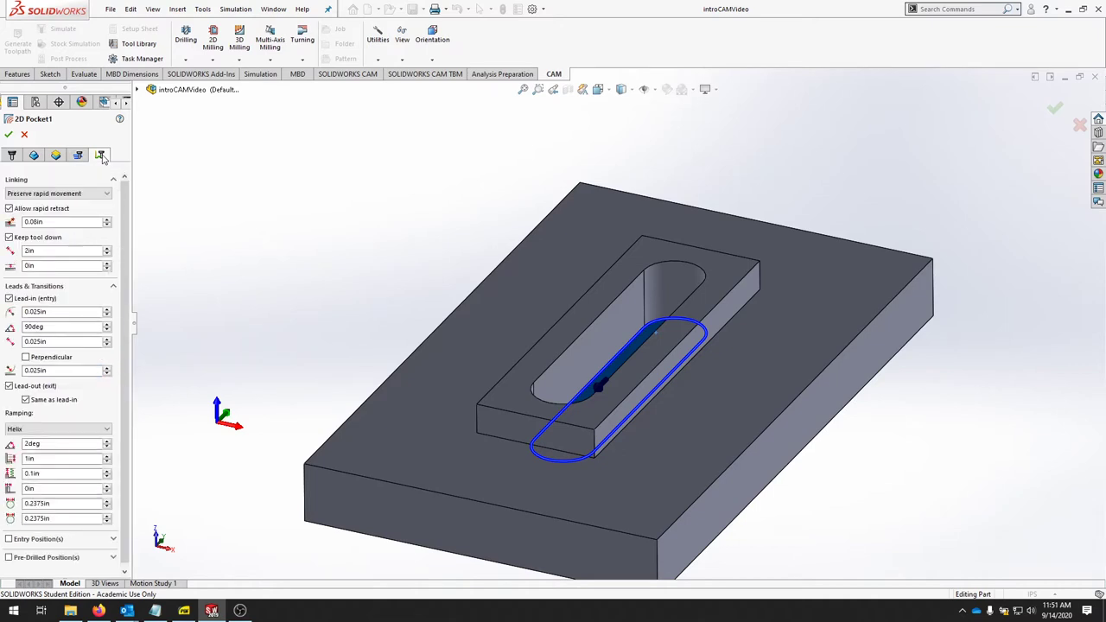
mouse_move(90, 208)
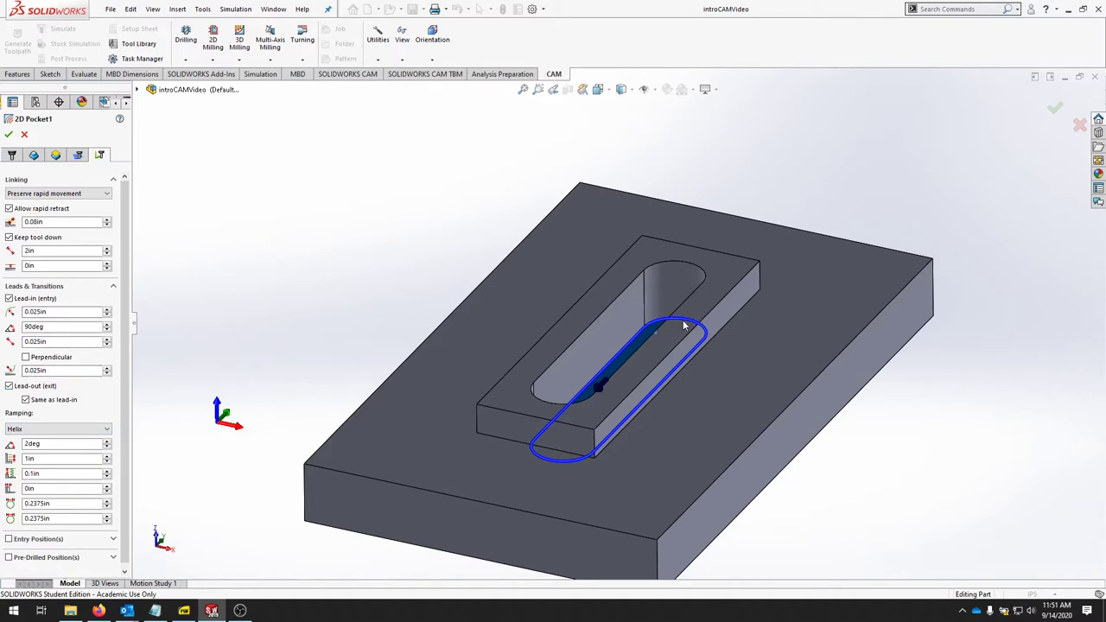
mouse_move(694, 329)
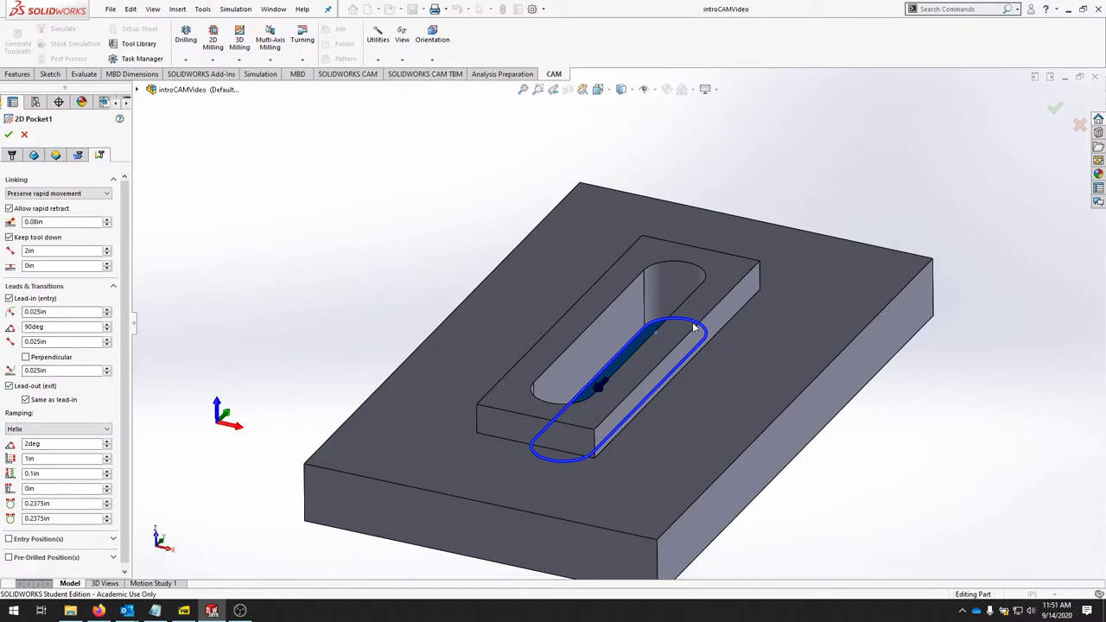
mouse_move(677, 329)
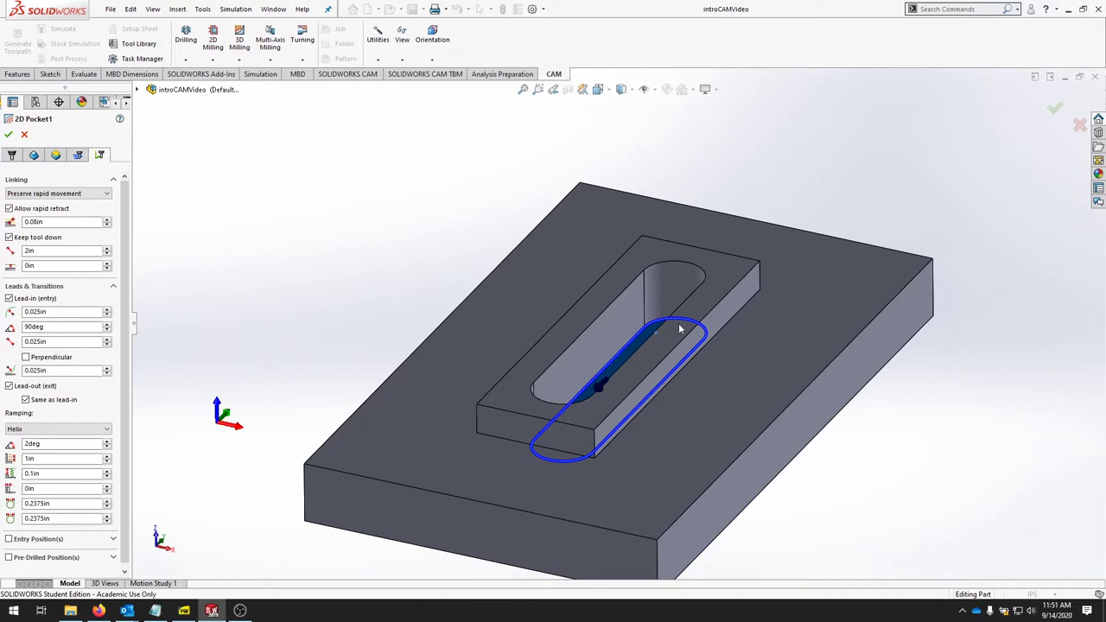
mouse_move(229, 363)
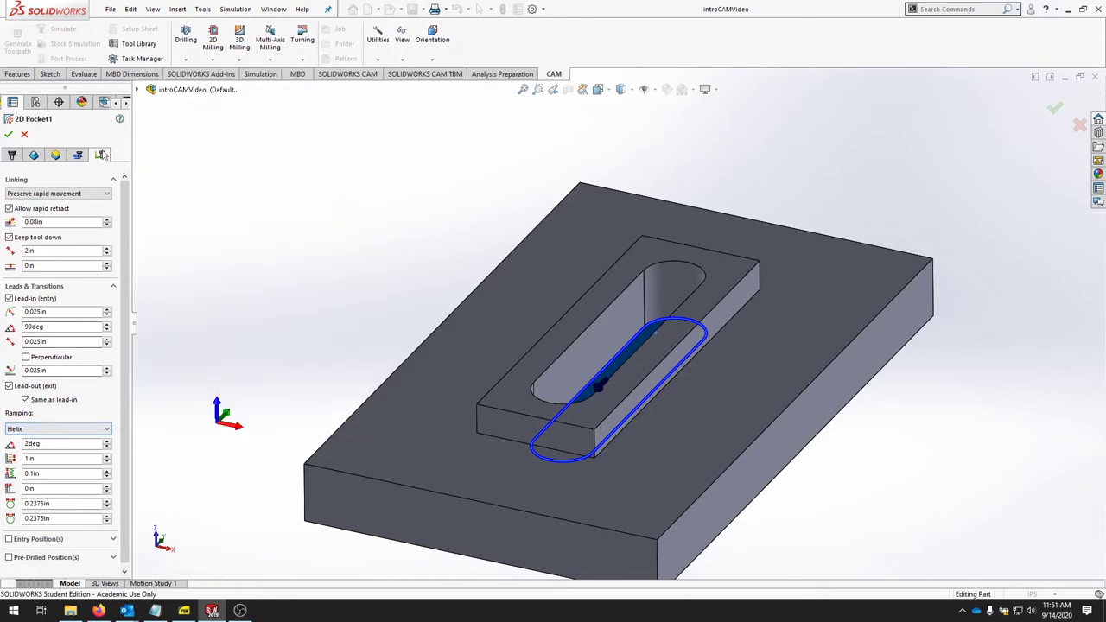
- Confirm 2D Pocket1 with OK so its toolpath appears inside the slot
left_click(8, 136)
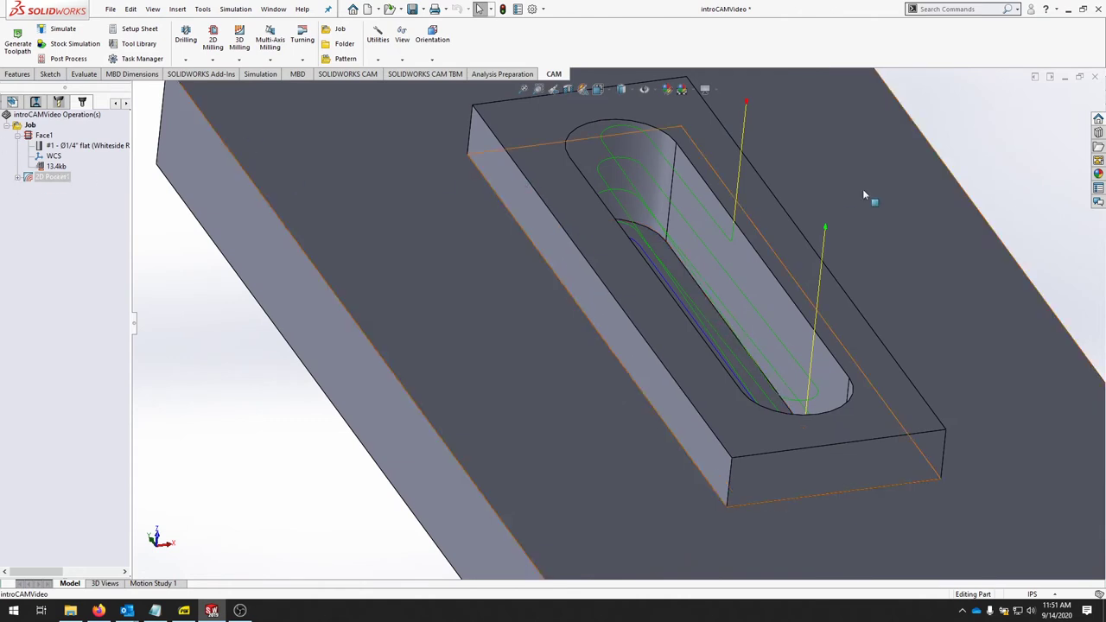
mouse_move(694, 252)
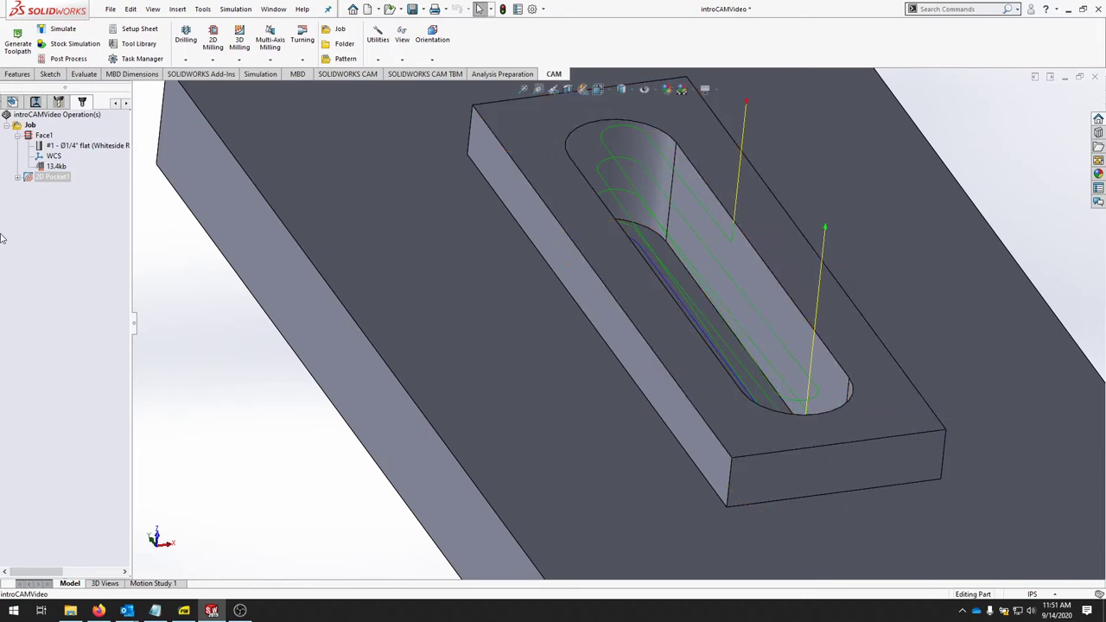
- Reopen 2D Pocket1 and enable Multiple depths on the Passes tab
left_click(52, 176)
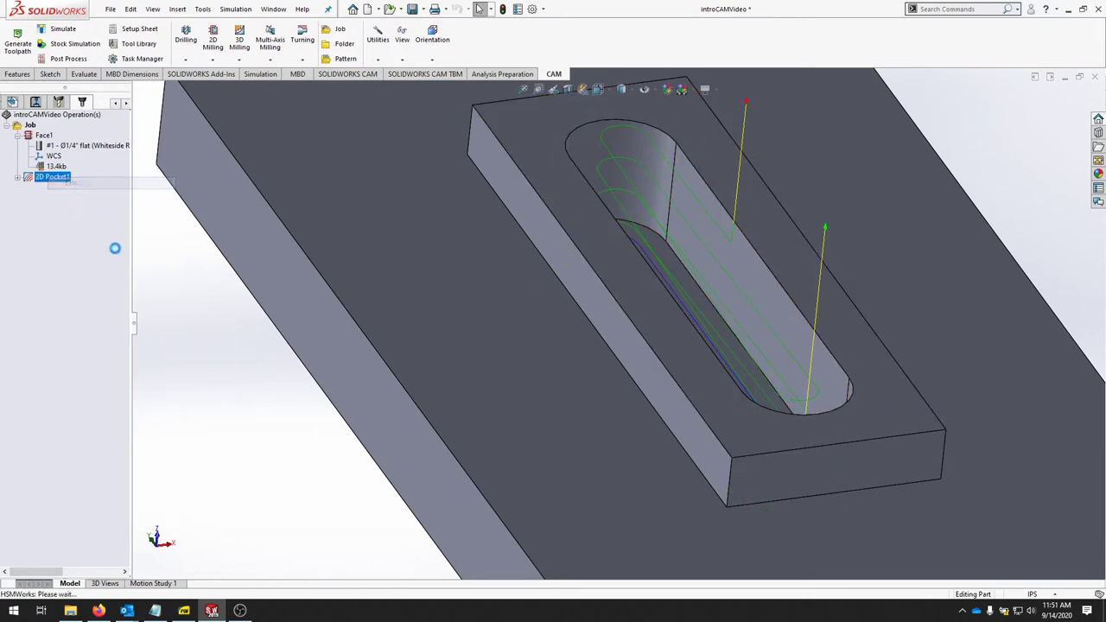
double_click(50, 178)
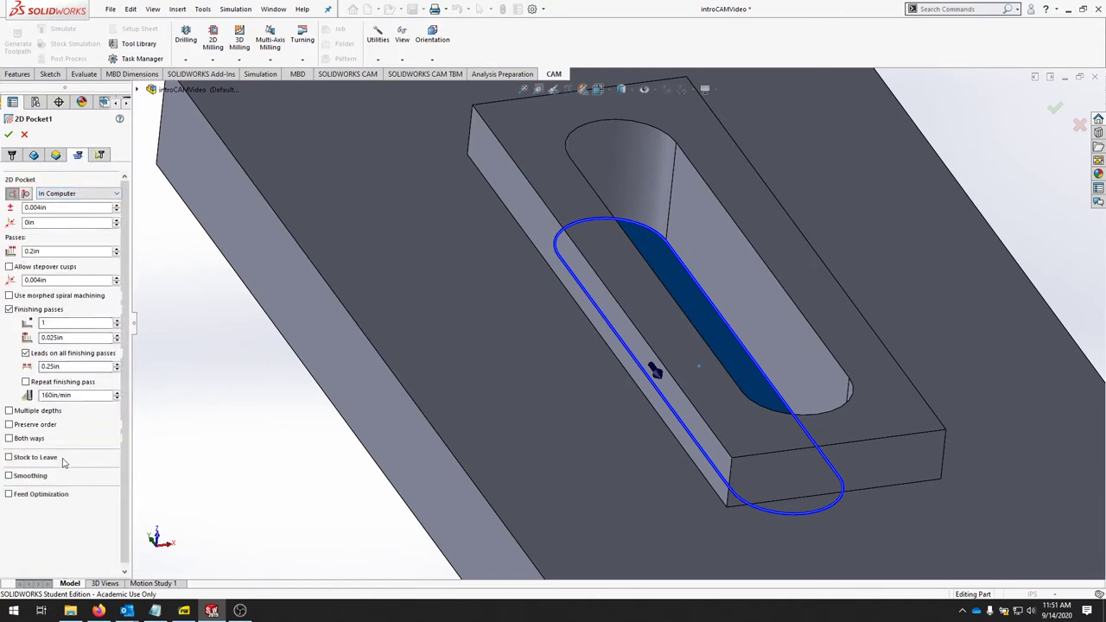
mouse_move(115, 507)
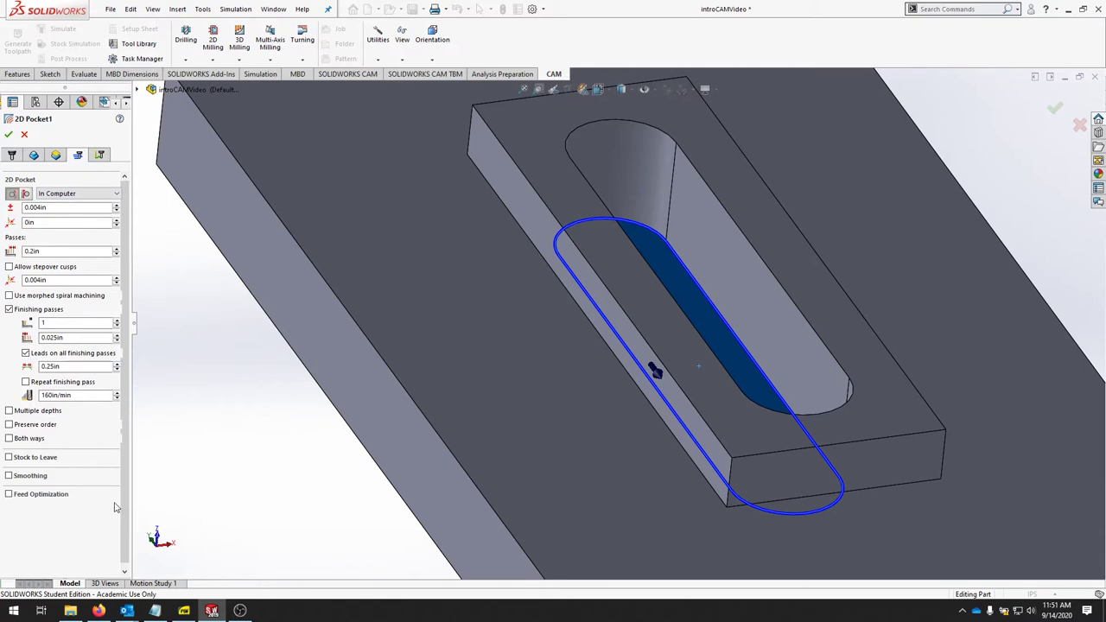
mouse_move(85, 419)
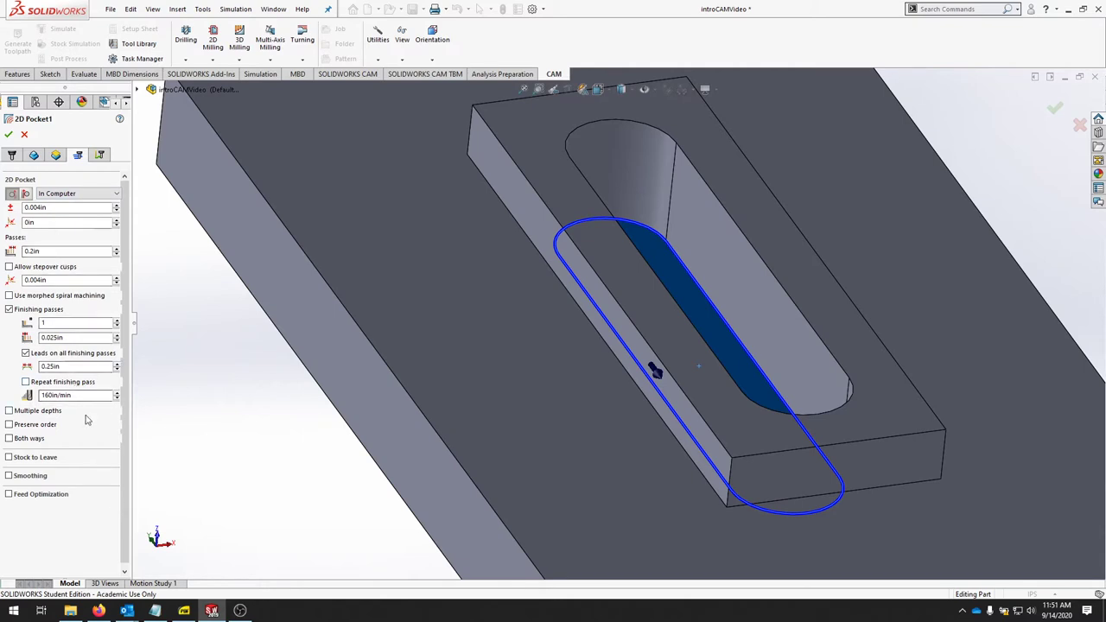
left_click(9, 411)
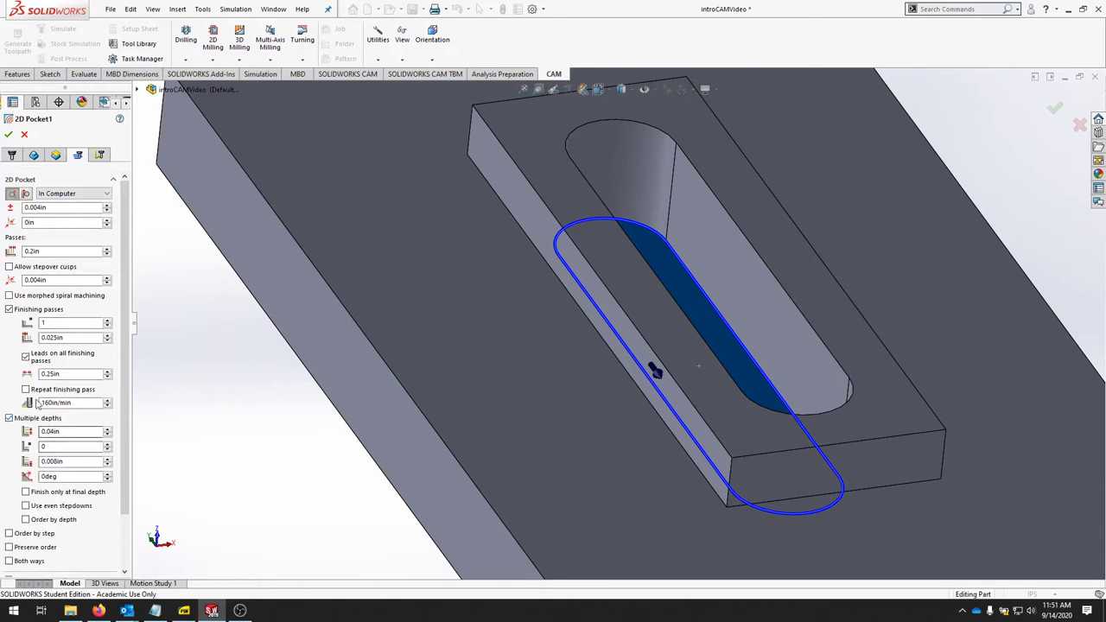
mouse_move(56, 431)
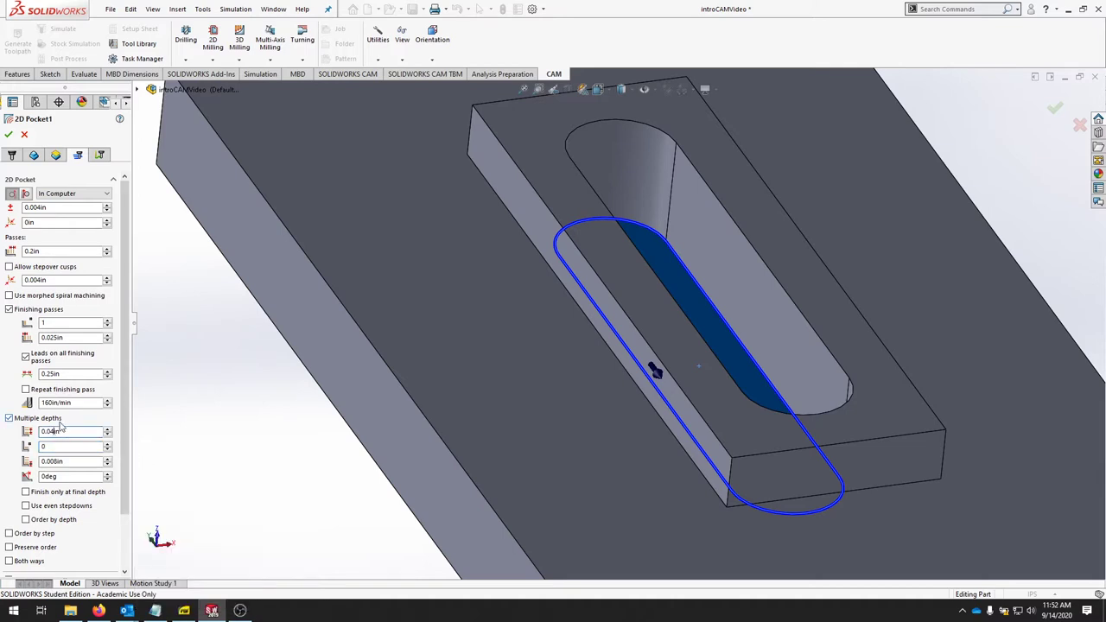
mouse_move(59, 432)
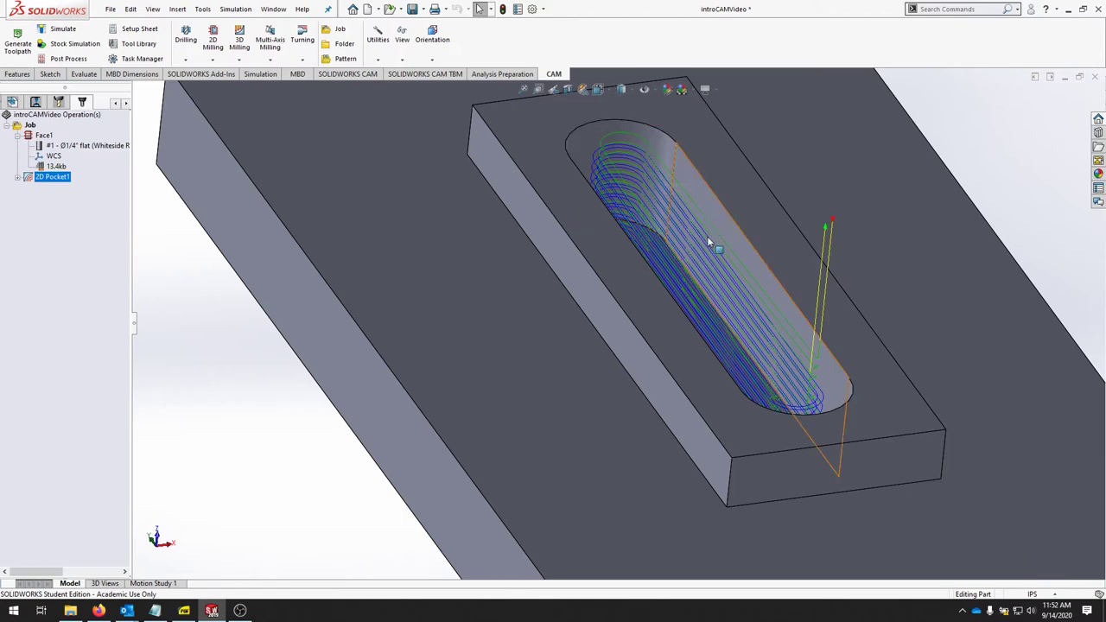
- Edit and regenerate 2D Pocket1, then orbit to inspect the stepped slot toolpath
right_click(50, 188)
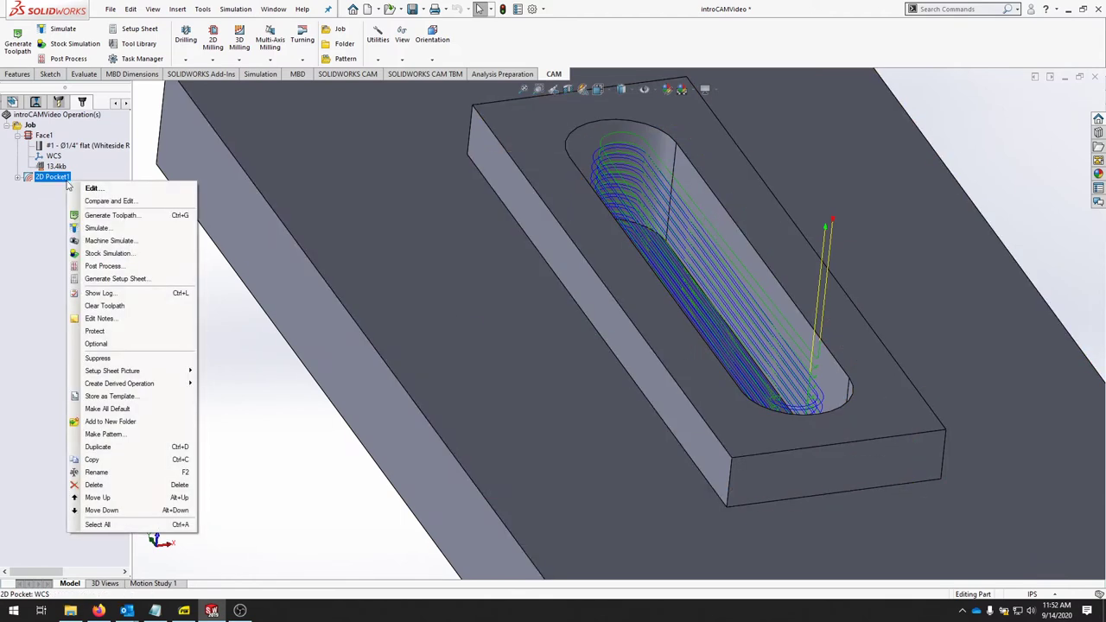
left_click(93, 188)
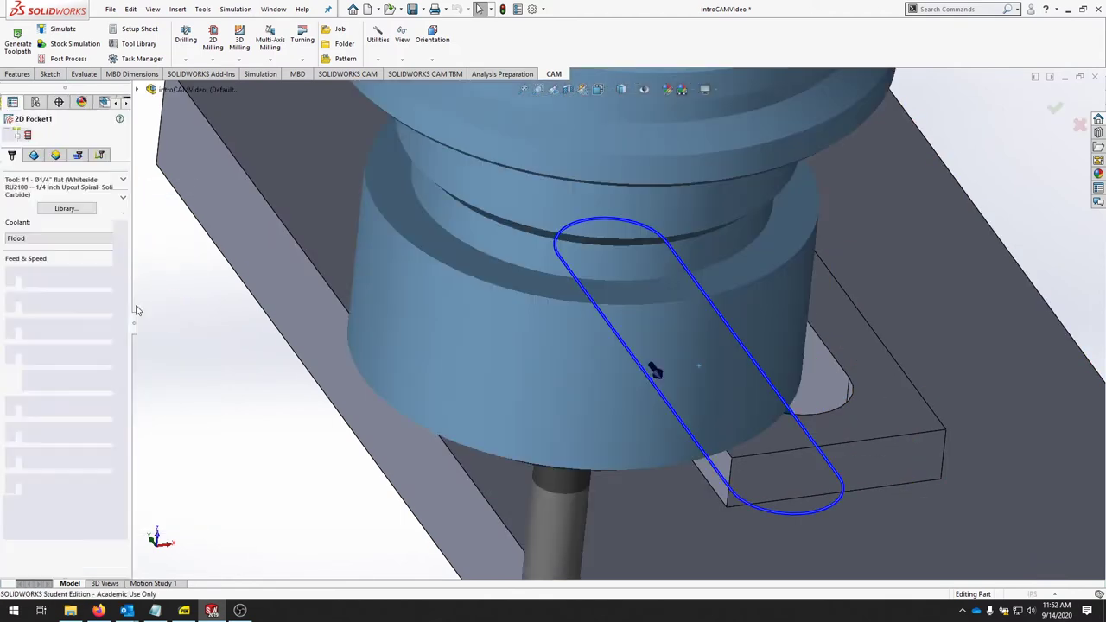
left_click(26, 258)
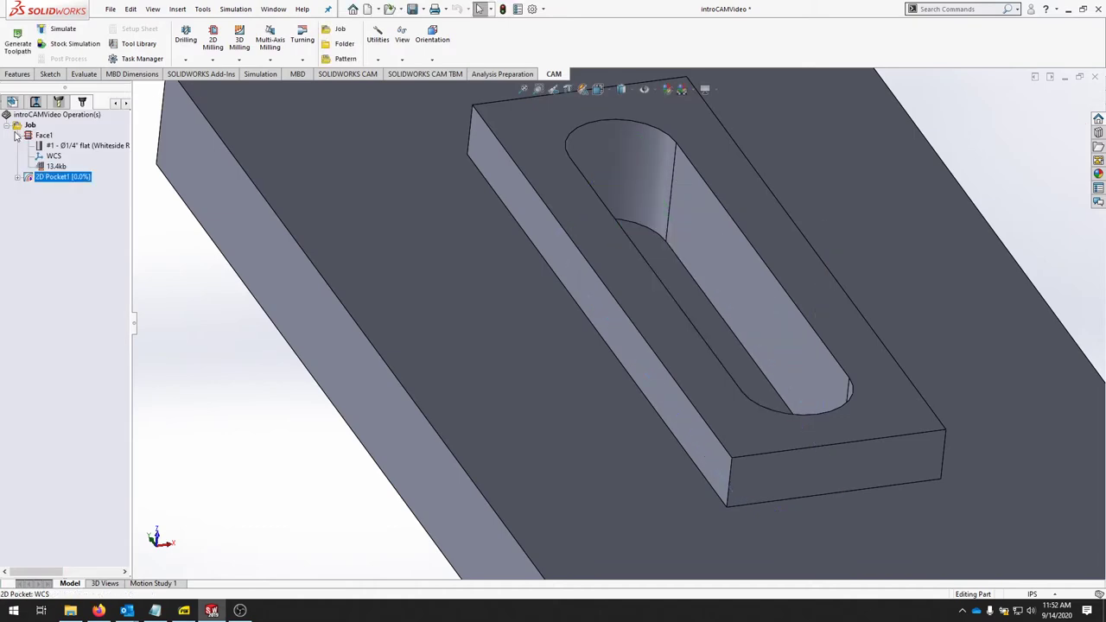
left_click(54, 176)
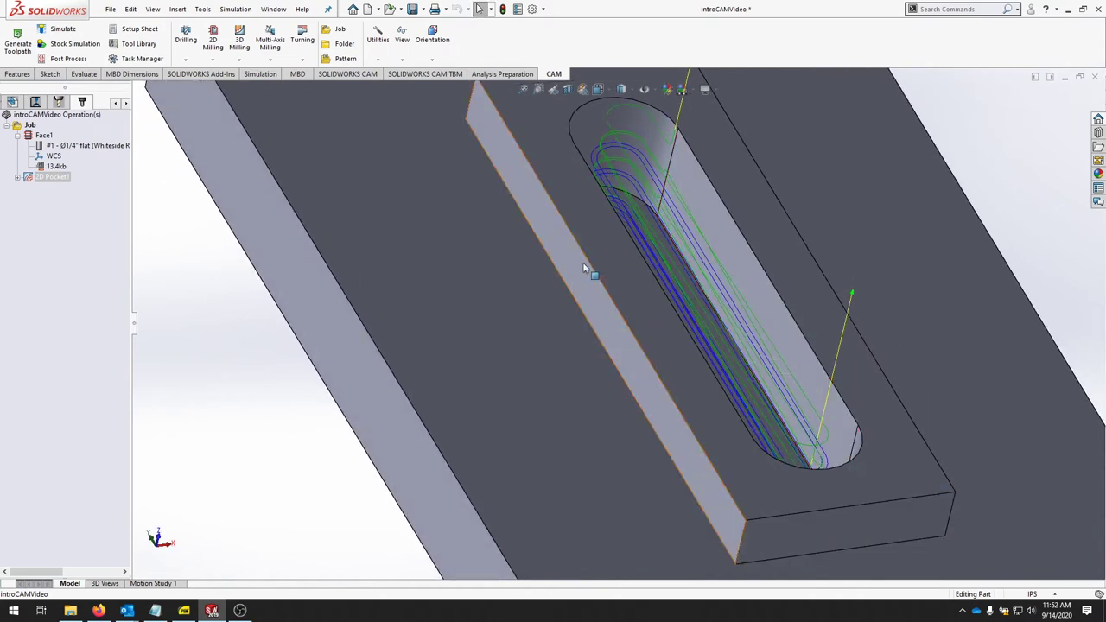
left_click_drag(583, 266, 722, 253)
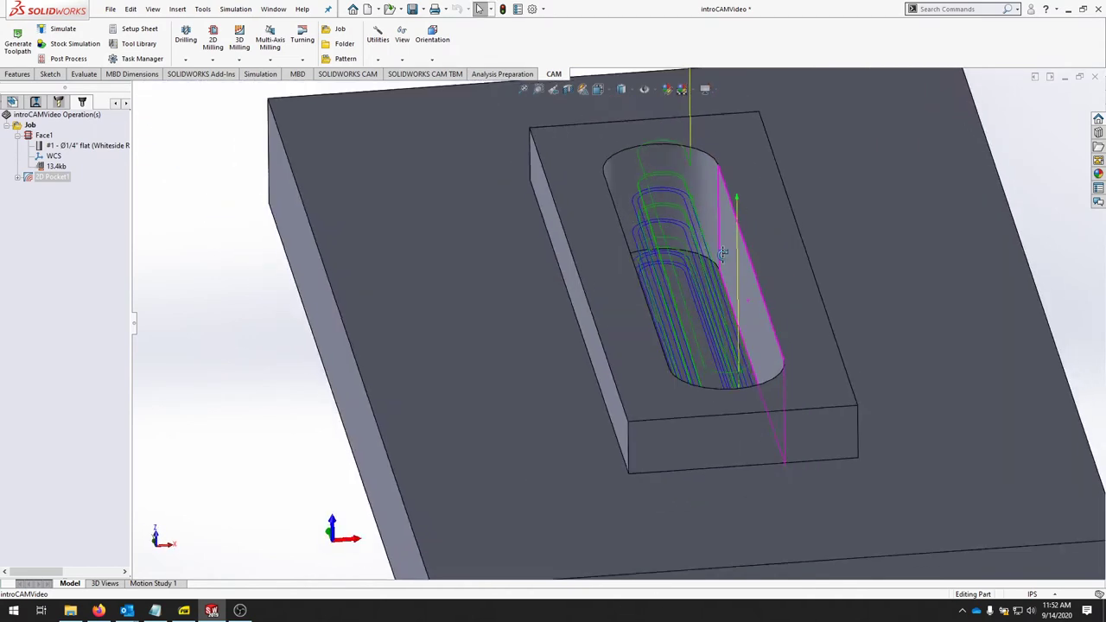
left_click_drag(721, 254, 668, 213)
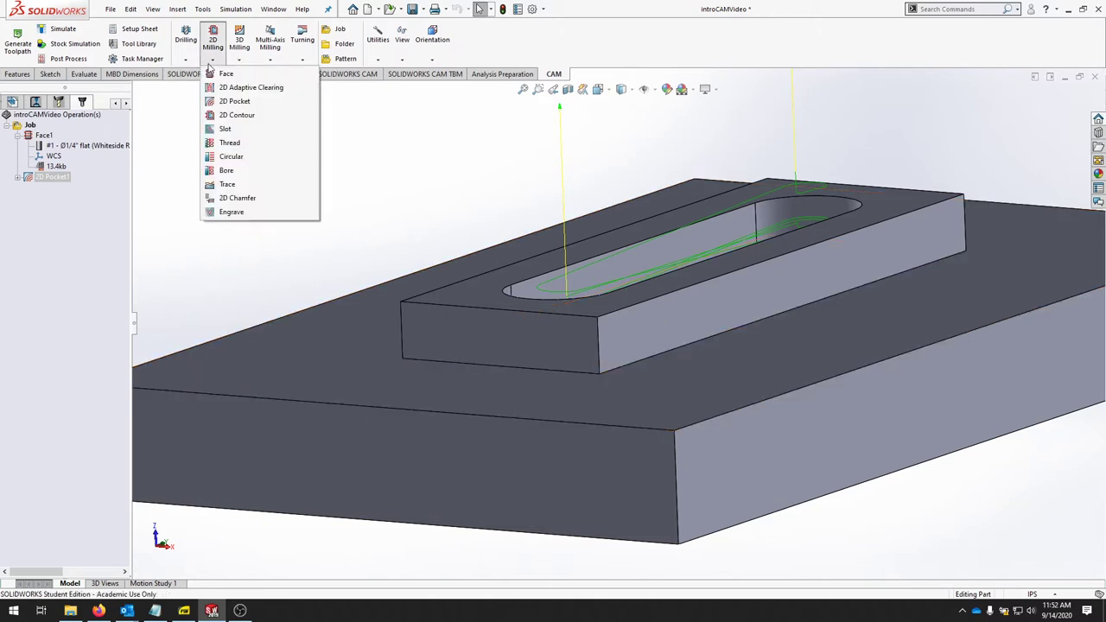
- Start a 2D Adaptive operation and select the plate's top face as geometry
left_click(251, 88)
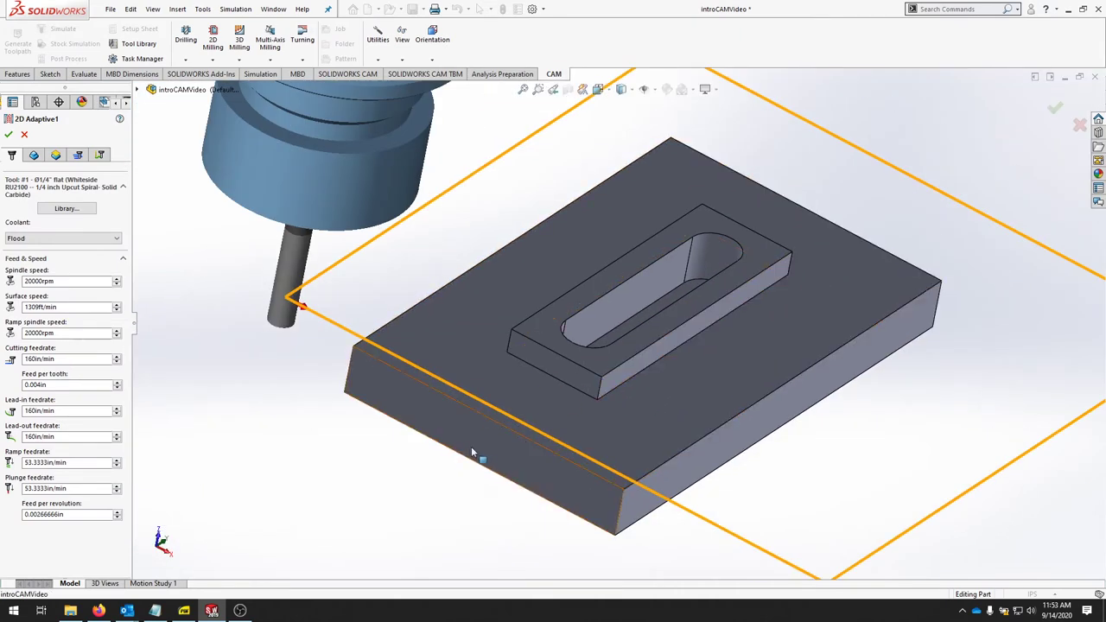
mouse_move(220, 314)
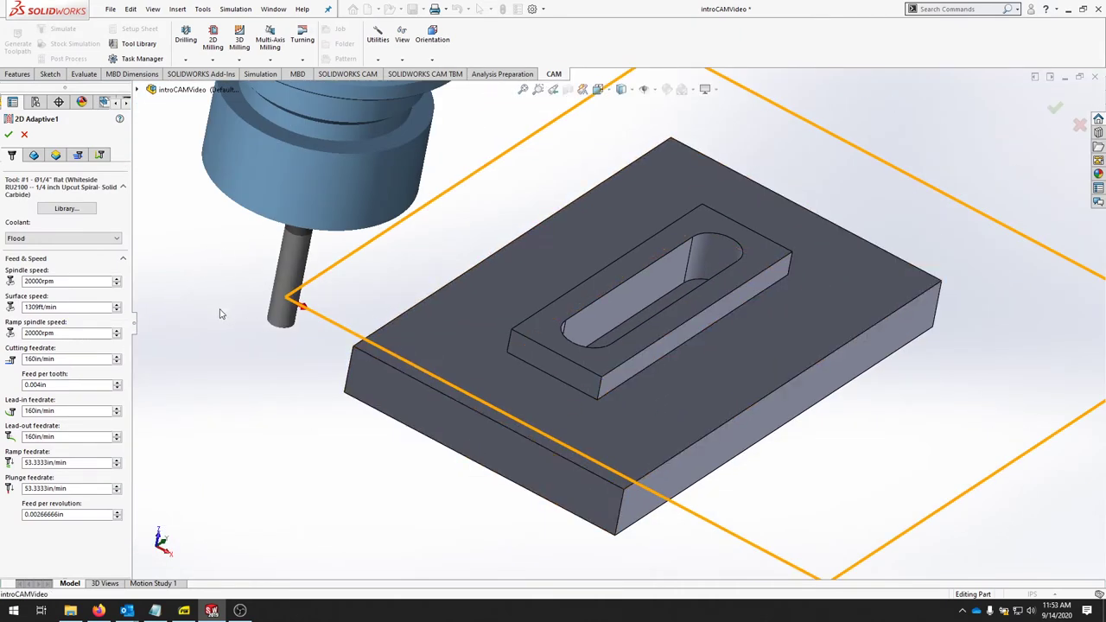
left_click(33, 155)
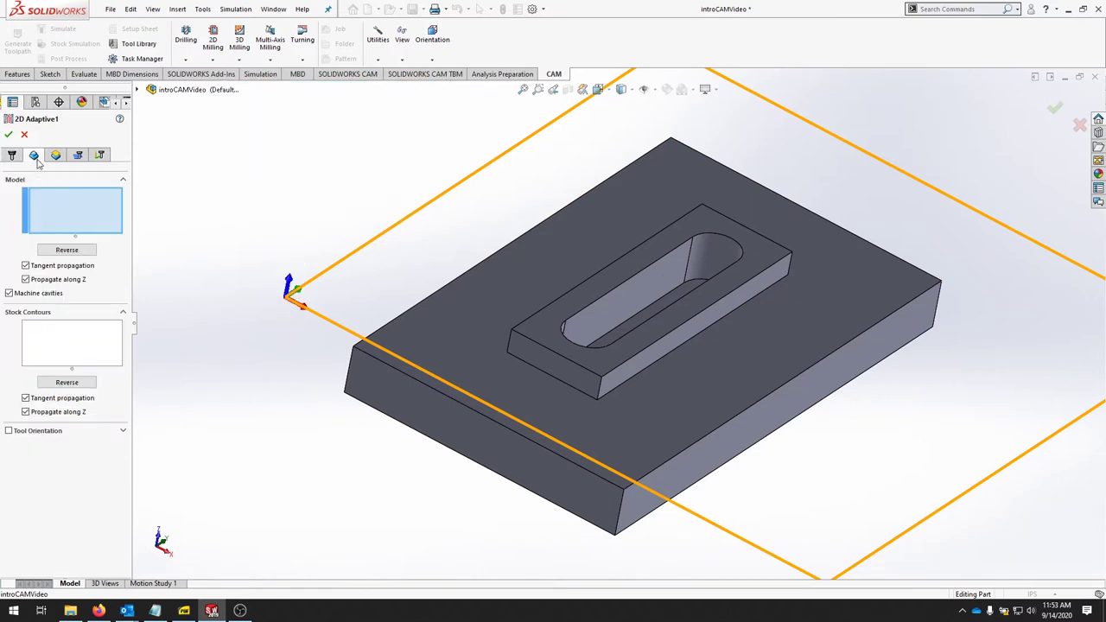
mouse_move(82, 216)
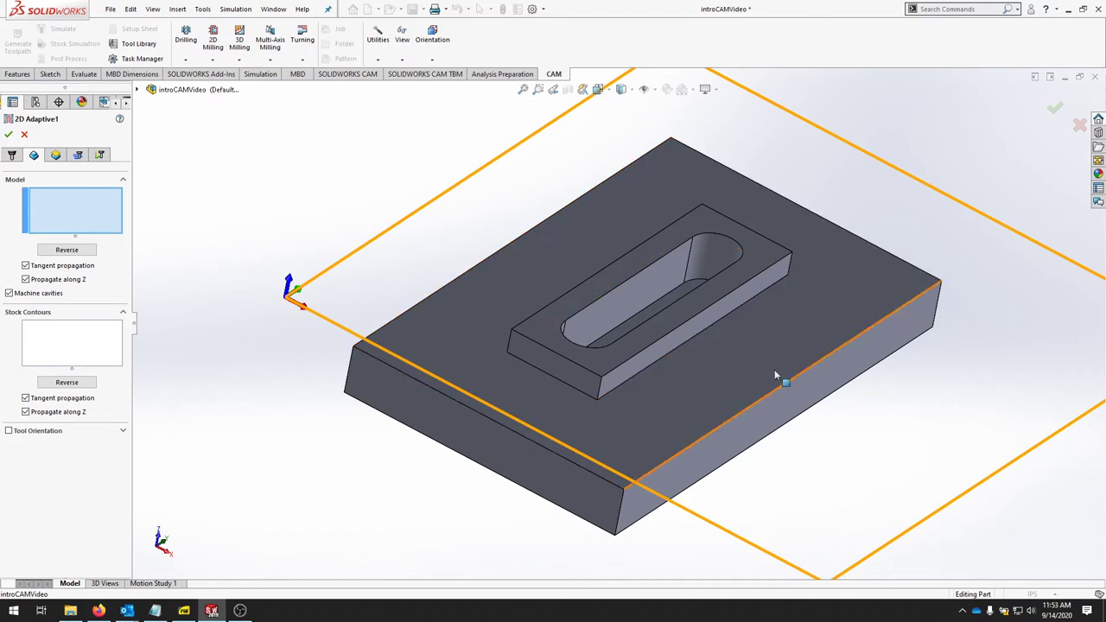
mouse_move(788, 322)
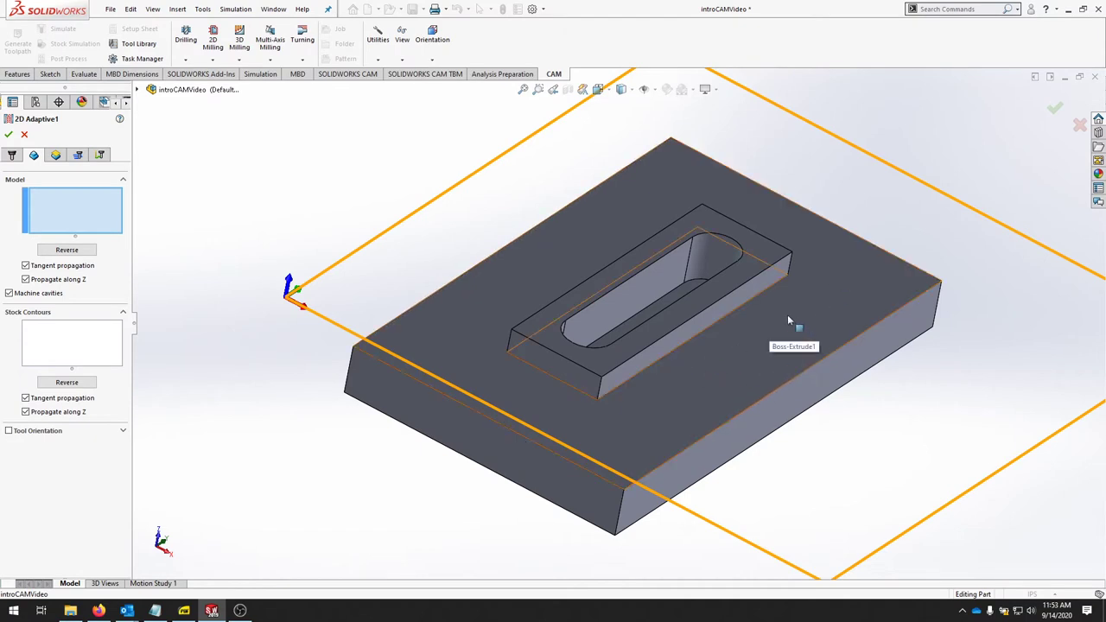
left_click(830, 283)
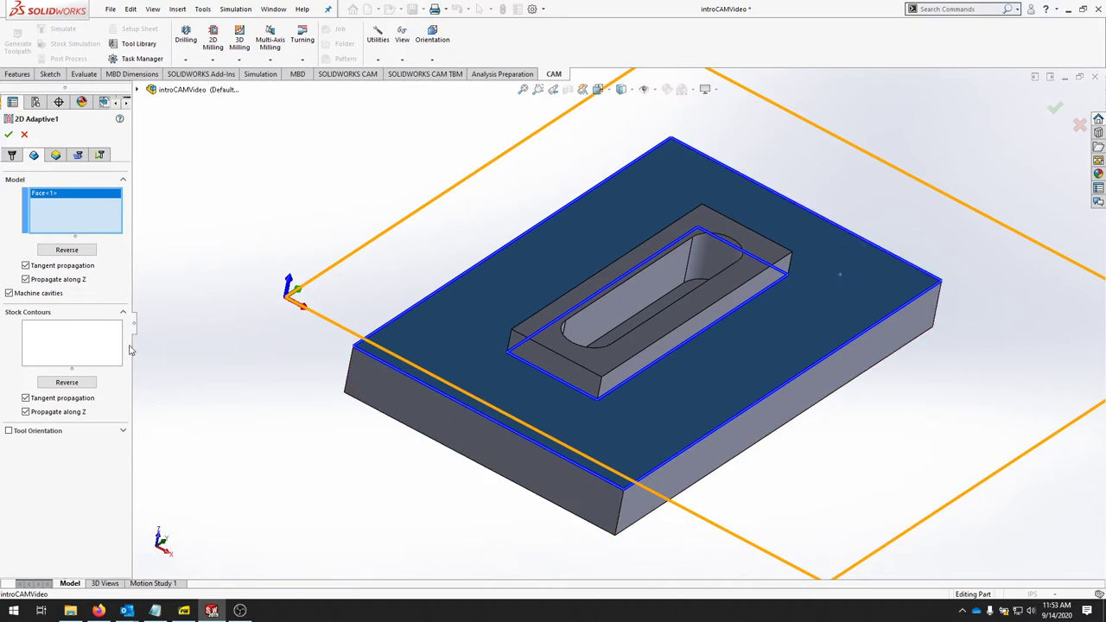
mouse_move(66, 349)
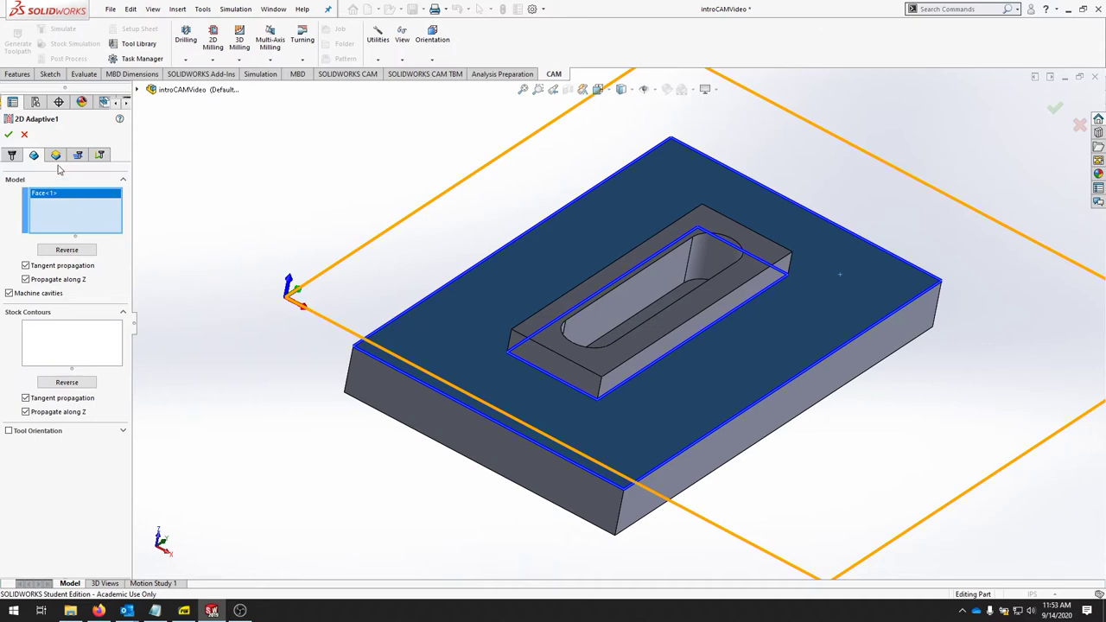
- Set 2D Adaptive1's retract and top heights to From Model Top, viewing the part from the front
left_click(55, 156)
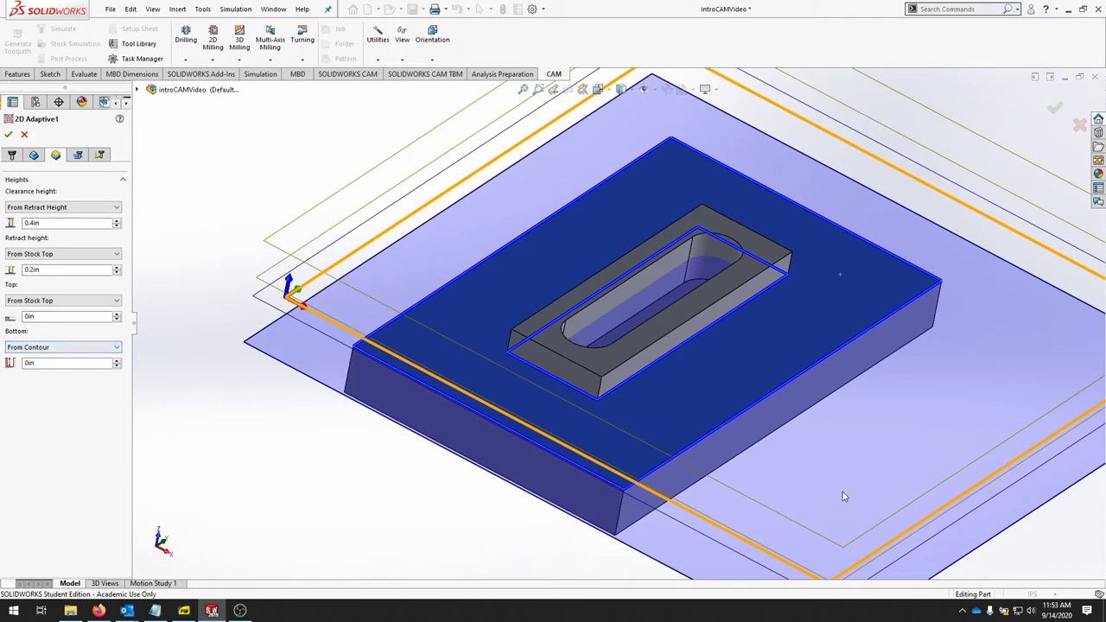
left_click(429, 36)
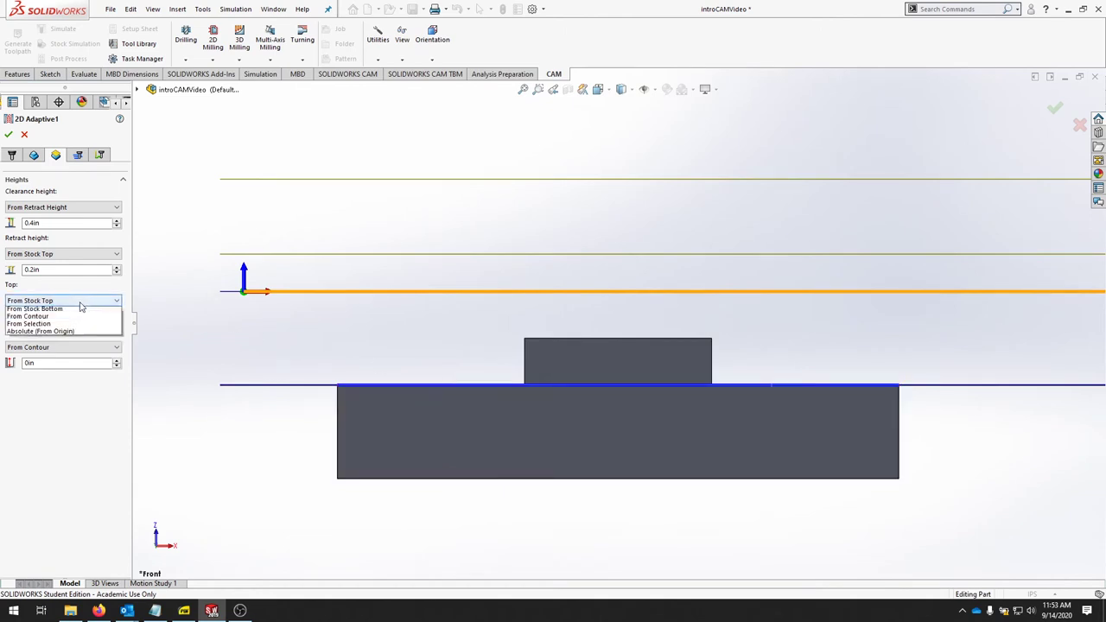
left_click(39, 300)
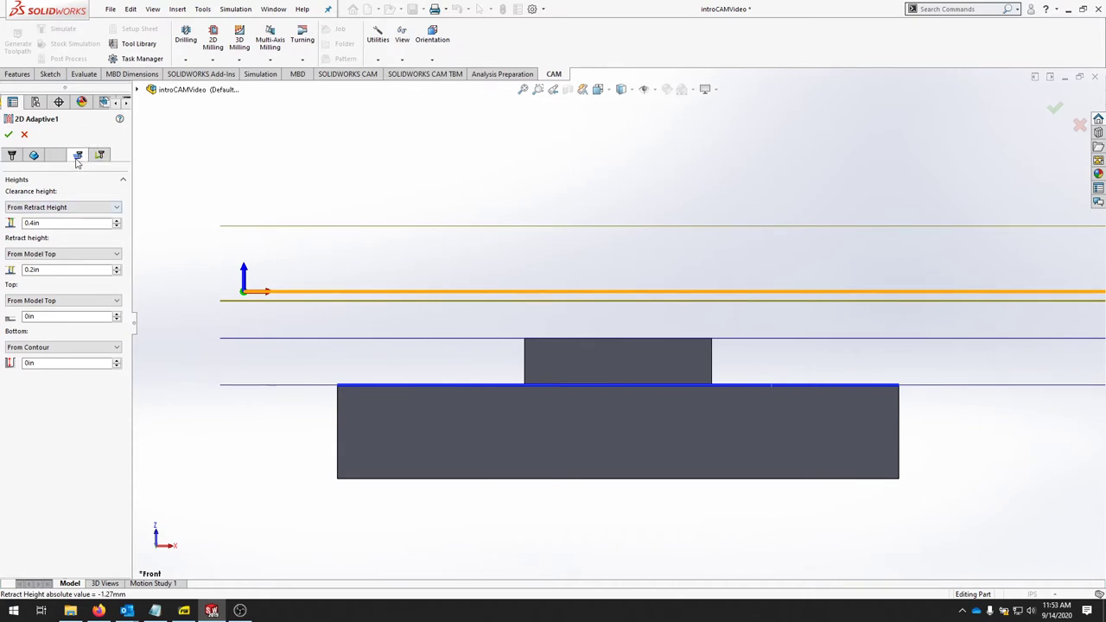
- Enter 0.1 in as 2D Adaptive1's optimal load on the Passes tab
left_click(54, 155)
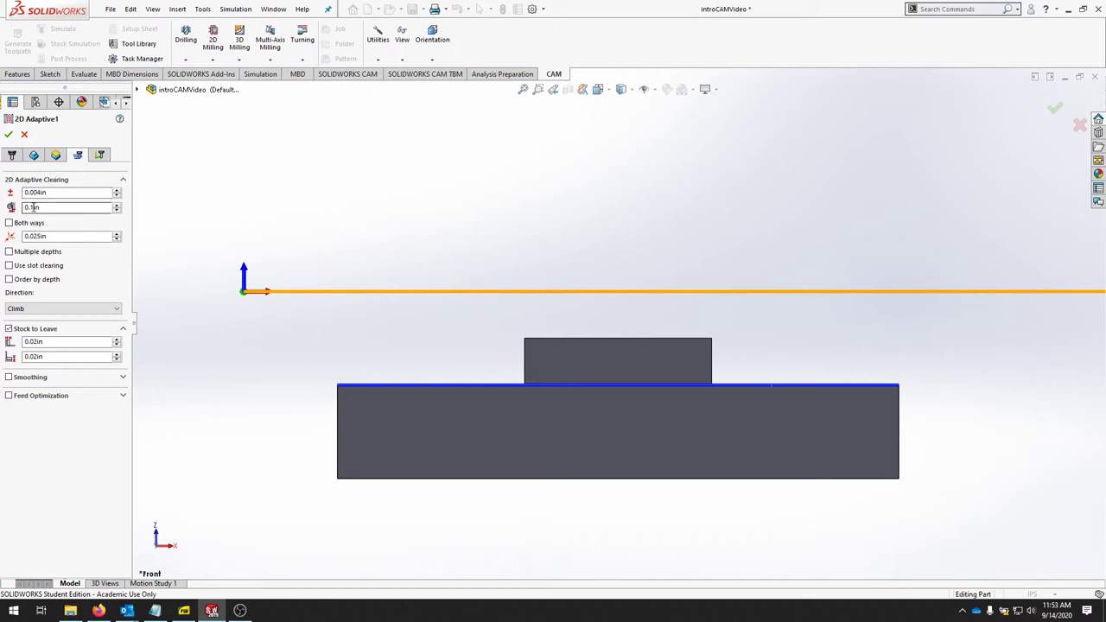
mouse_move(78, 207)
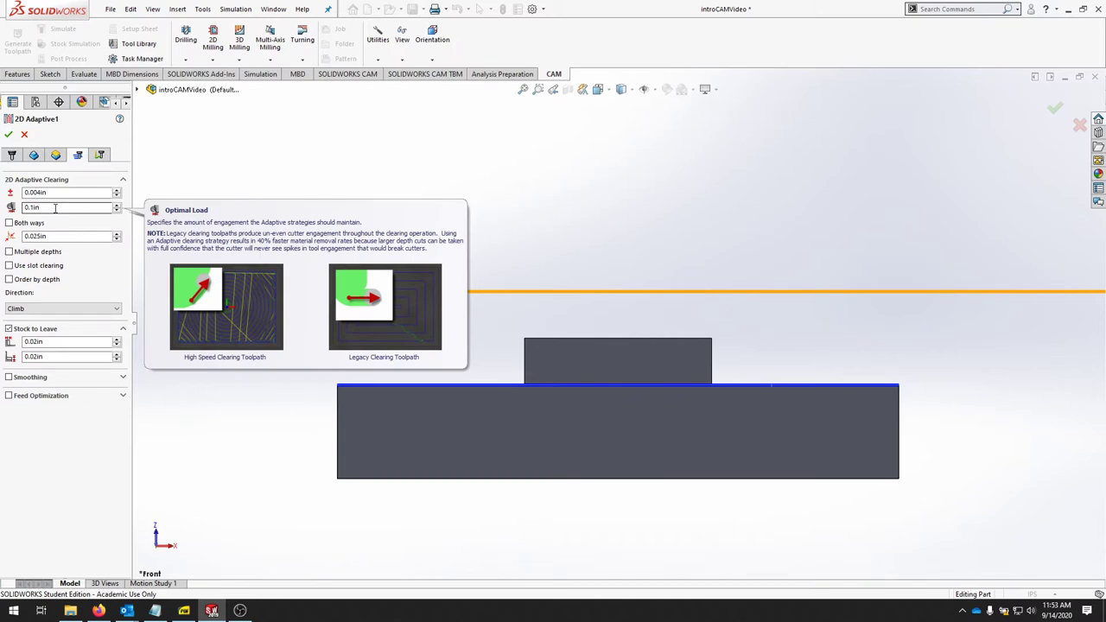
left_click(61, 208)
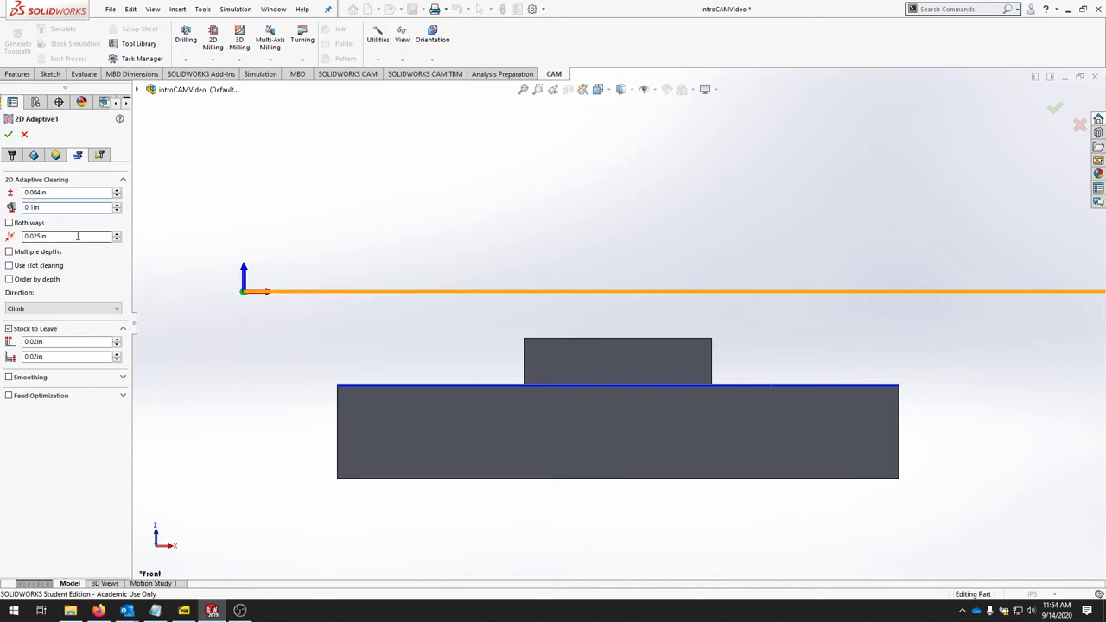
mouse_move(85, 279)
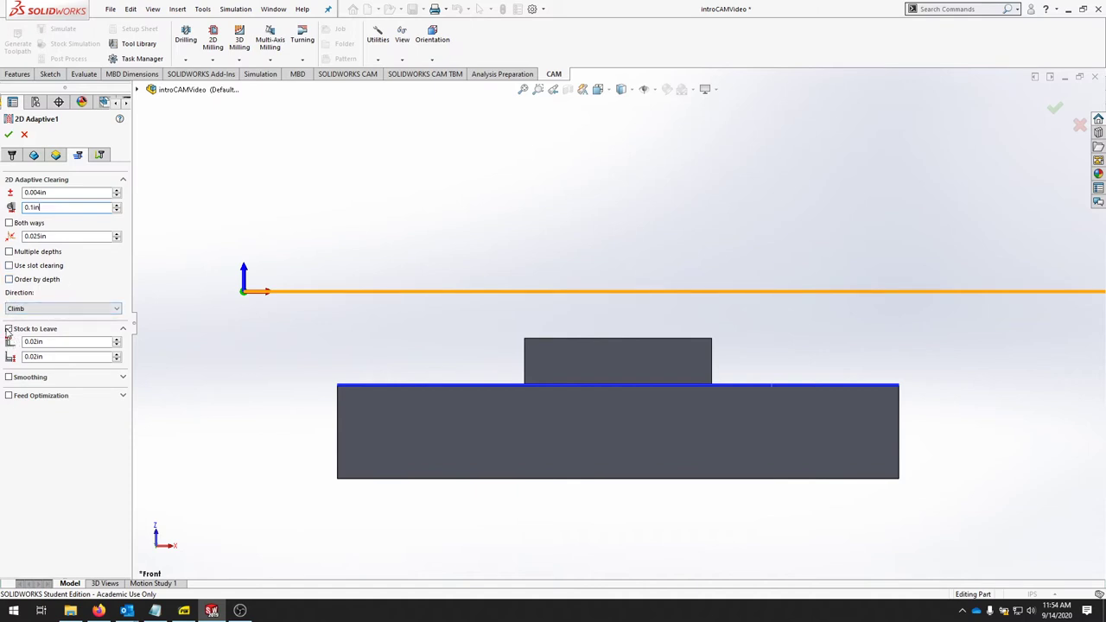
- Keep 2D Adaptive1's stay-down level at Least with helix ramping in the linking settings
left_click(9, 328)
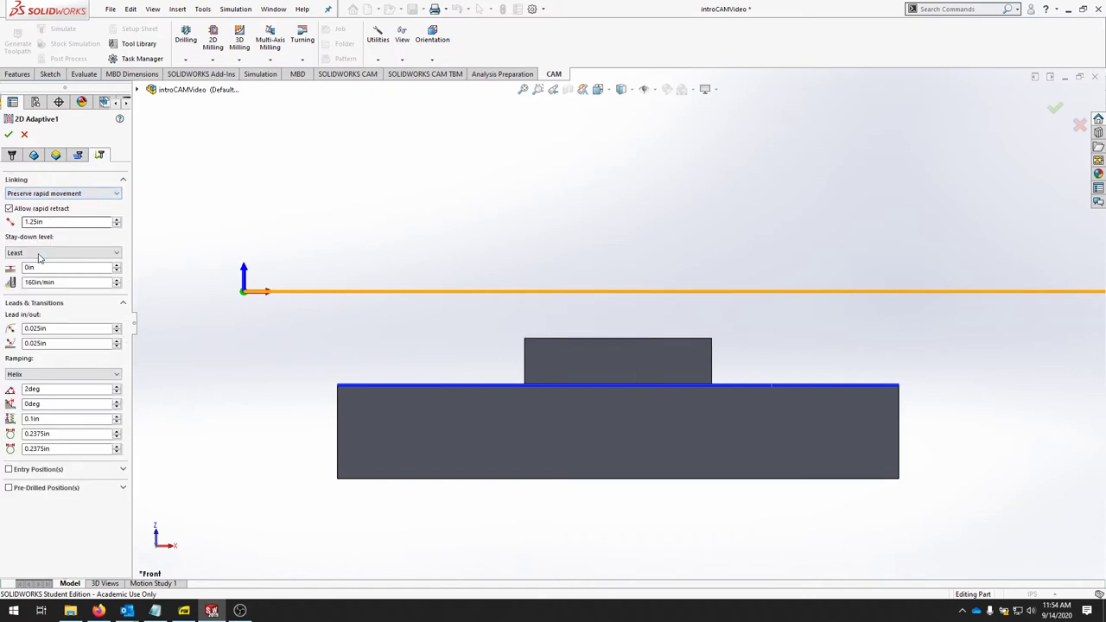
mouse_move(70, 252)
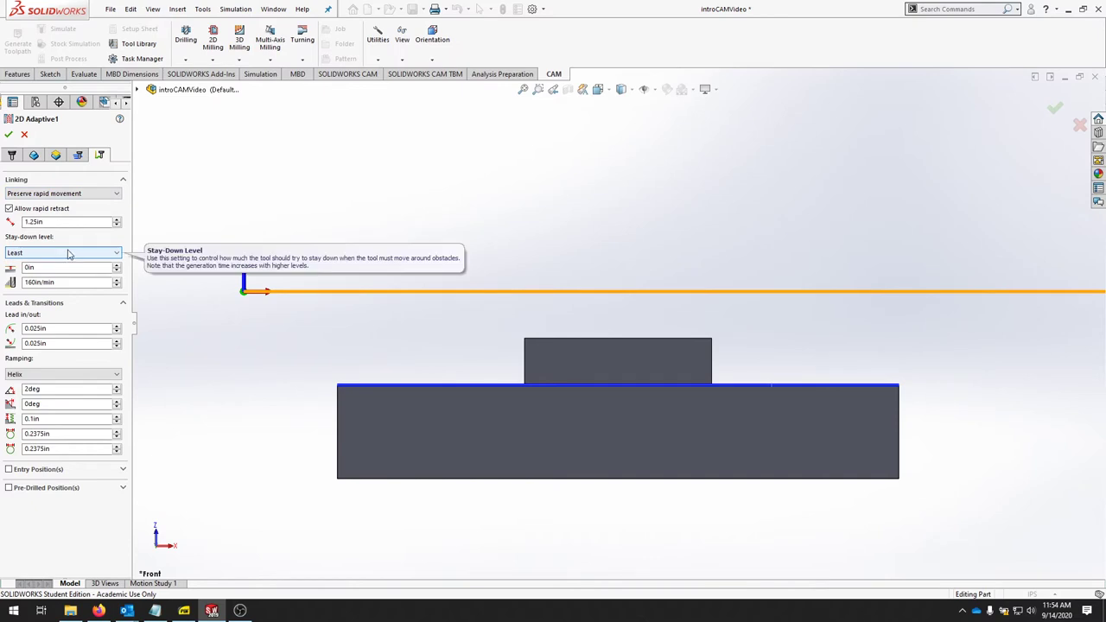
mouse_move(79, 254)
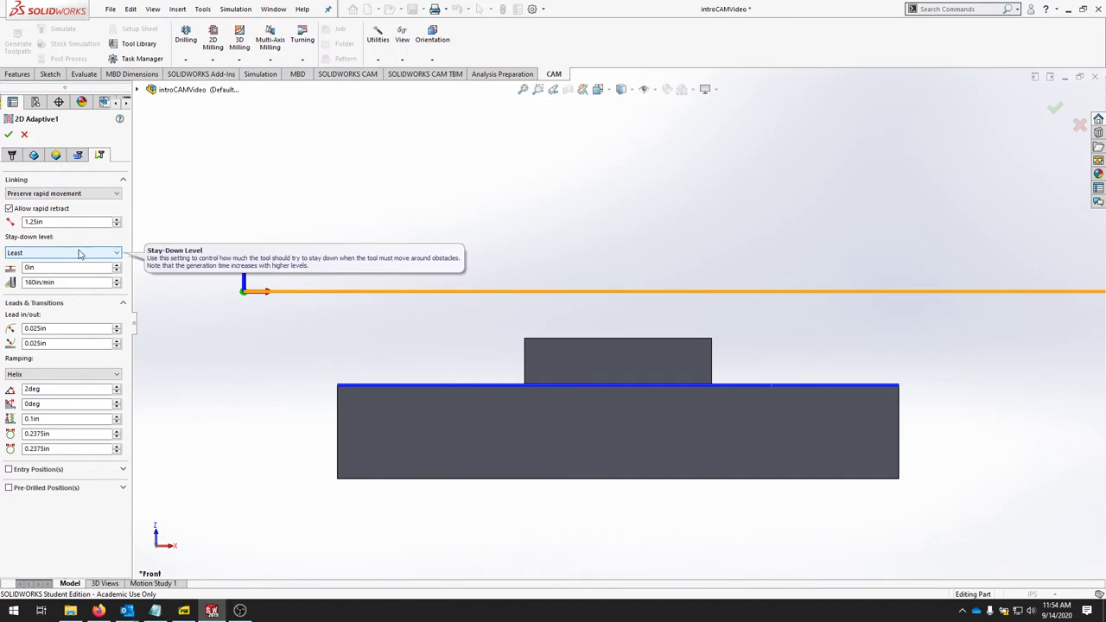
mouse_move(73, 253)
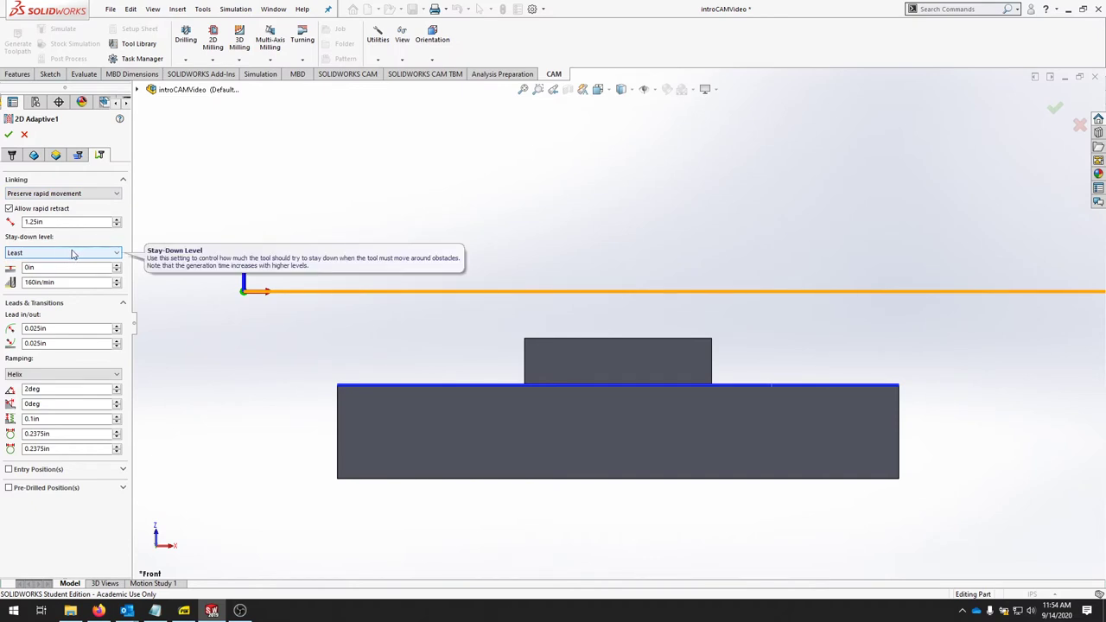
mouse_move(145, 235)
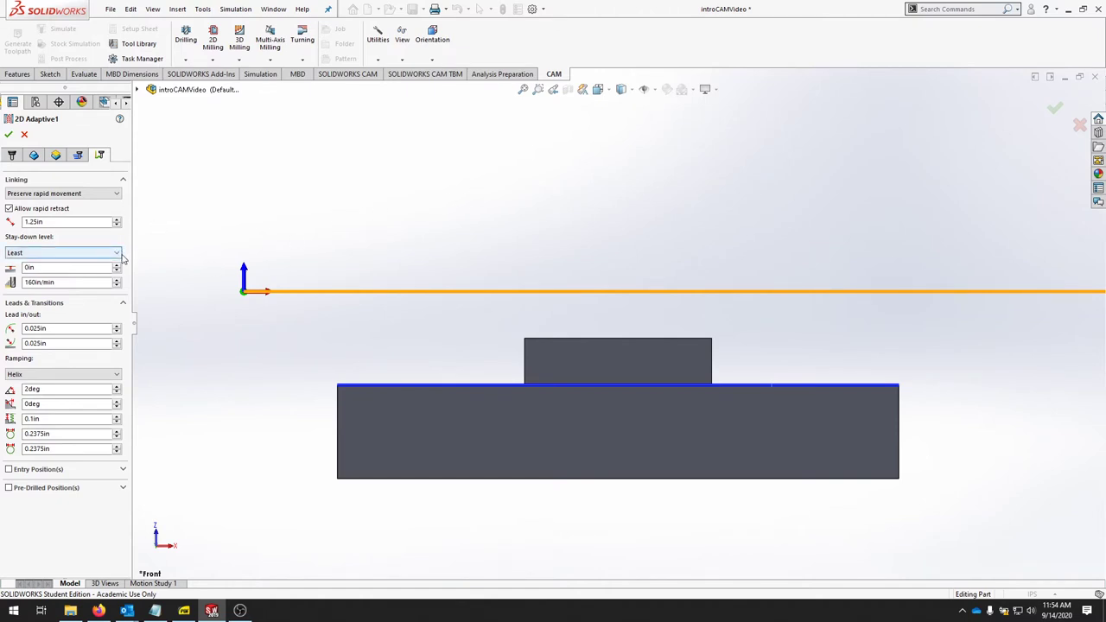
left_click(116, 253)
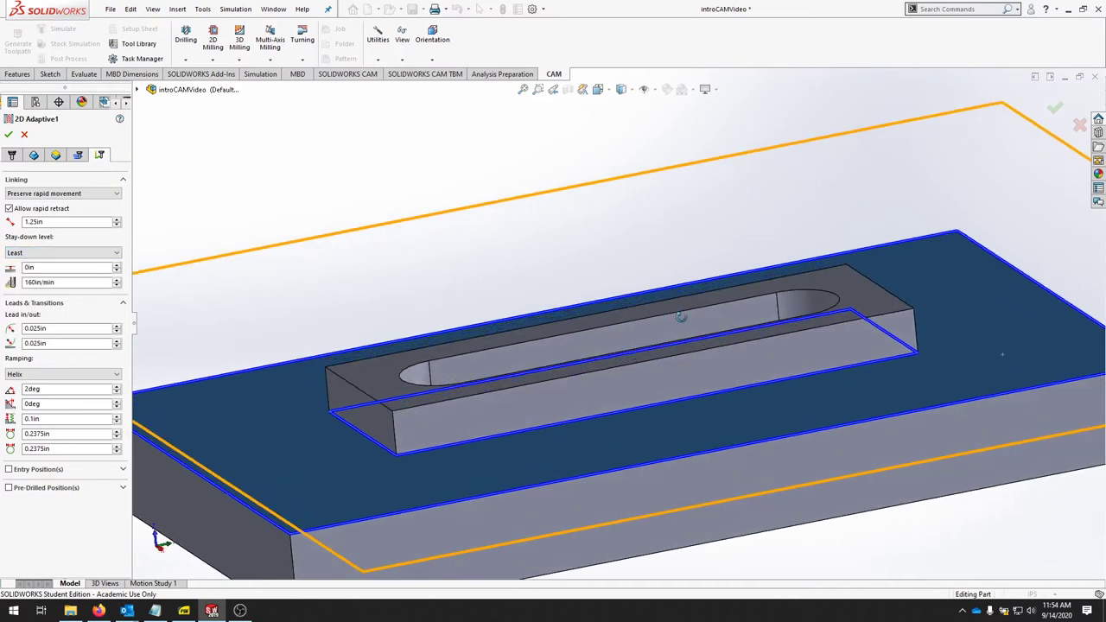
left_click(62, 252)
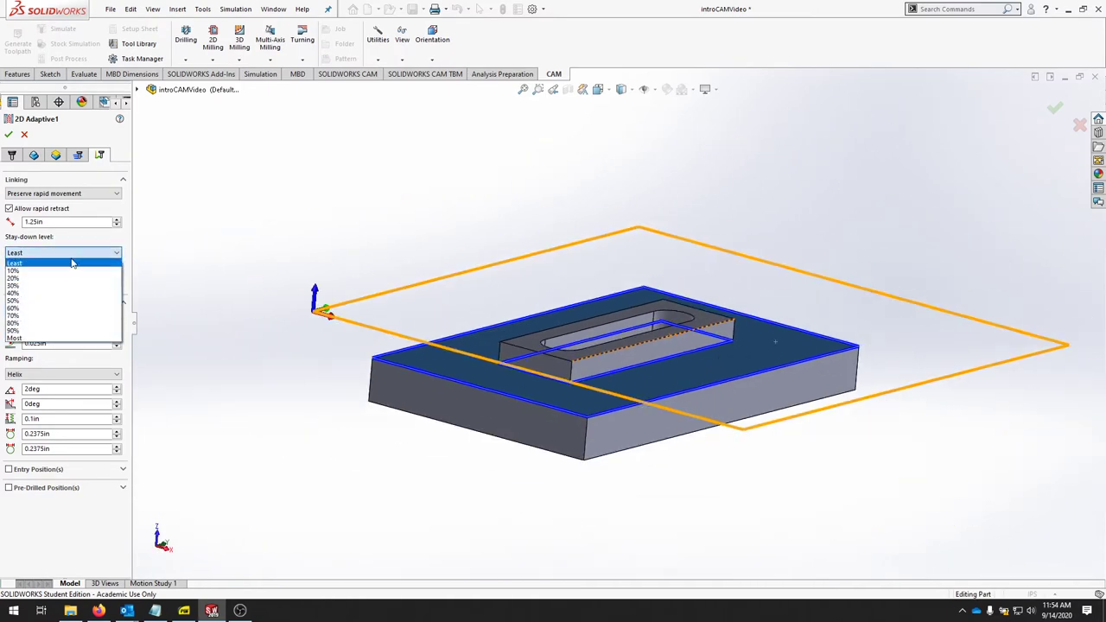
left_click(13, 299)
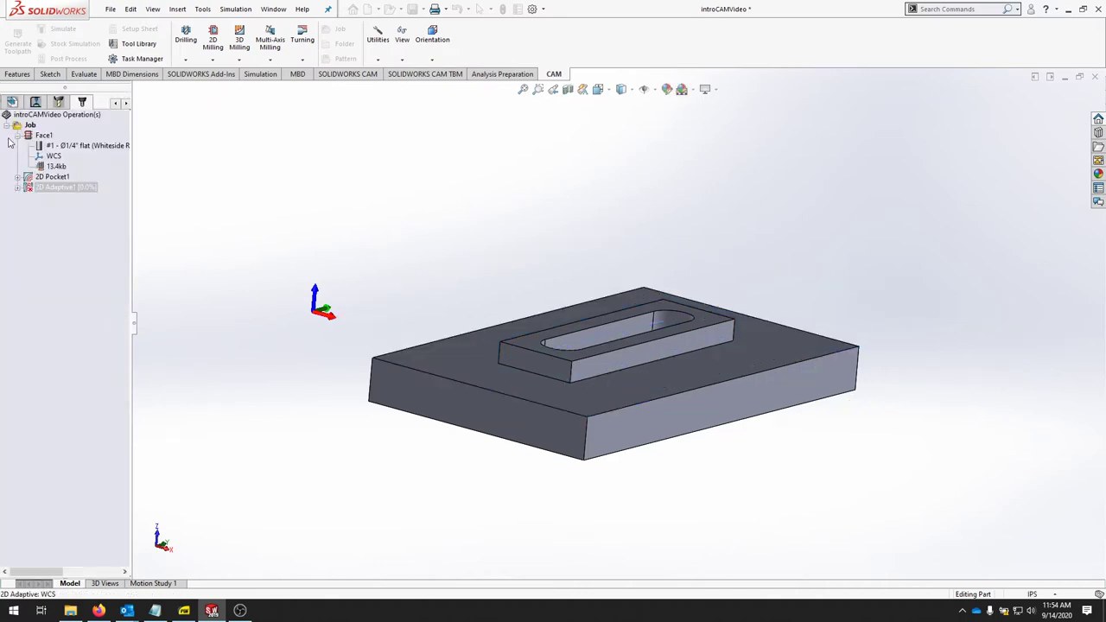
- Inspect the adaptive clearing loops around the raised slot and show the feature tree
left_click(61, 187)
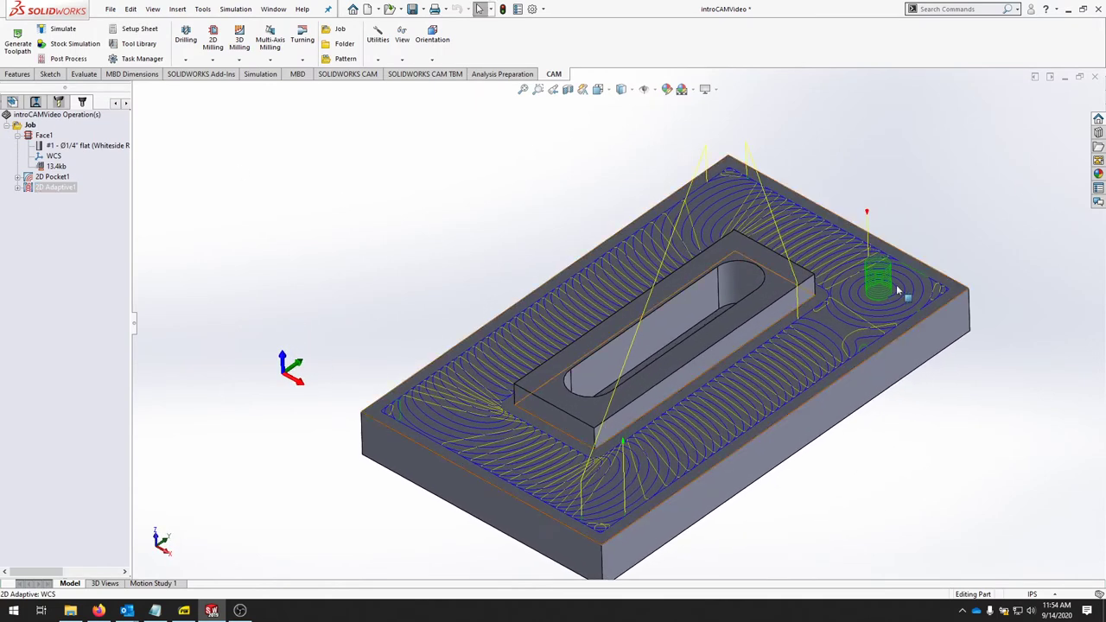
mouse_move(855, 315)
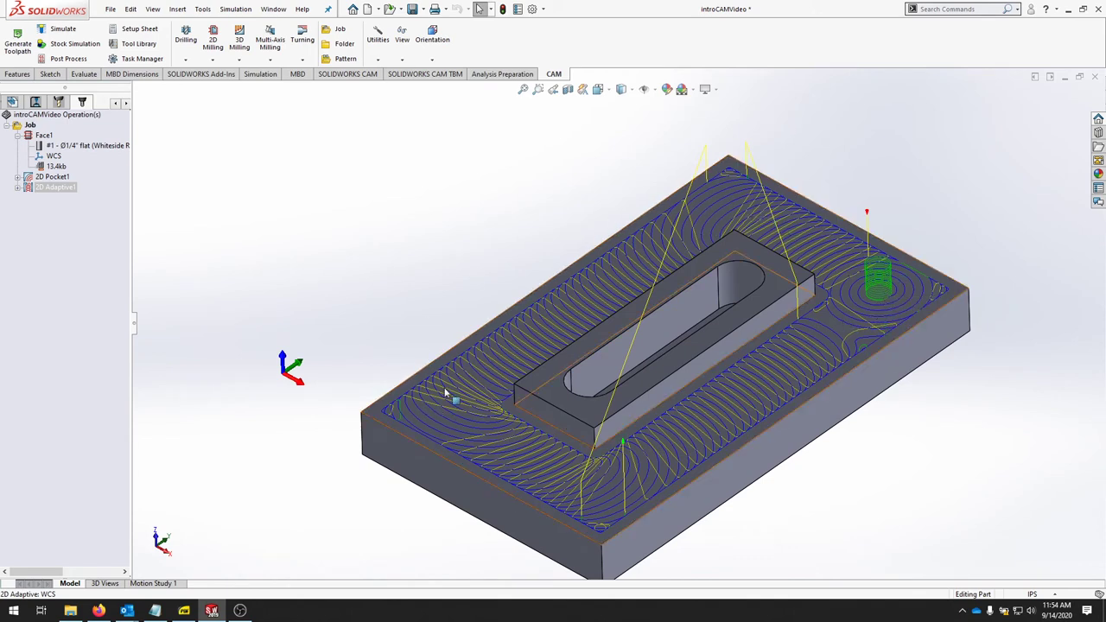
mouse_move(726, 473)
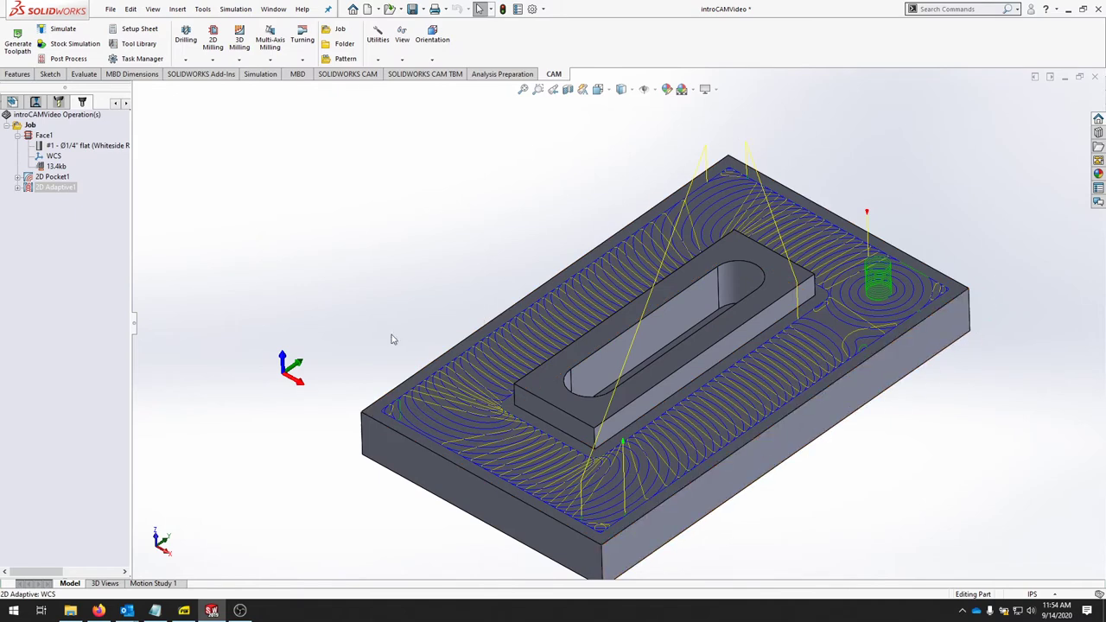
mouse_move(711, 122)
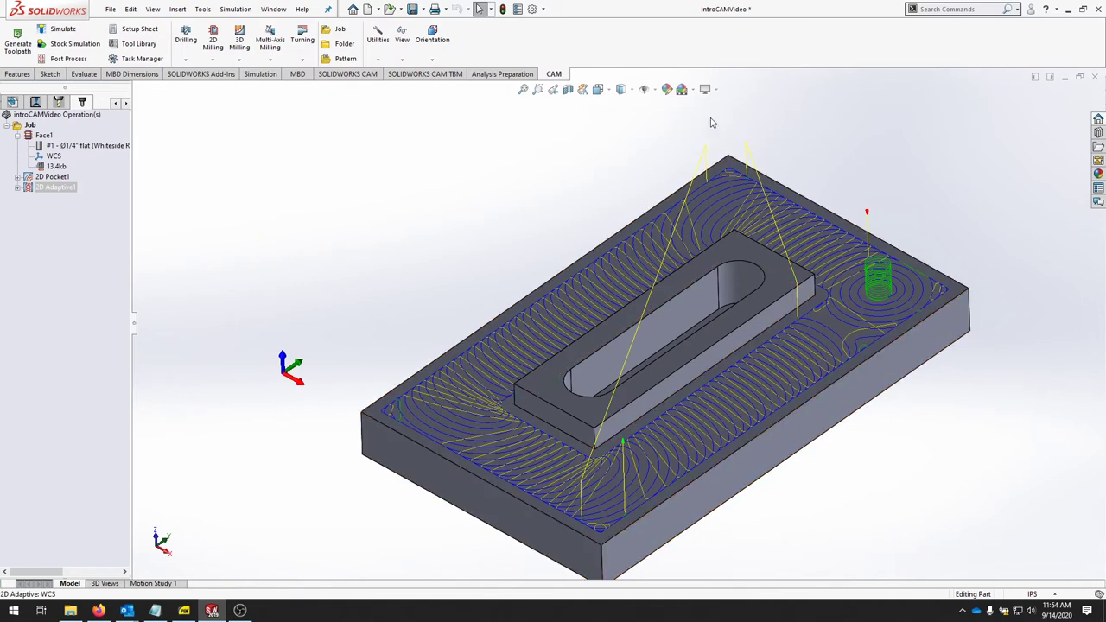
mouse_move(823, 379)
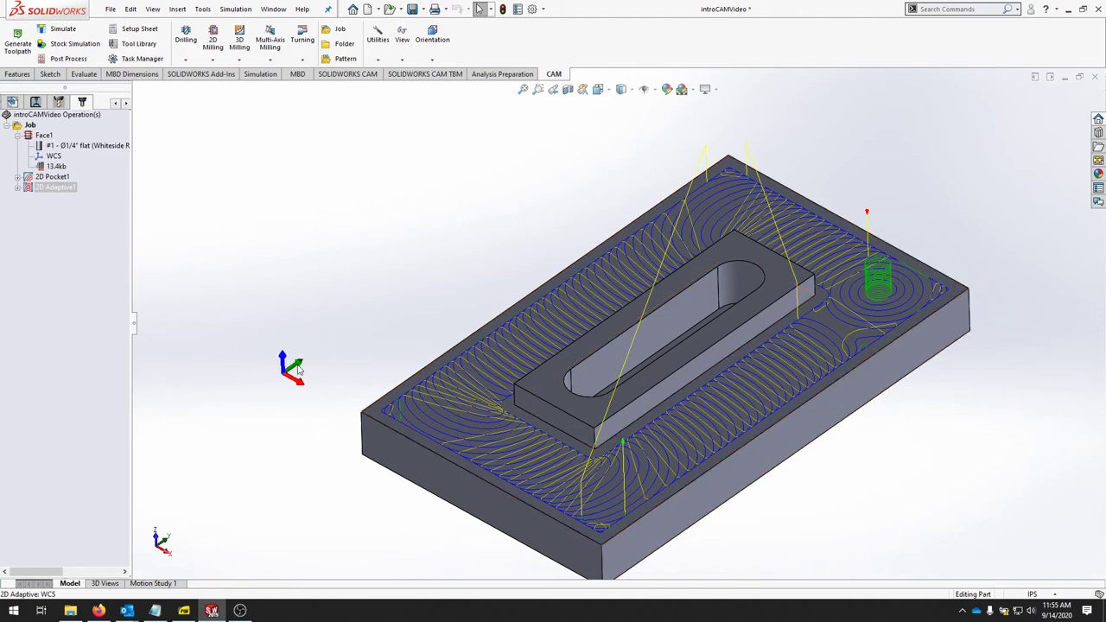
mouse_move(388, 357)
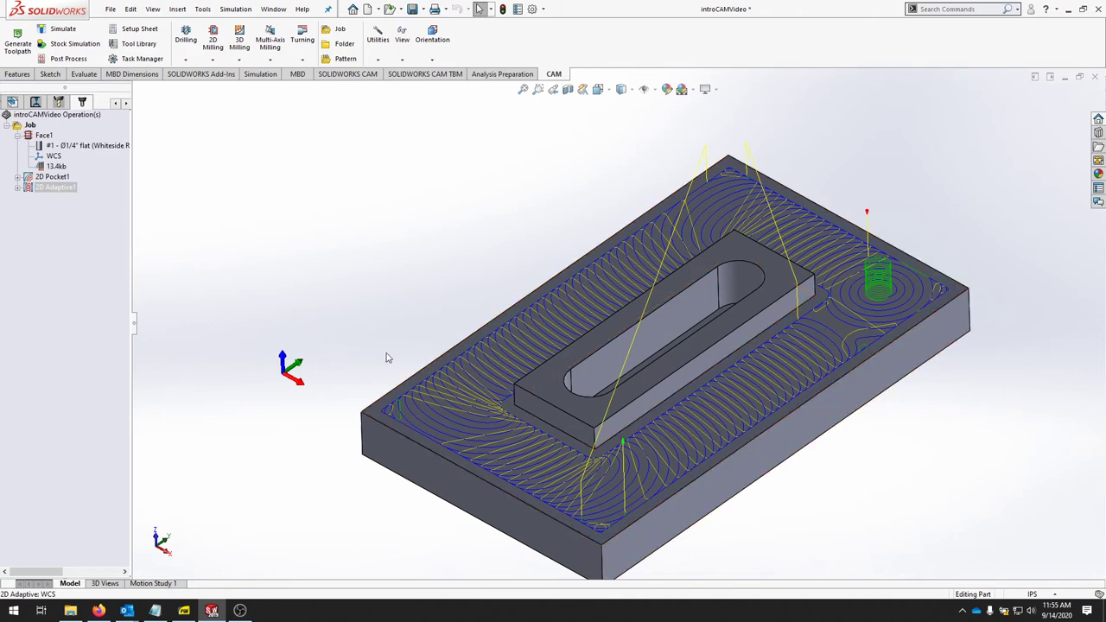
mouse_move(552, 610)
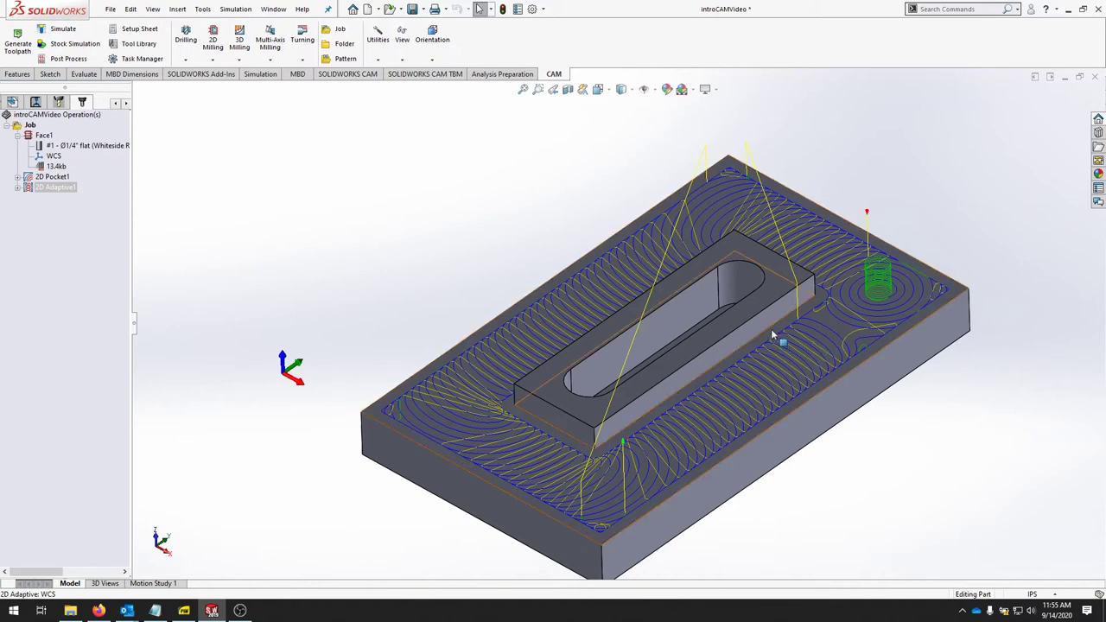
mouse_move(819, 322)
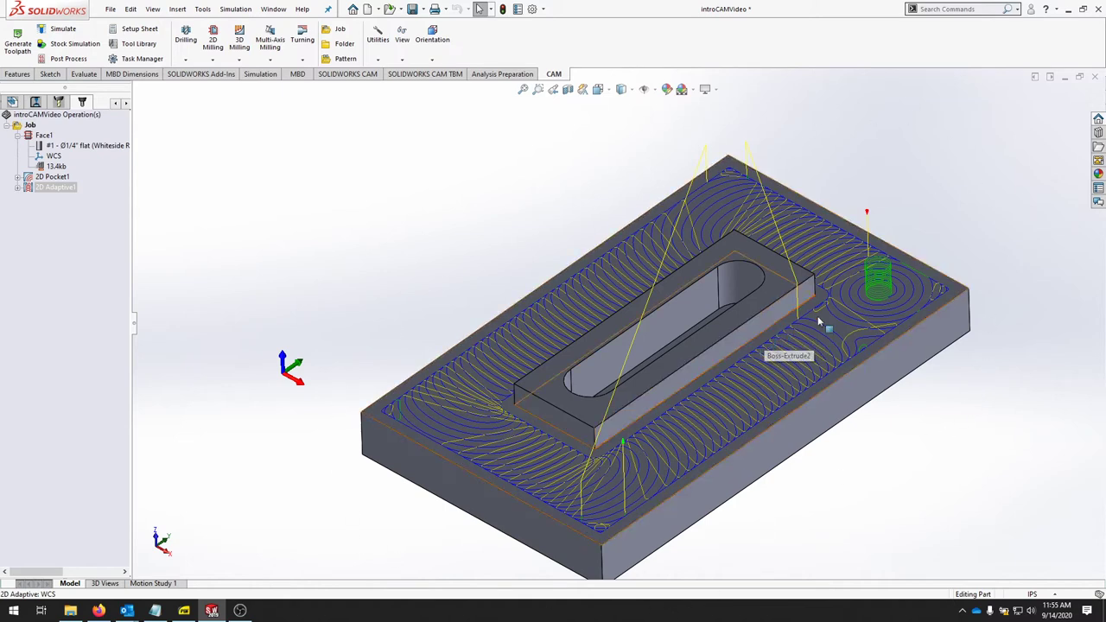
mouse_move(159, 132)
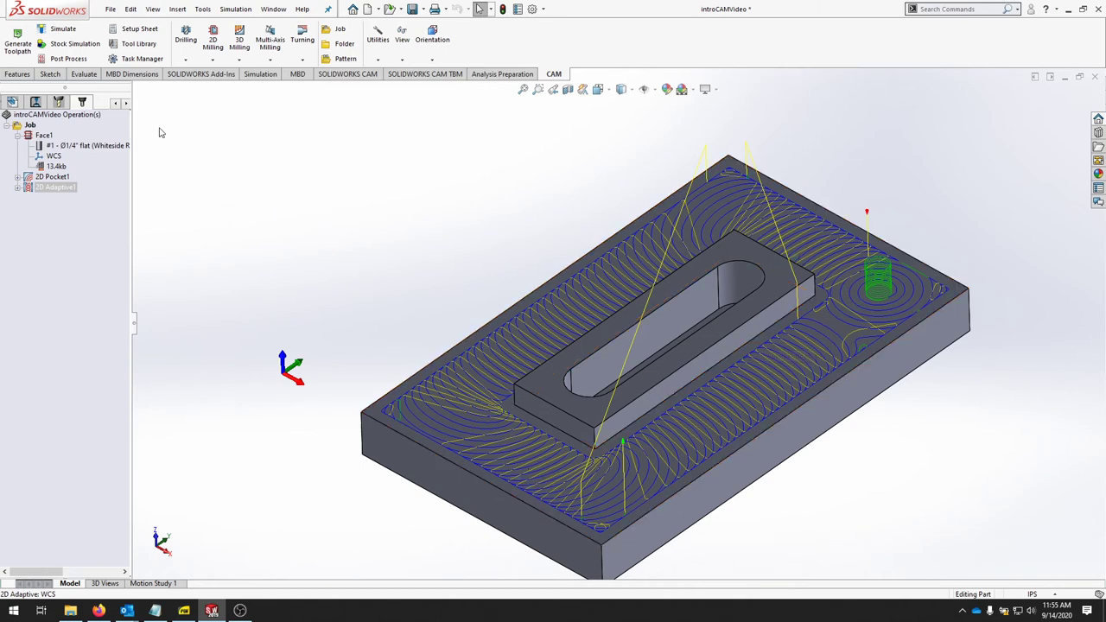
mouse_move(129, 129)
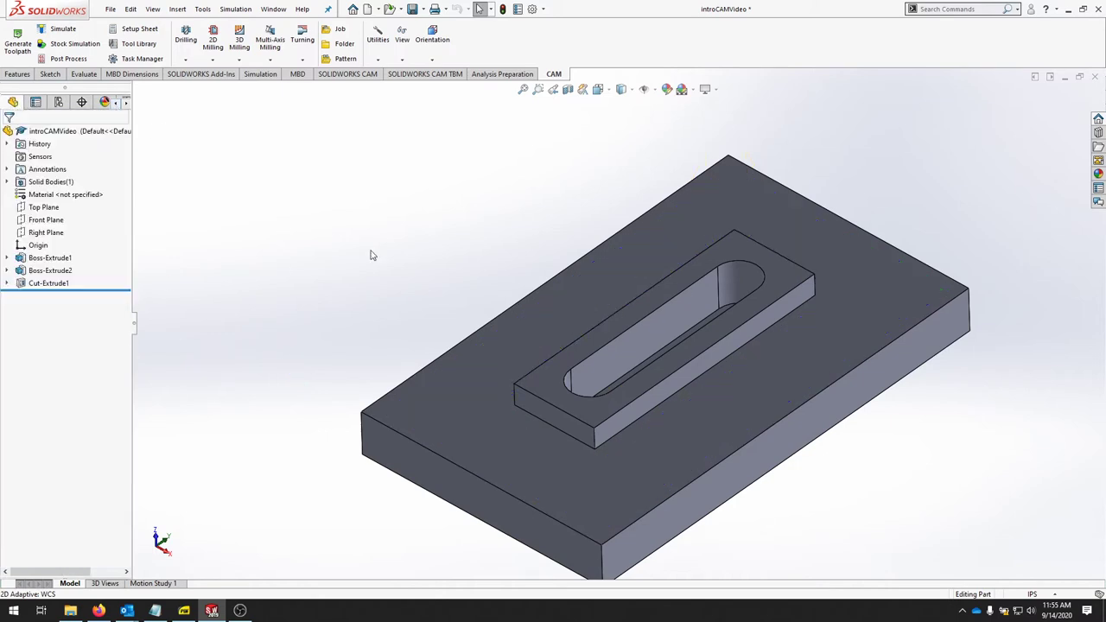
- Sketch an outline offset 0.25 in outward from the plate's top face edges
left_click(49, 74)
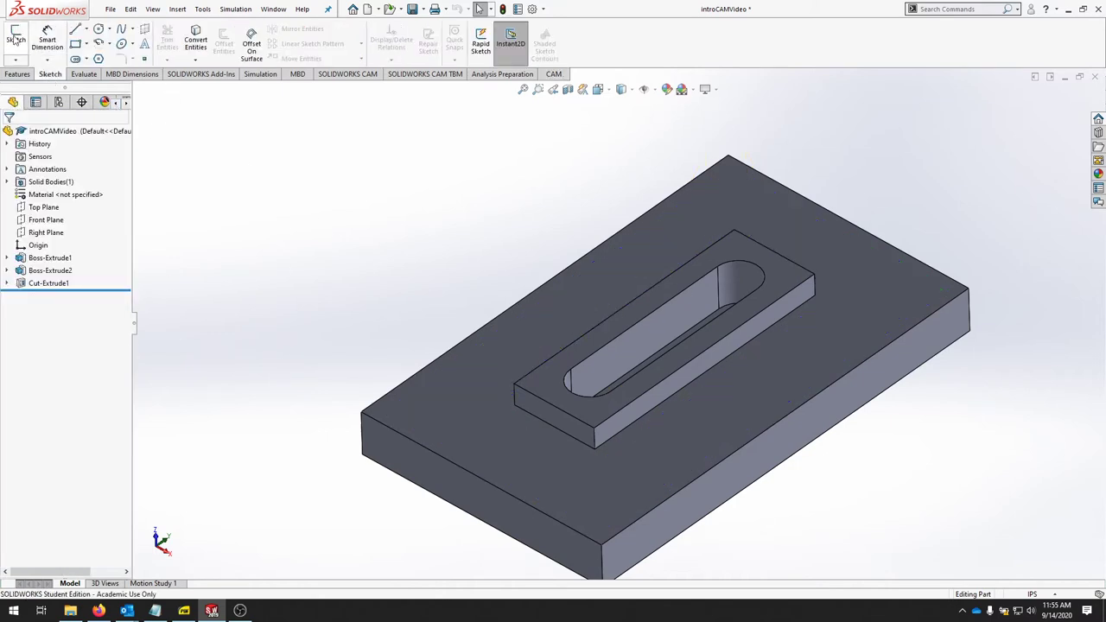
left_click(16, 43)
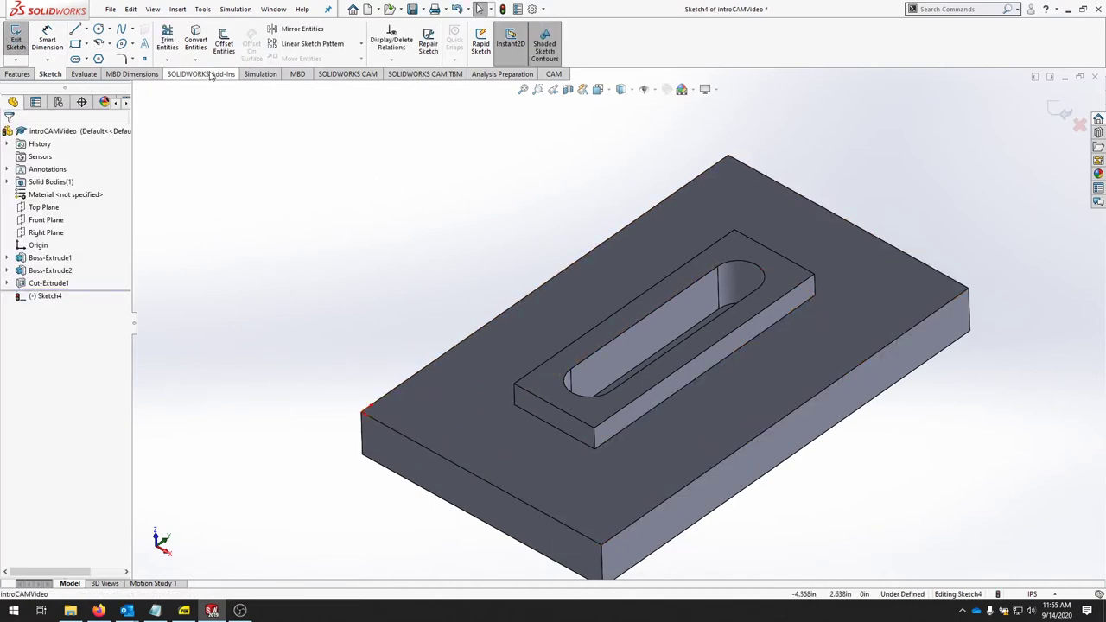
mouse_move(223, 43)
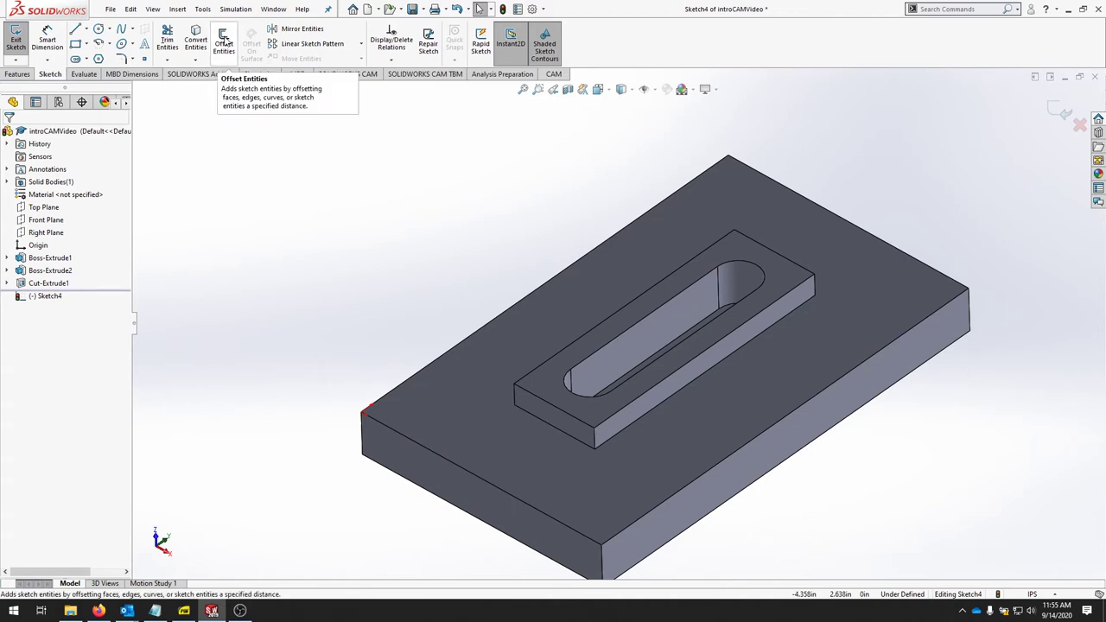
left_click(223, 43)
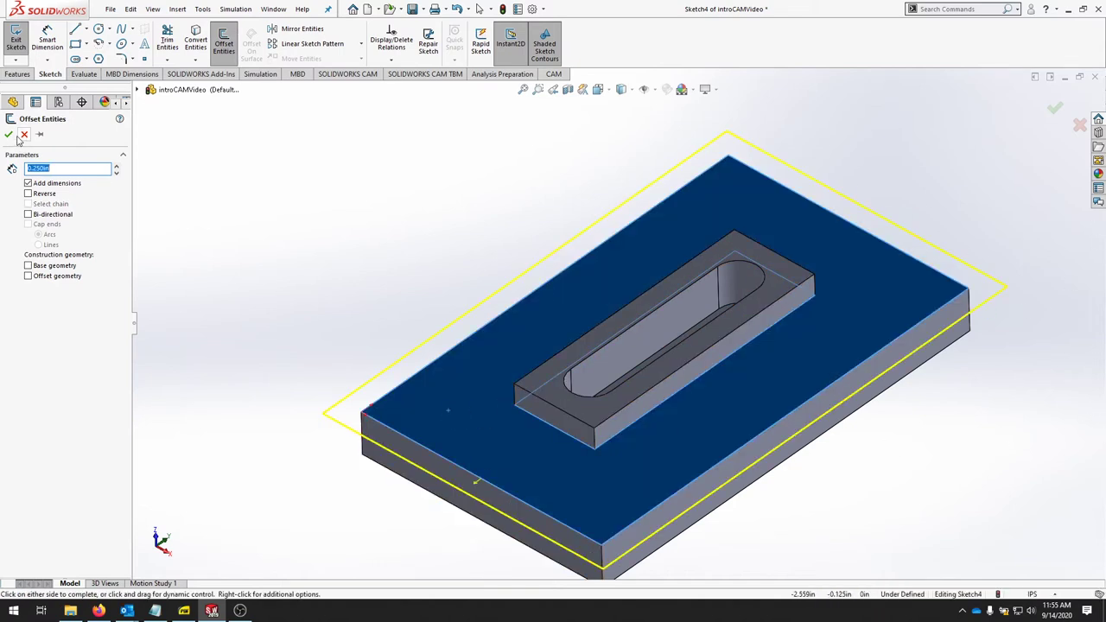
left_click(9, 136)
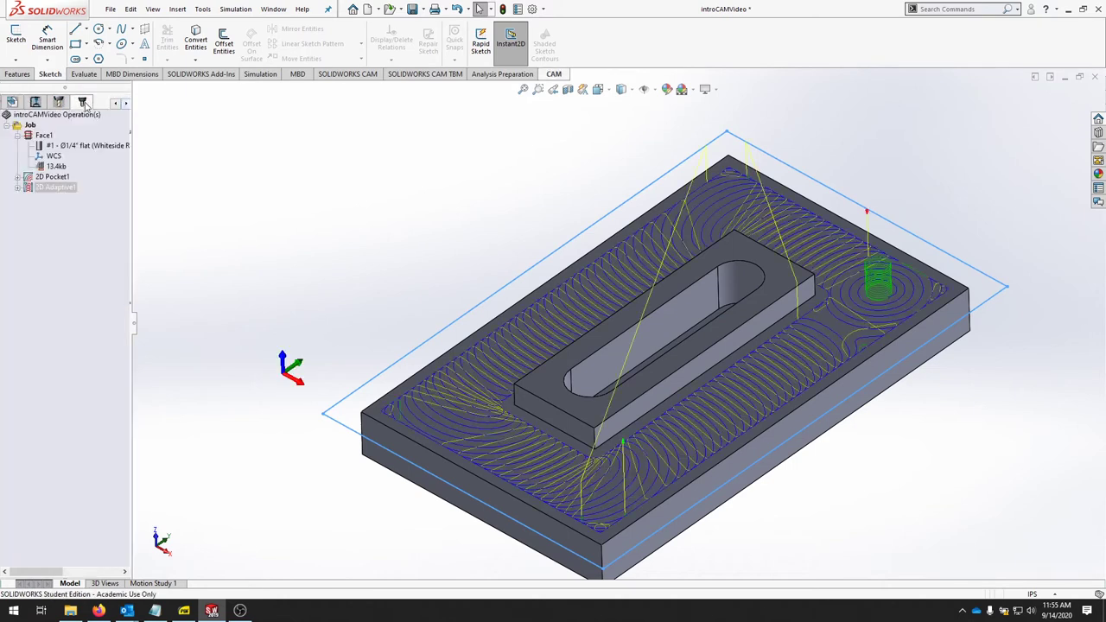
- Edit 2D Adaptive1, adding the offset sketch line and boss bottom edge as geometry
left_click(554, 73)
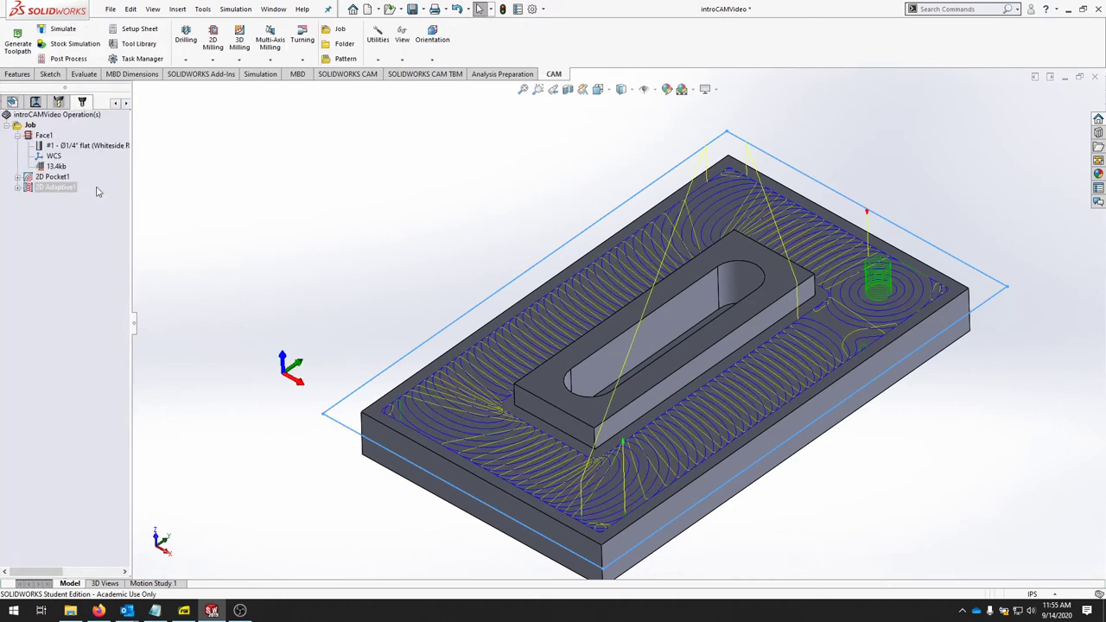
left_click(54, 188)
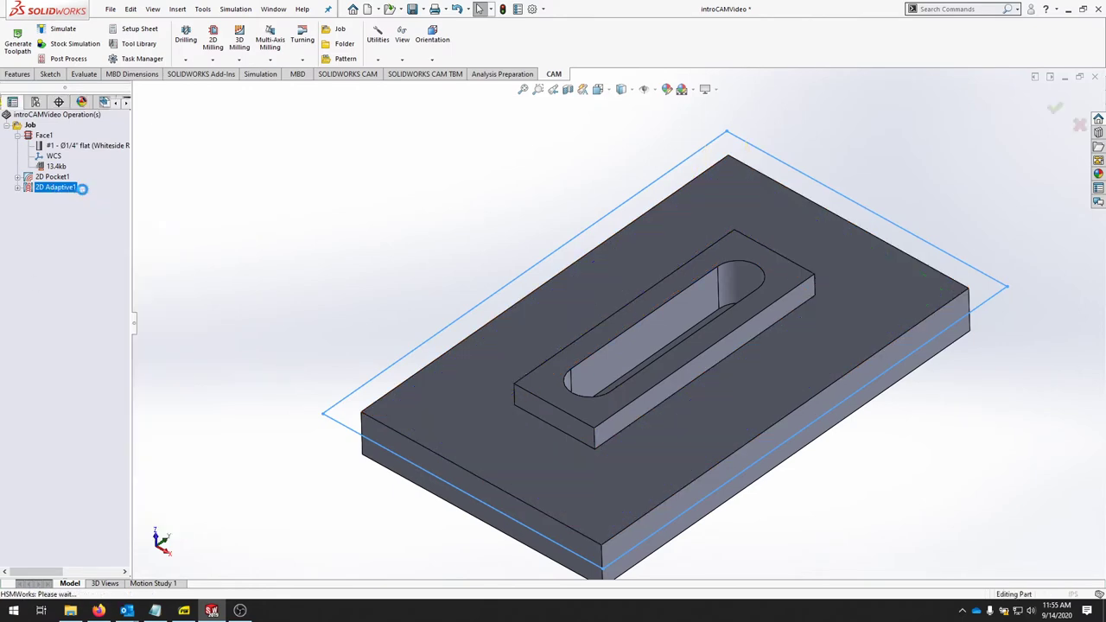
double_click(55, 187)
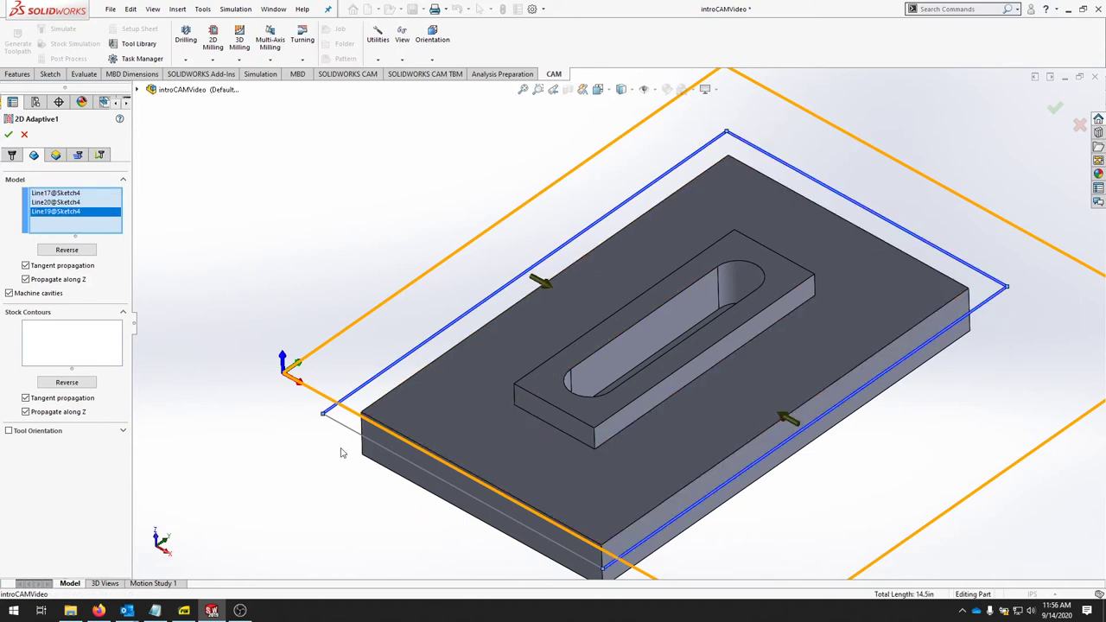
left_click(678, 398)
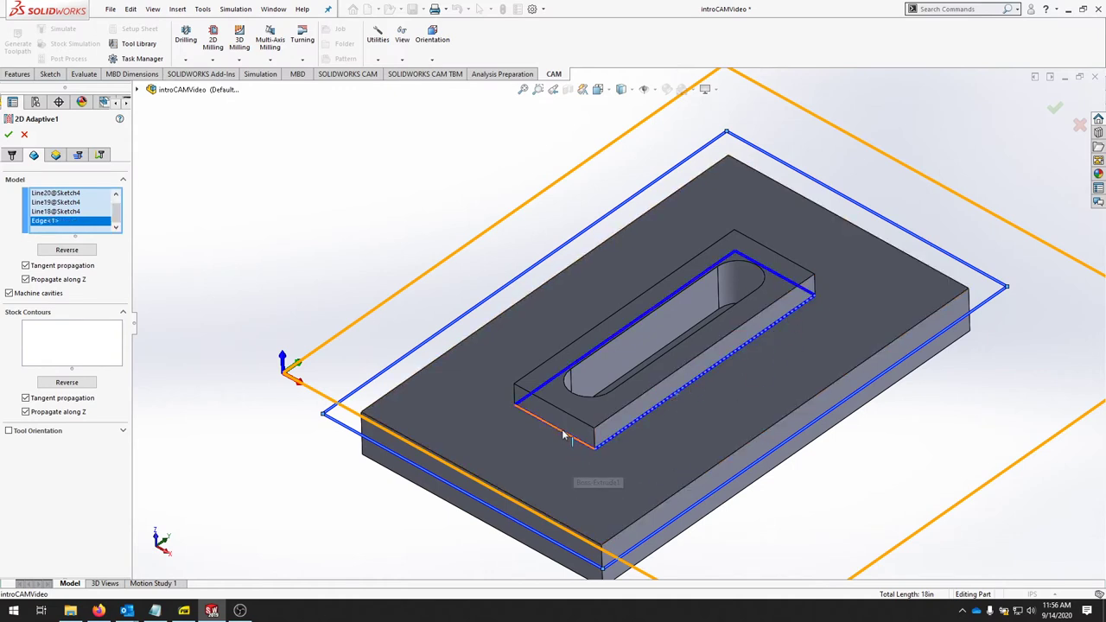
left_click(557, 381)
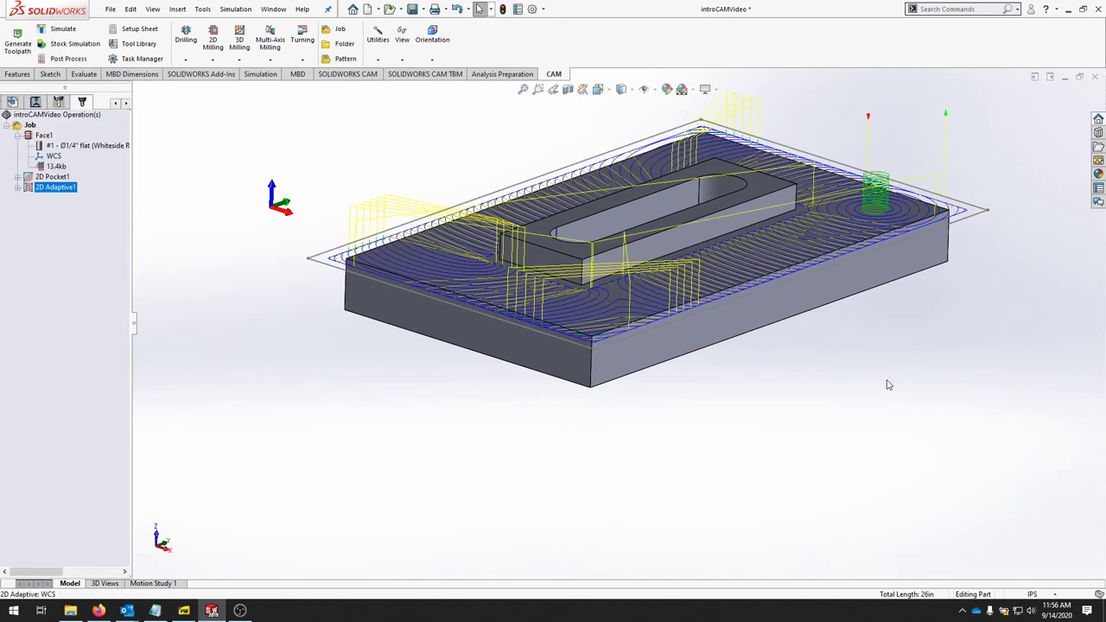
left_click_drag(890, 384, 815, 492)
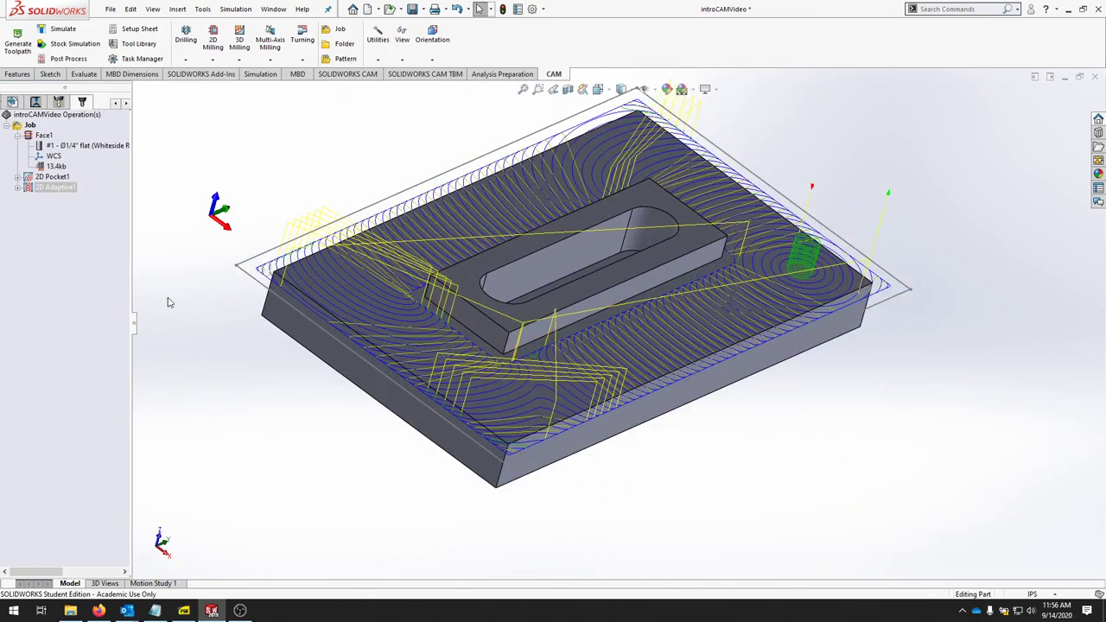
mouse_move(916, 305)
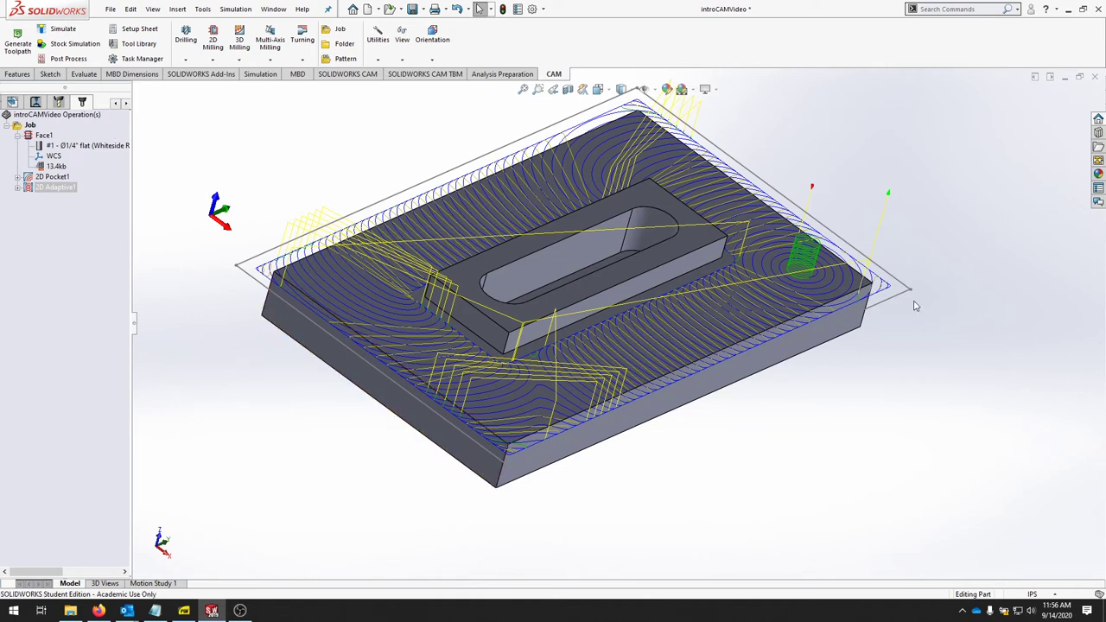
mouse_move(165, 248)
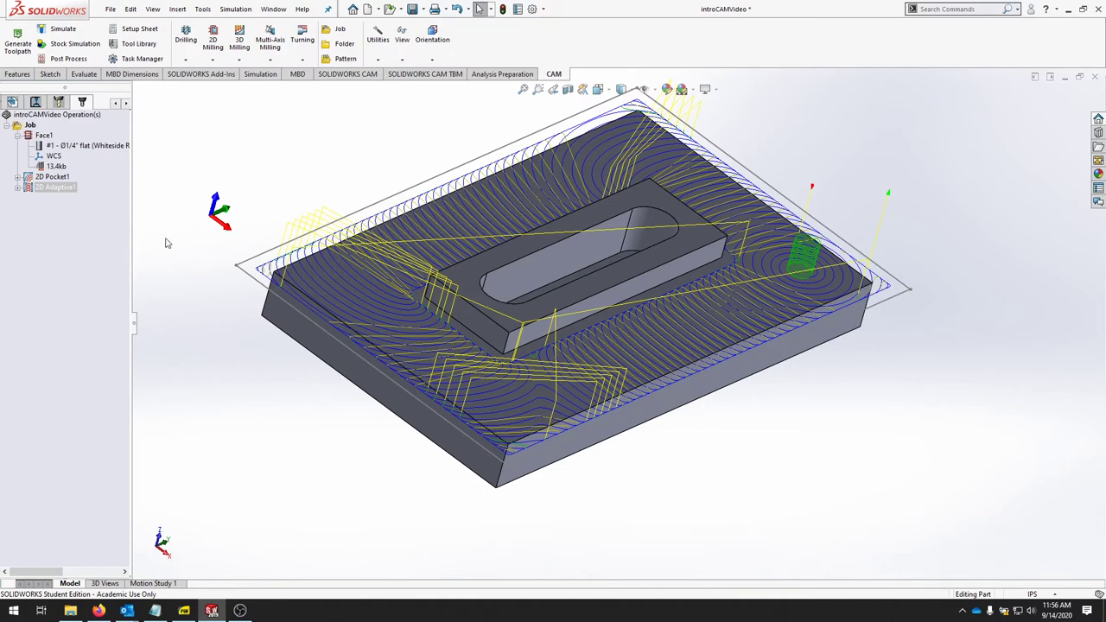
mouse_move(906, 344)
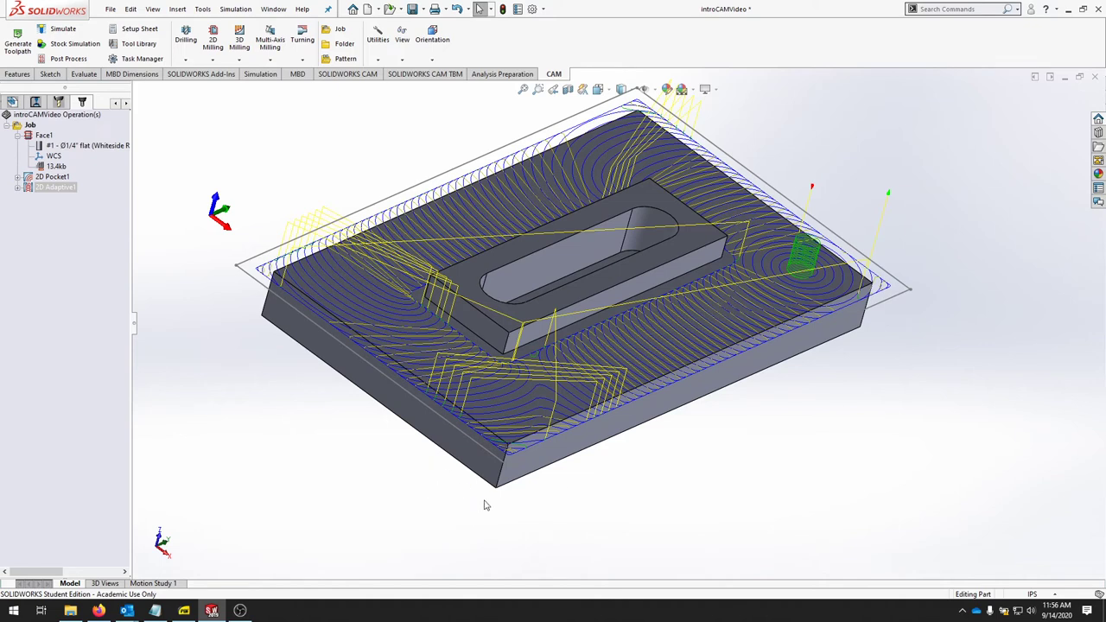
mouse_move(140, 284)
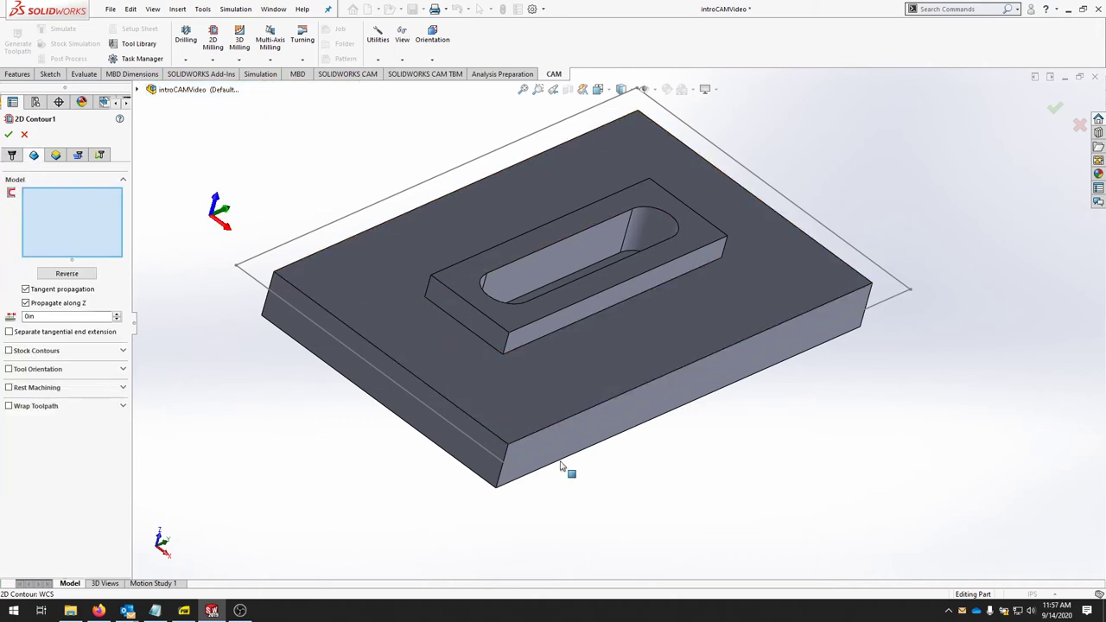
mouse_move(559, 468)
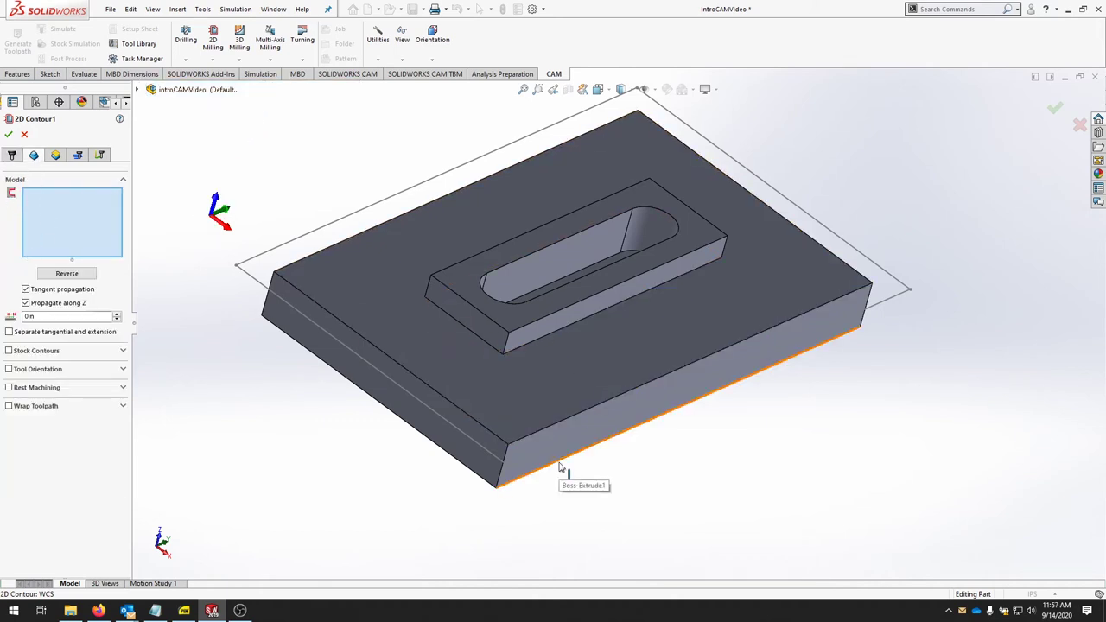
- Select the plate's bottom edge as 2D Contour1's contour geometry
left_click(562, 458)
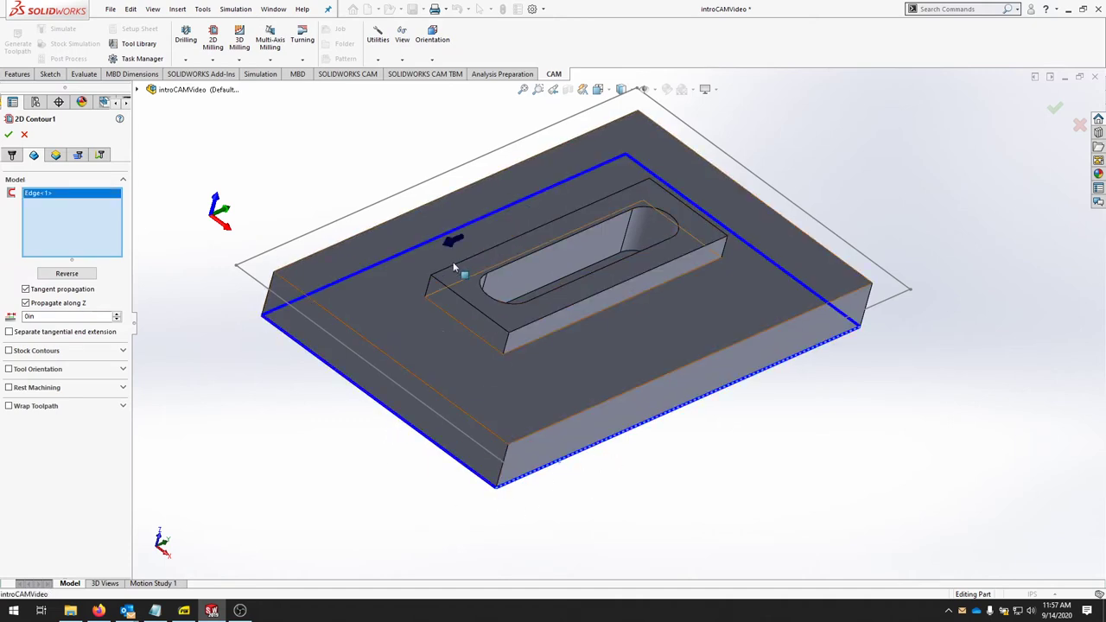
mouse_move(351, 385)
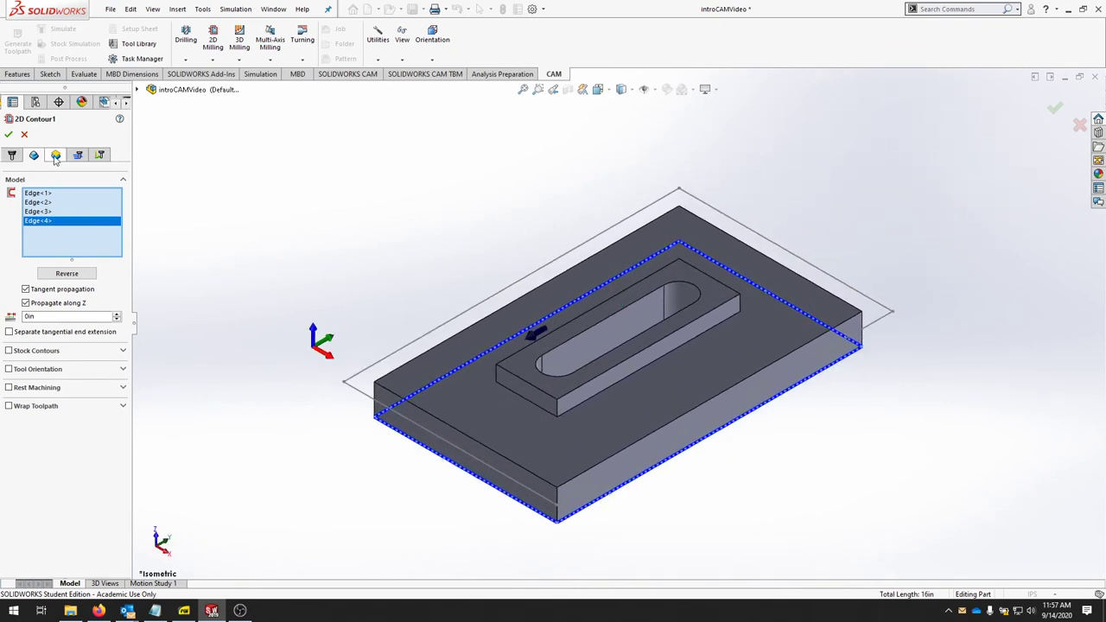
- Take 2D Contour1's top height from the plate top face and retract from model top
left_click(55, 154)
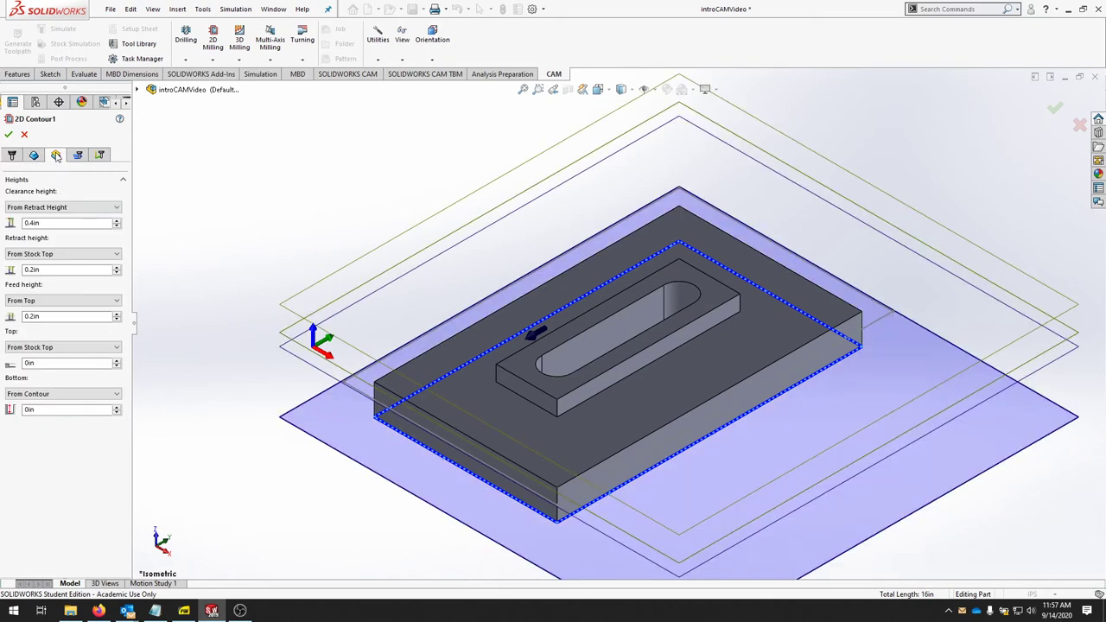
mouse_move(56, 155)
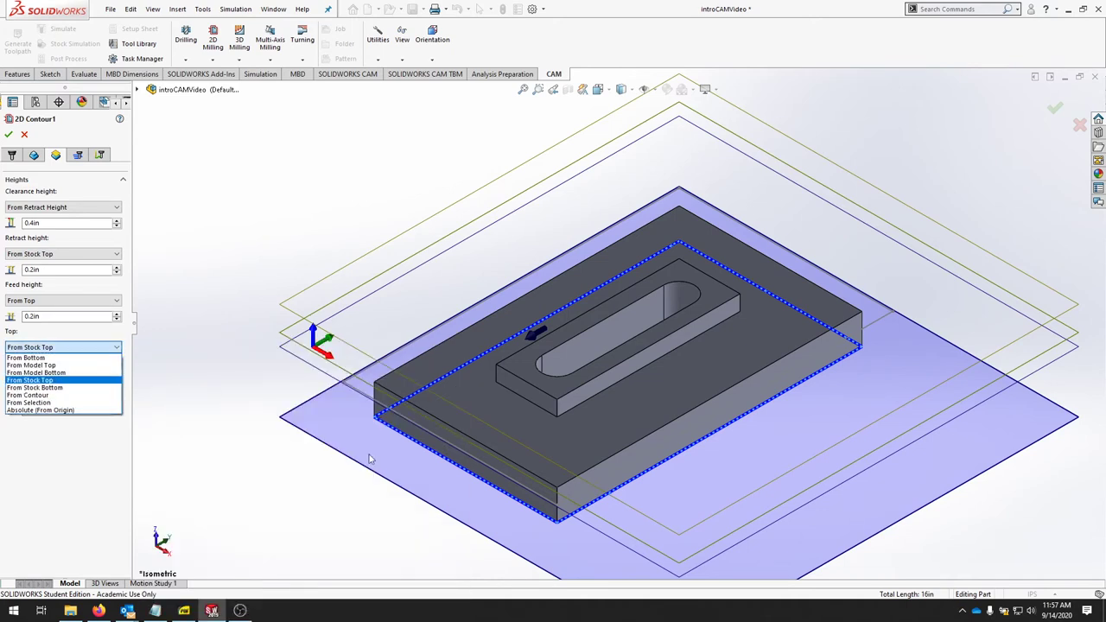
mouse_move(34, 394)
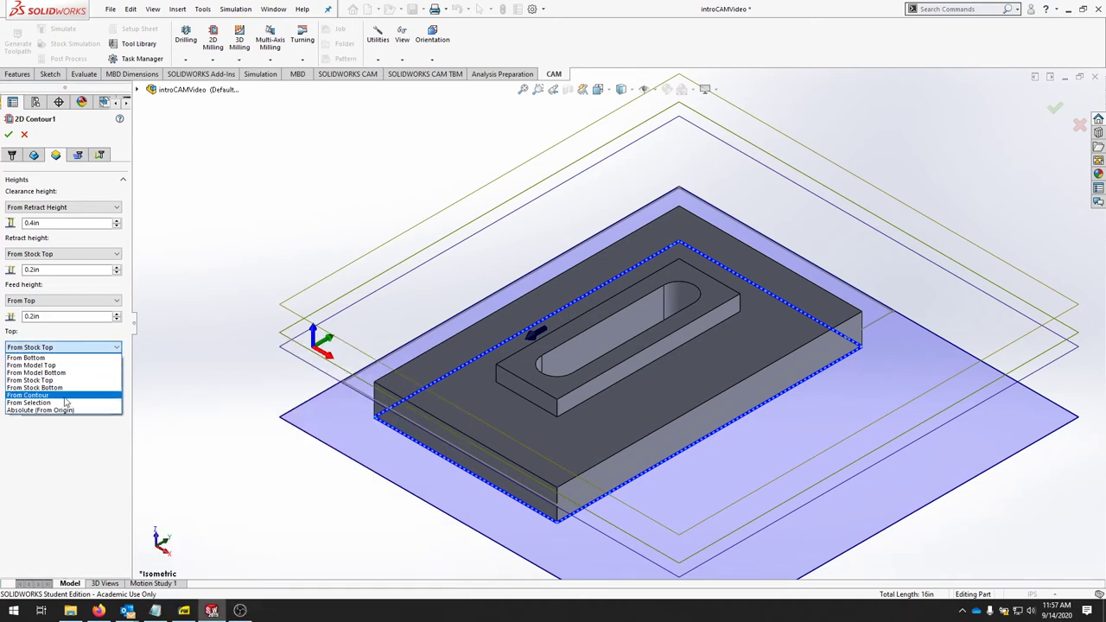
left_click(34, 402)
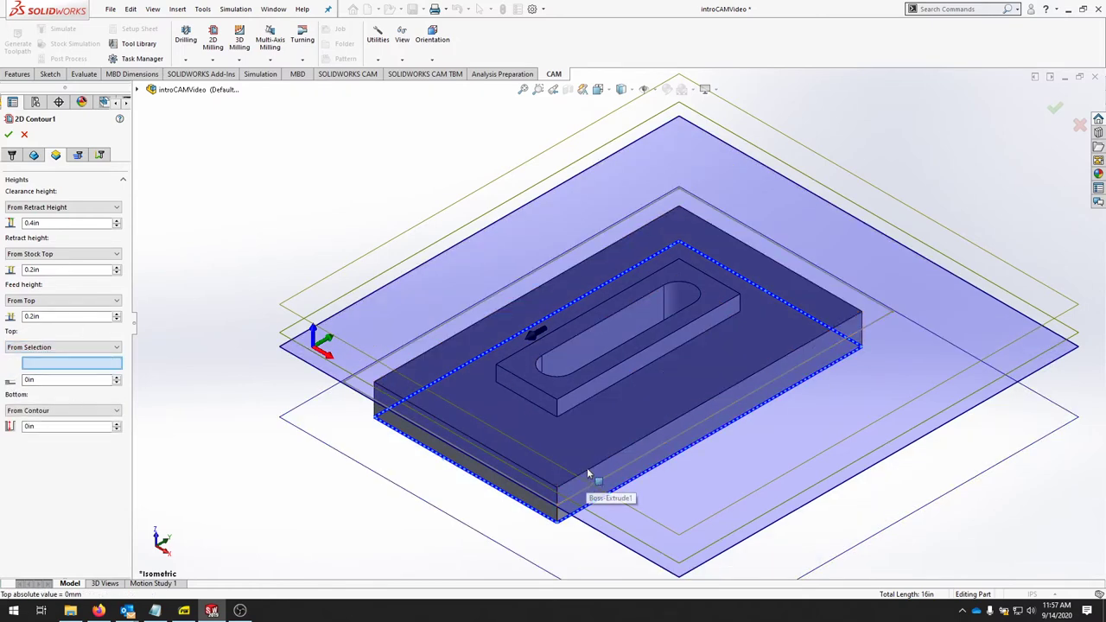
left_click(588, 473)
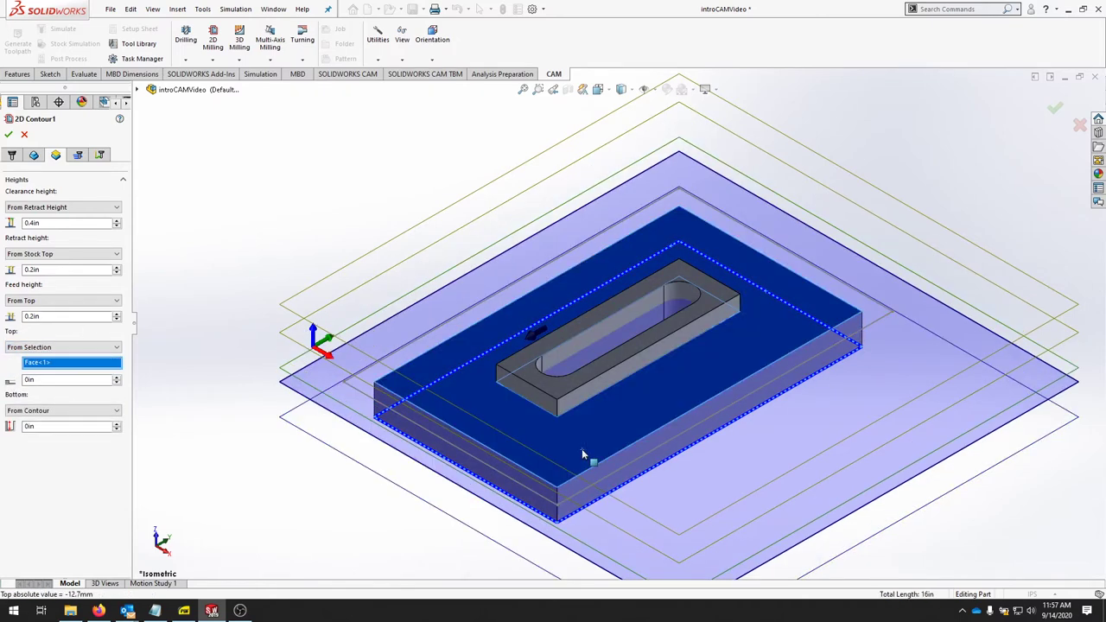
mouse_move(314, 375)
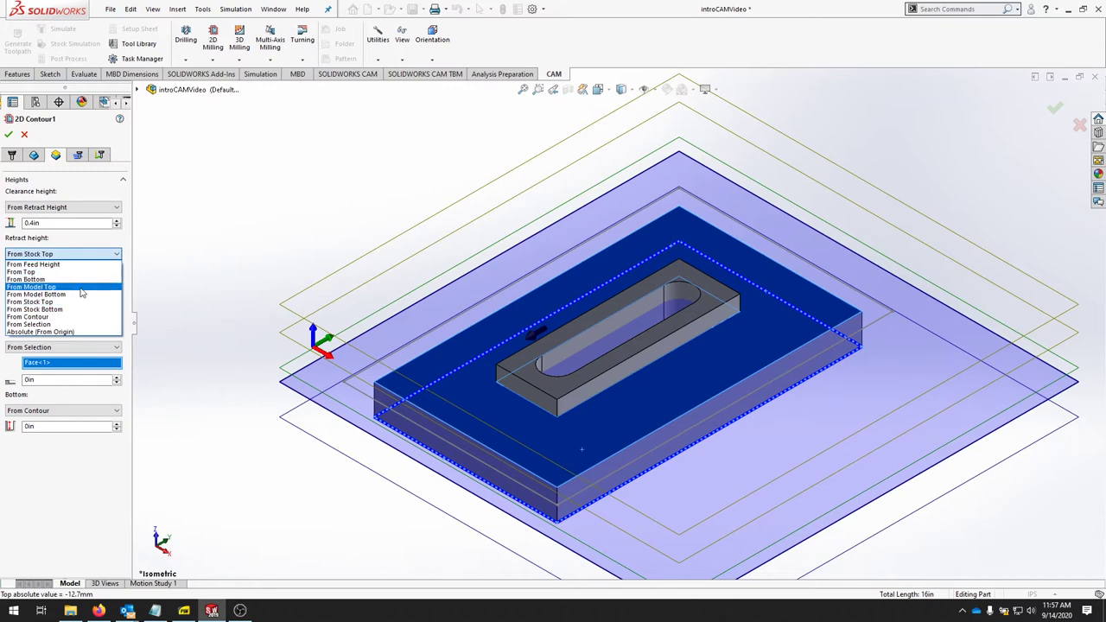
left_click(34, 286)
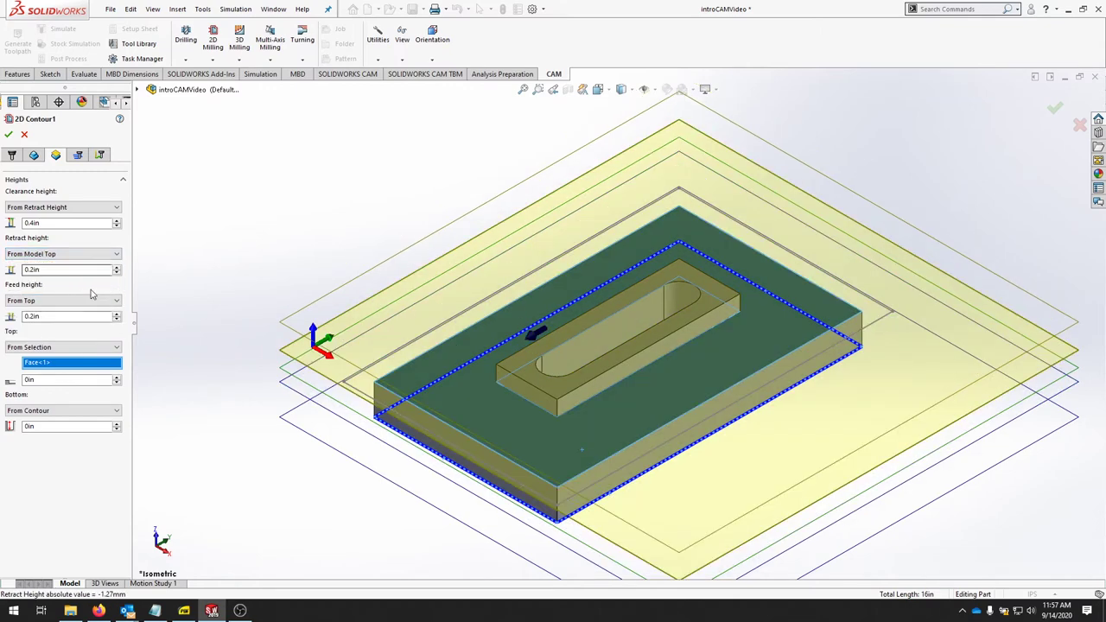
left_click(55, 156)
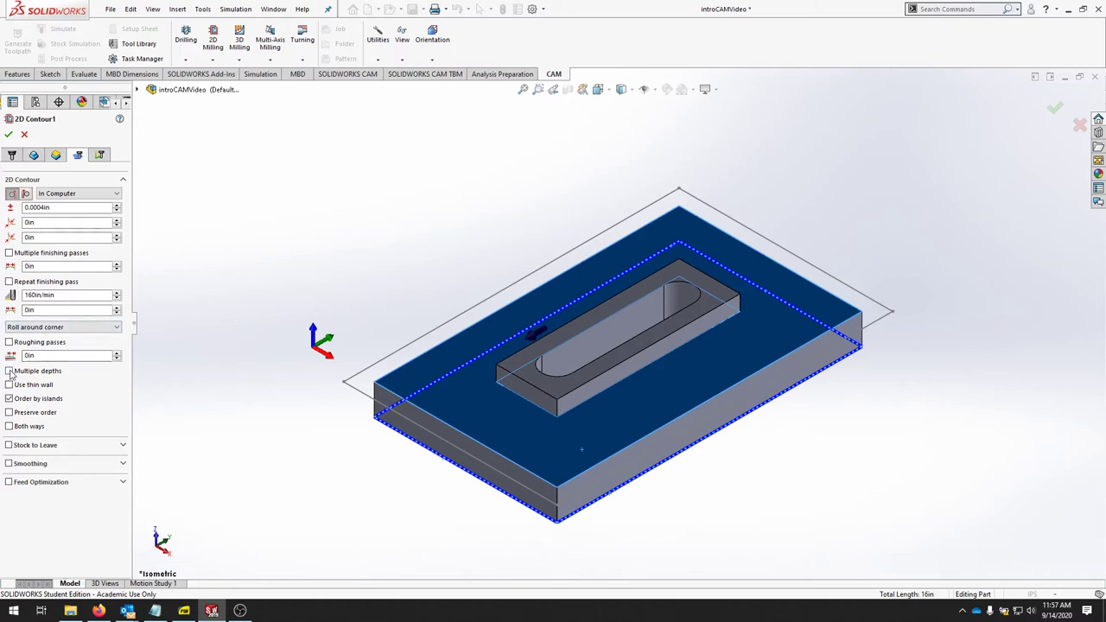
- Enable multiple depths at 0.1 in step-down and one 0.025 in finishing pass
left_click(10, 370)
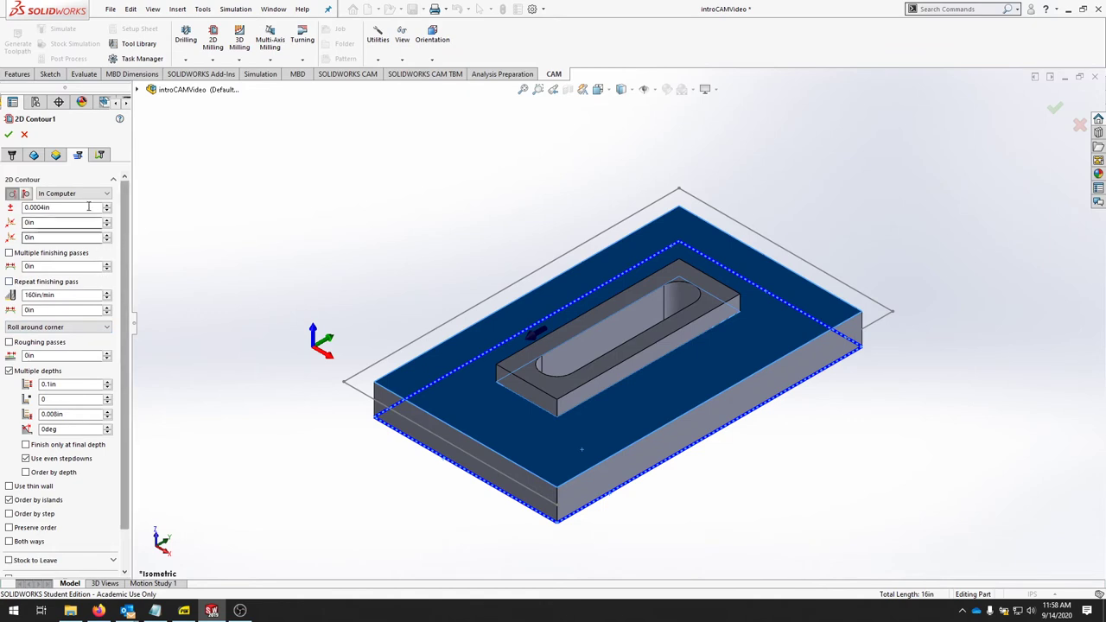
mouse_move(9, 254)
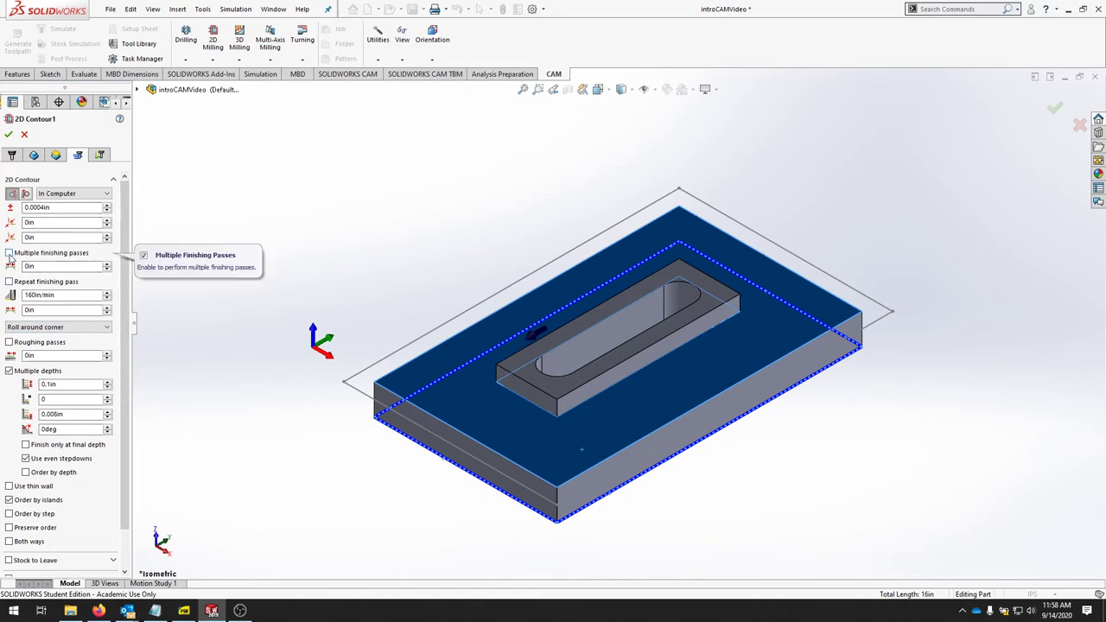
left_click(10, 253)
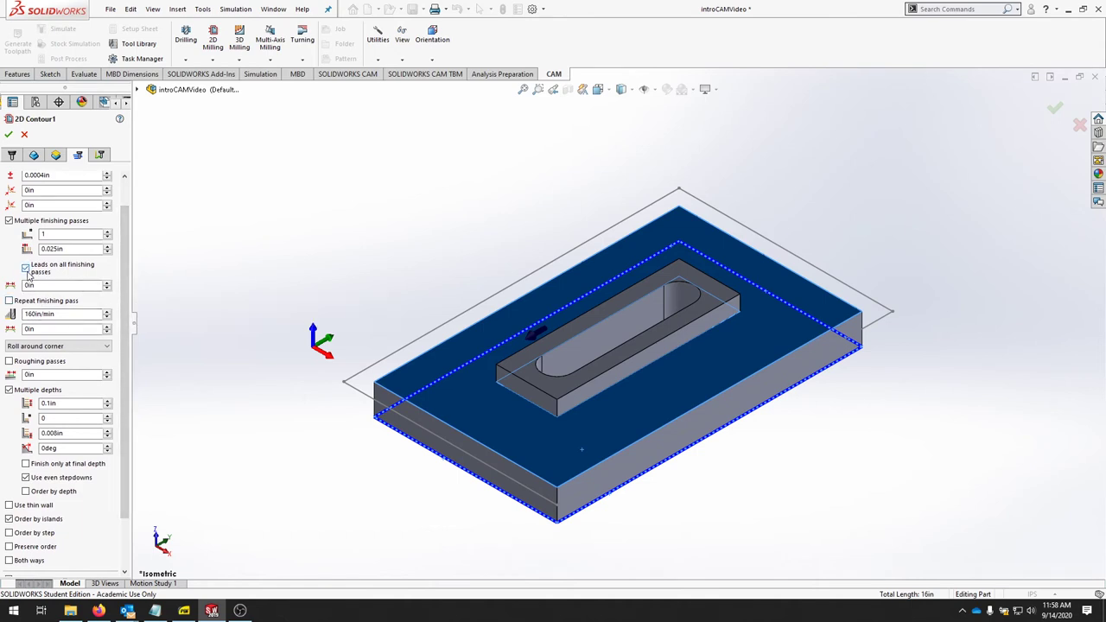
mouse_move(24, 269)
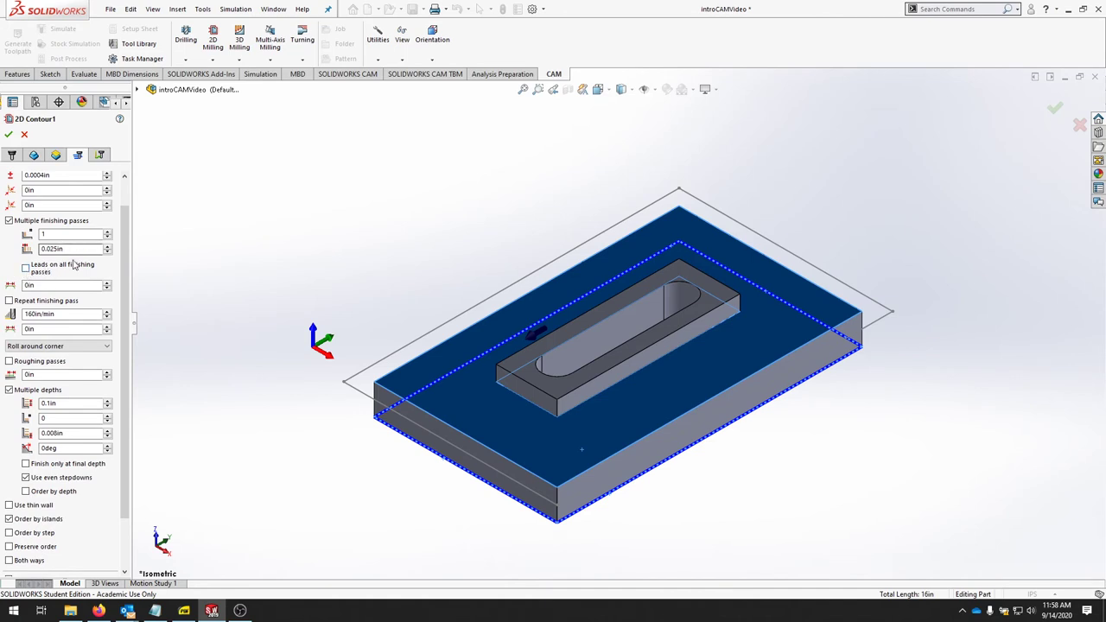
scroll("down", 3)
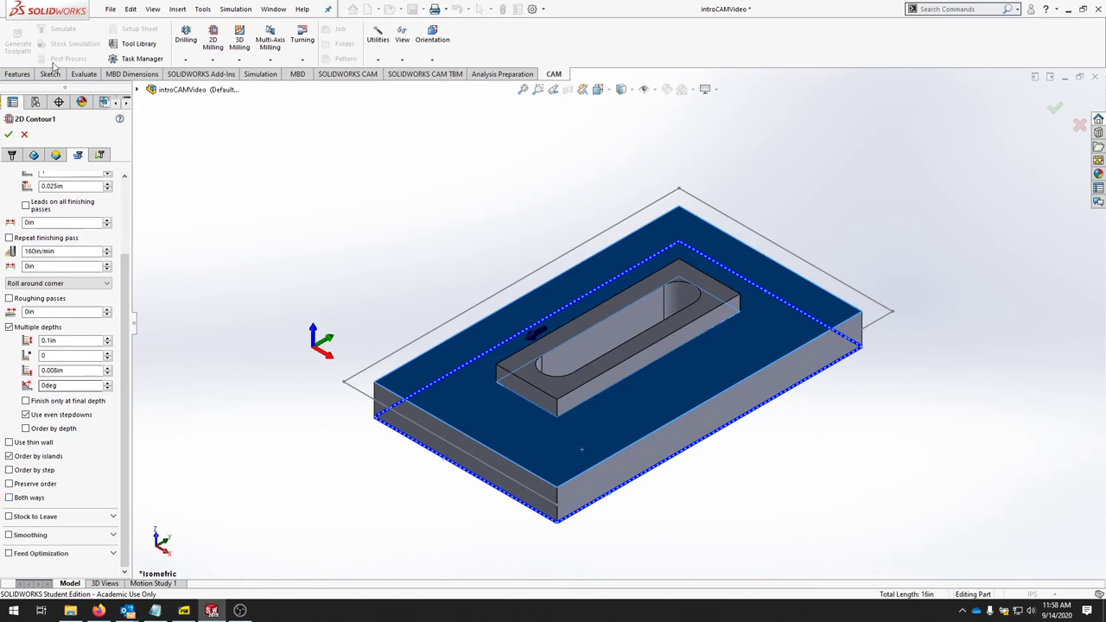
- Turn off lead-in and lead-out, enable 2° ramping, and accept 2D Contour1
left_click(78, 155)
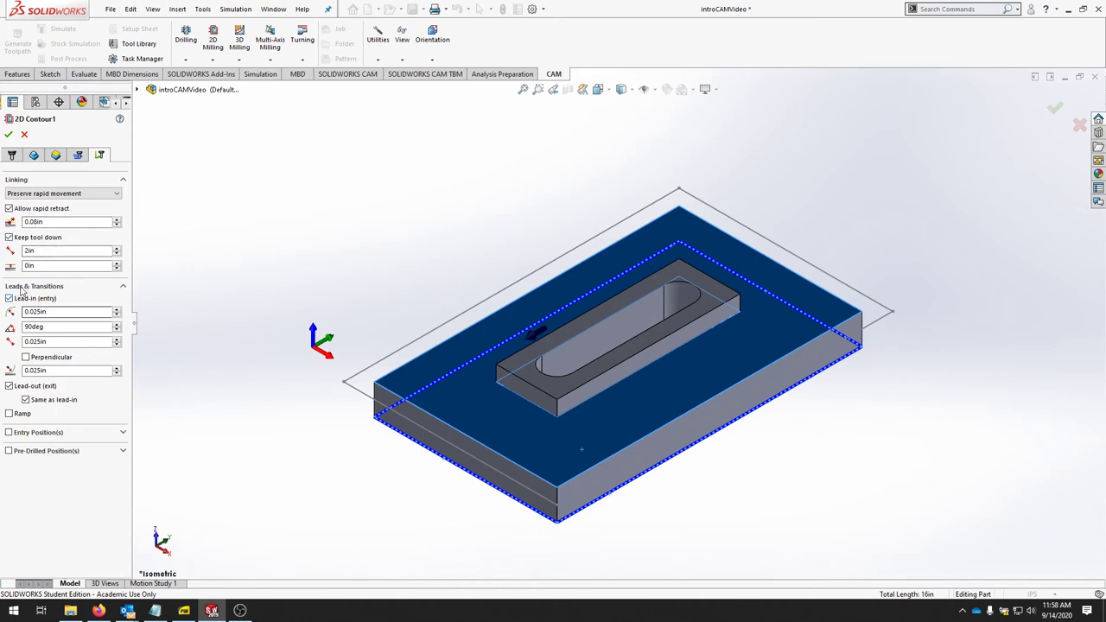
mouse_move(9, 298)
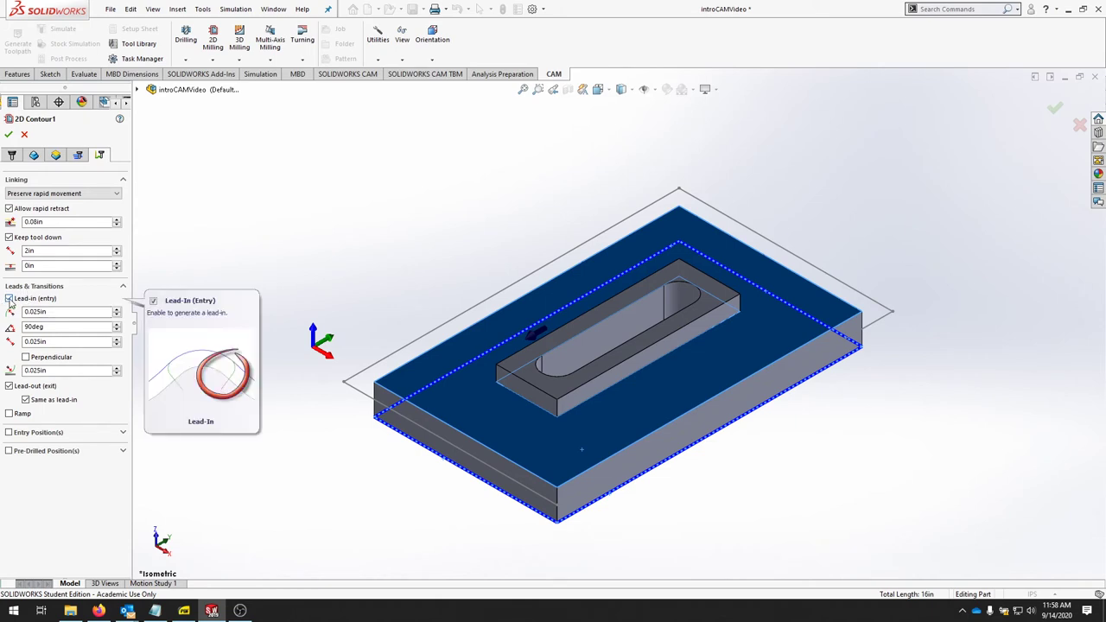
left_click(8, 299)
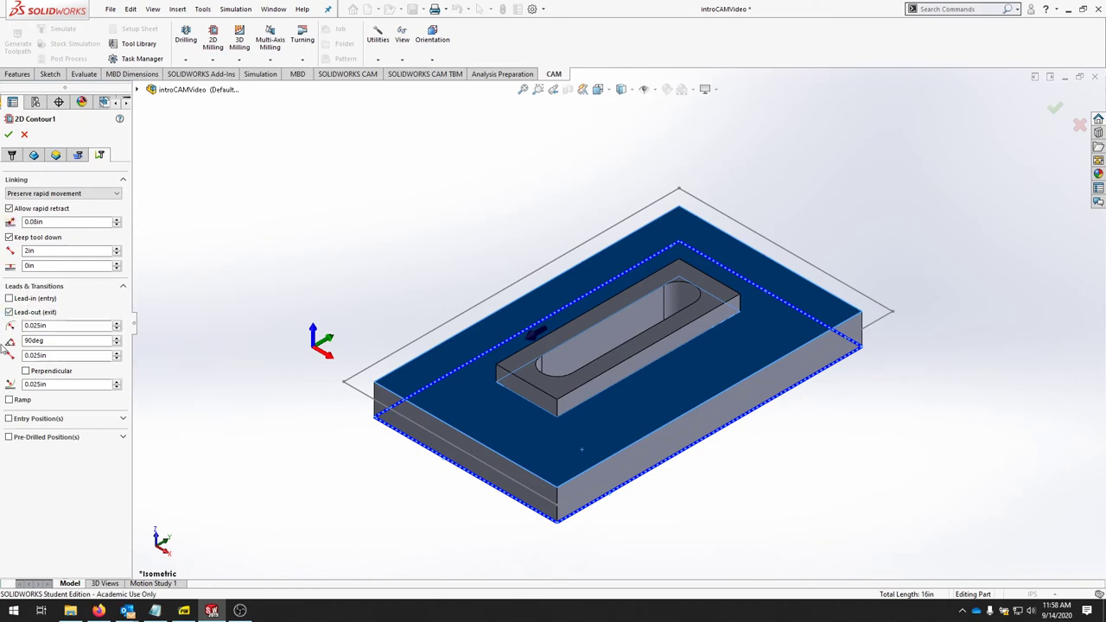
left_click(9, 312)
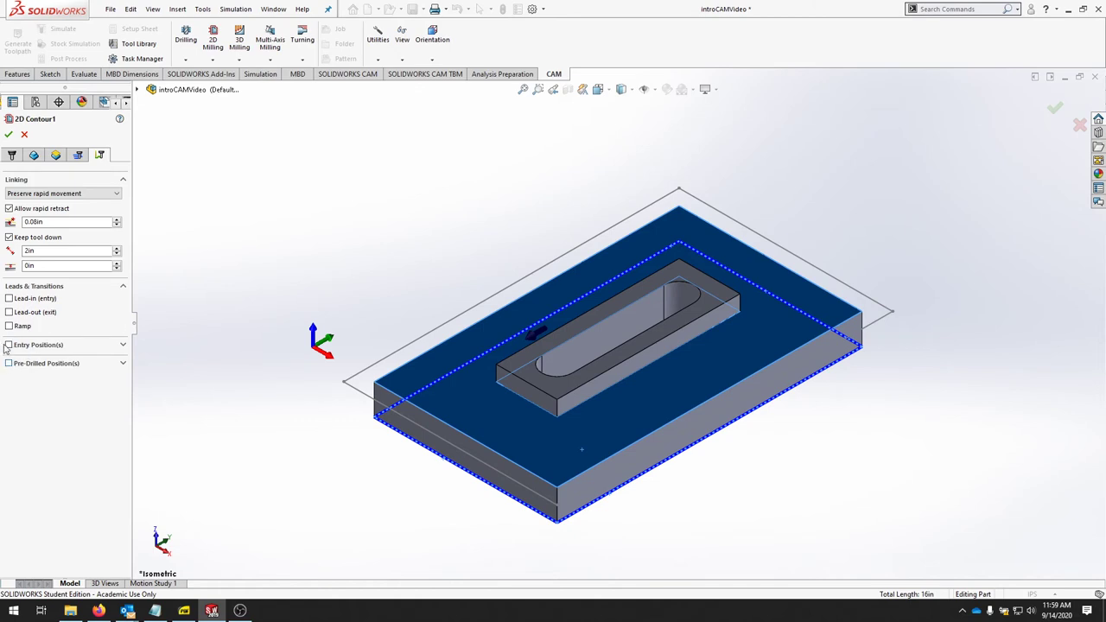
left_click(10, 326)
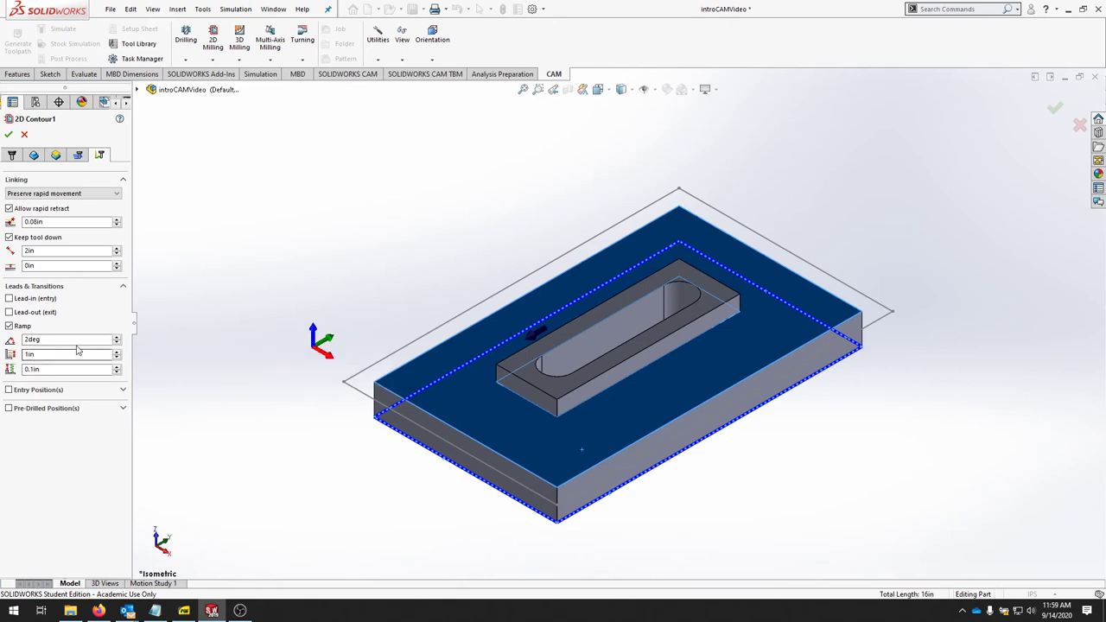
mouse_move(73, 354)
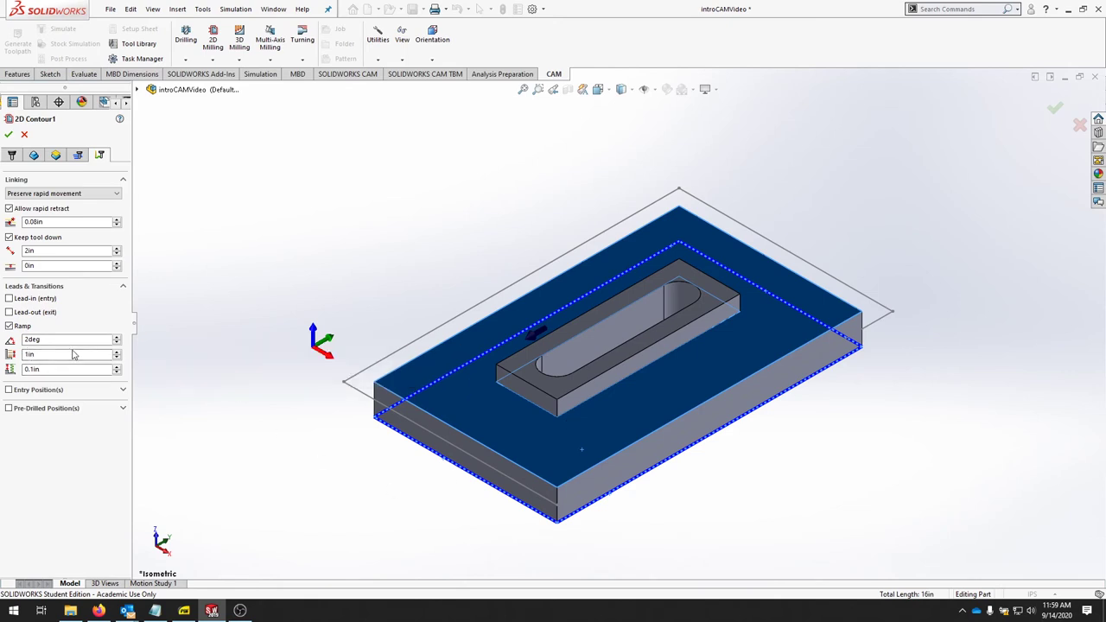
left_click(7, 134)
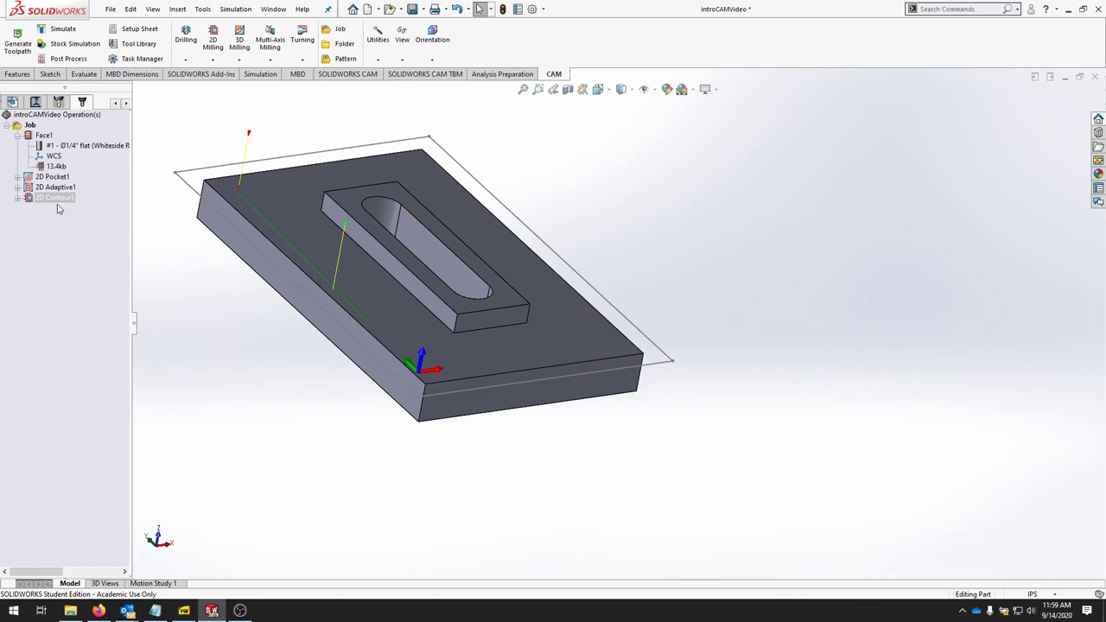
- Edit 2D Contour1's geometry and delete the stray Face<2>, leaving the plate's outer edges
right_click(53, 198)
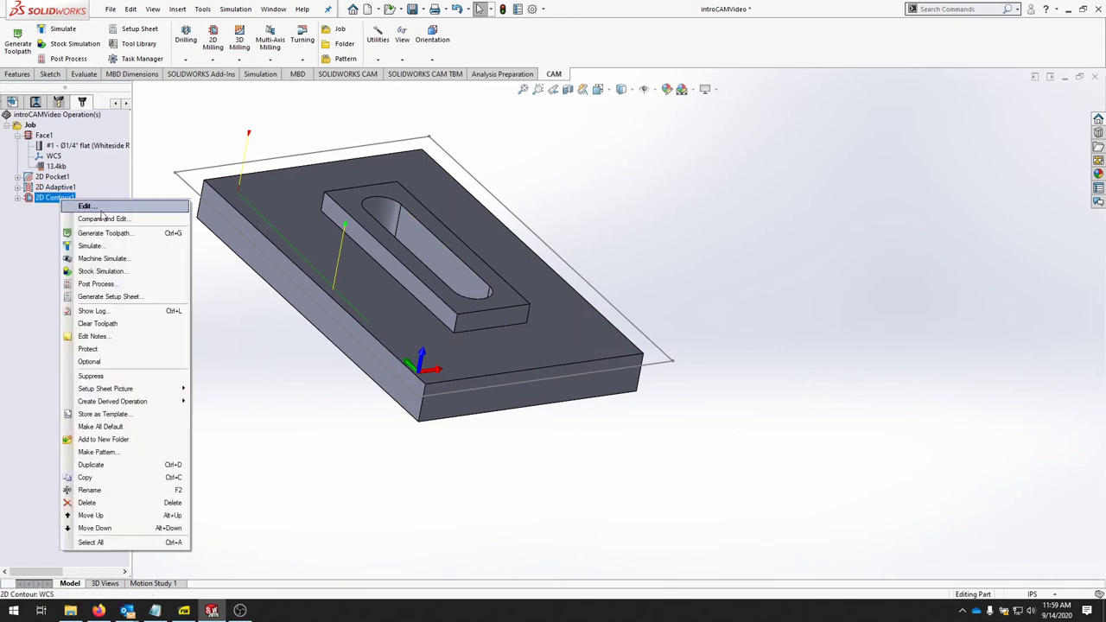
left_click(85, 206)
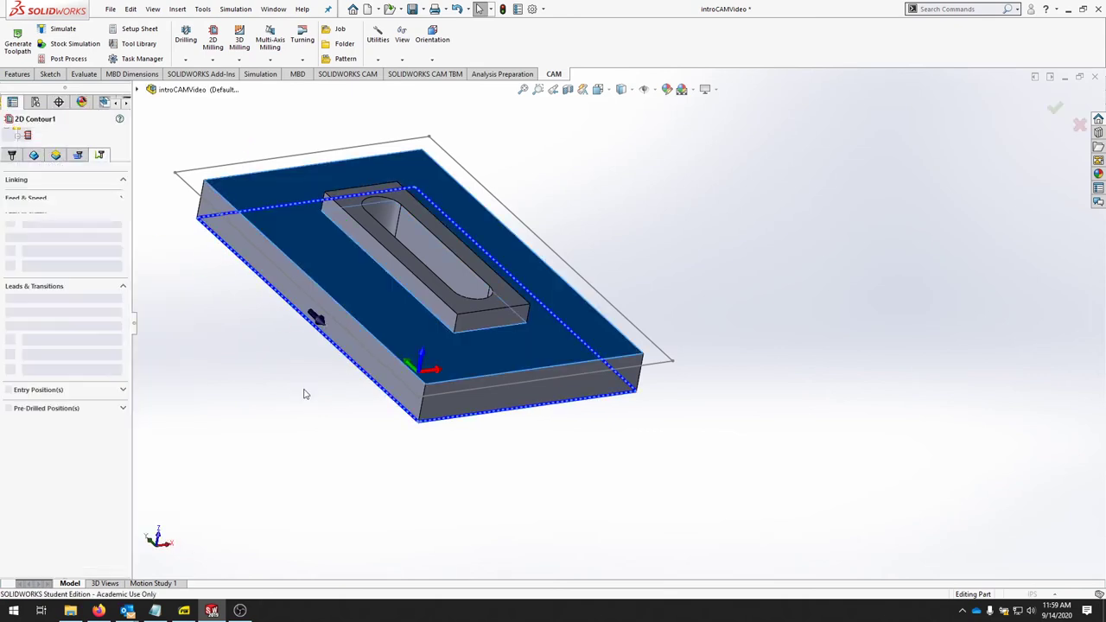
left_click(33, 155)
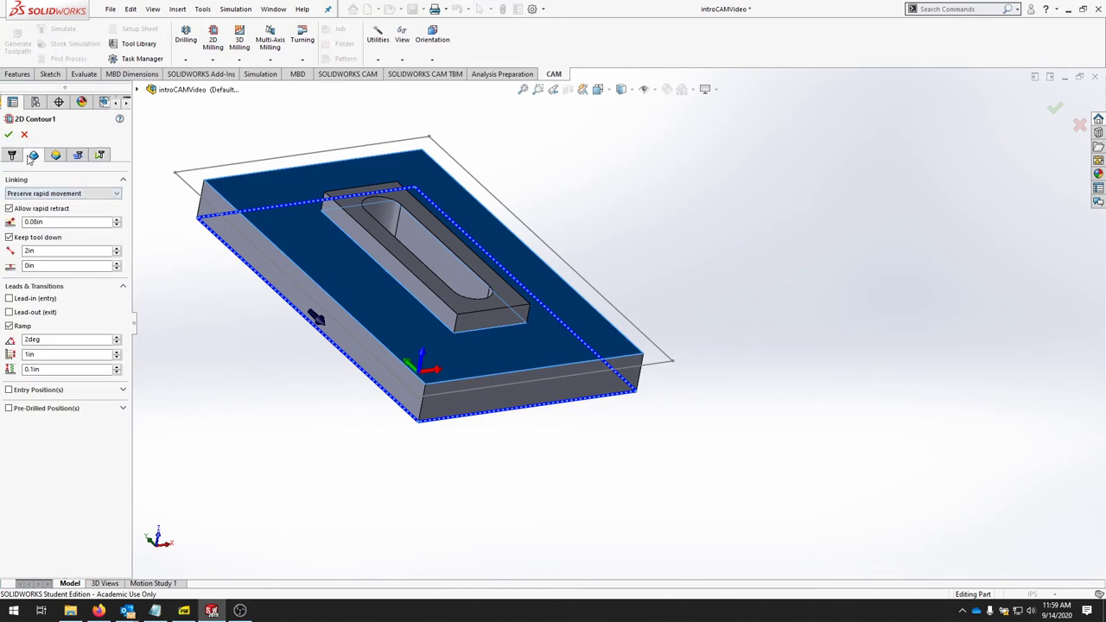
left_click(11, 156)
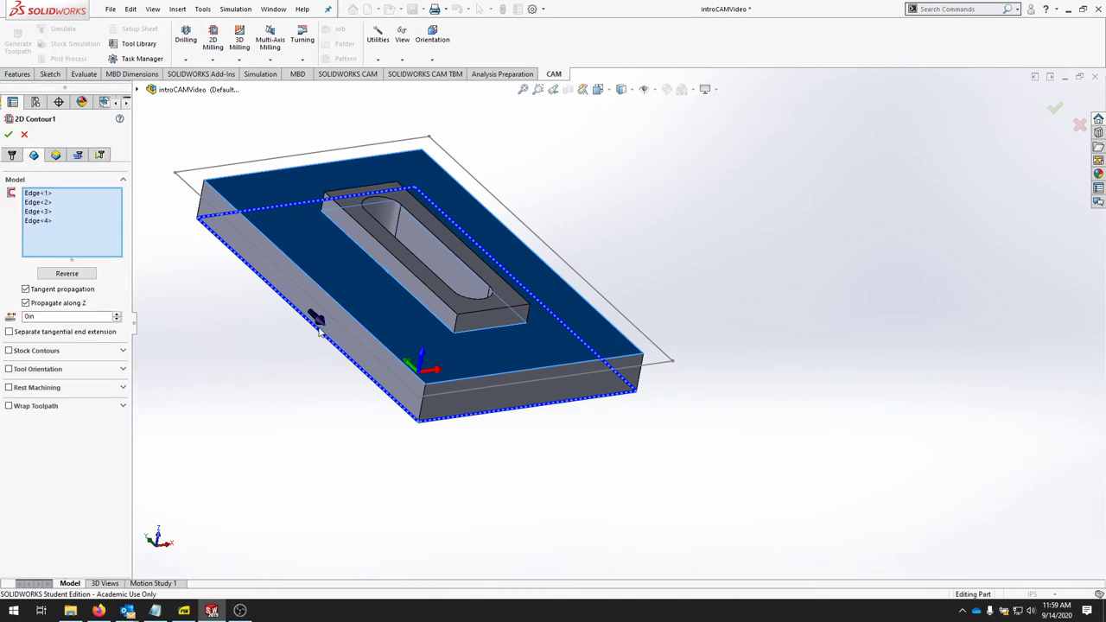
mouse_move(328, 375)
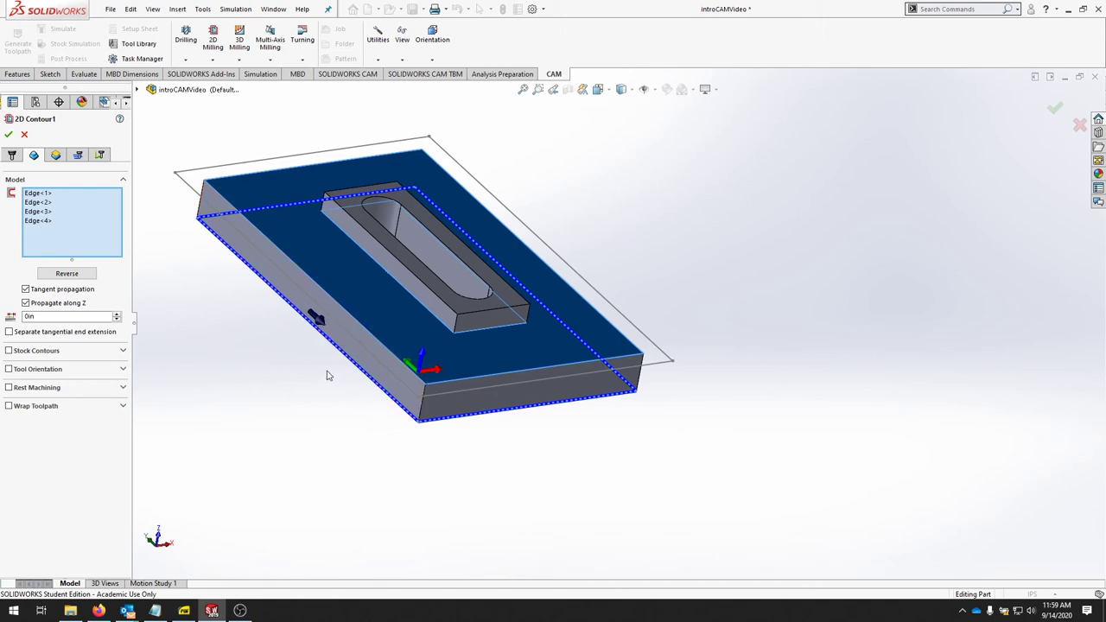
left_click(404, 283)
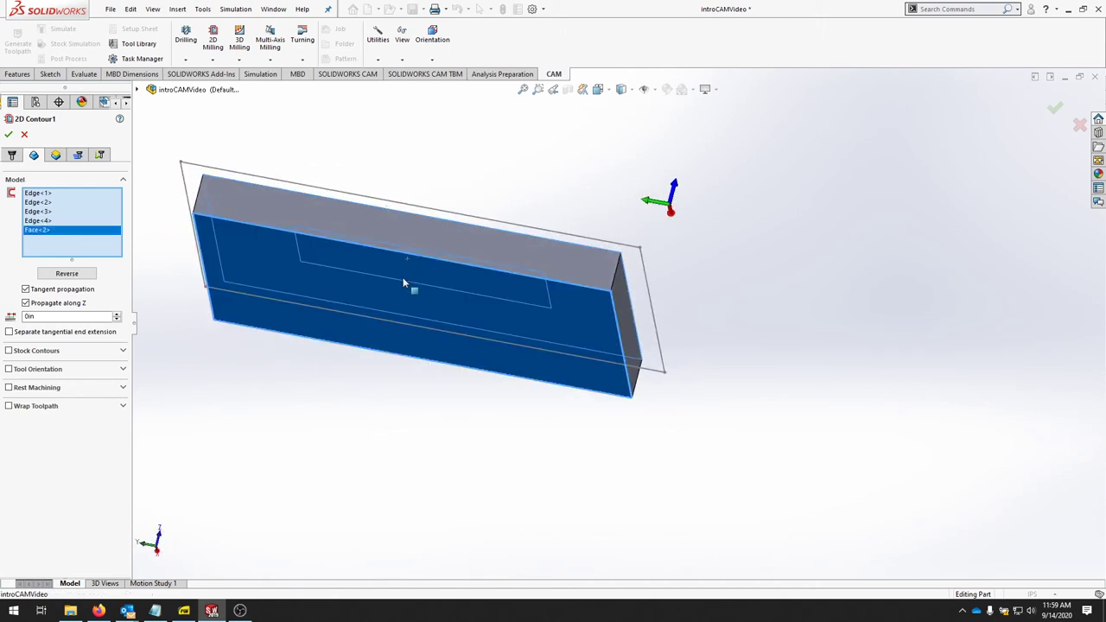
left_click_drag(402, 284, 376, 298)
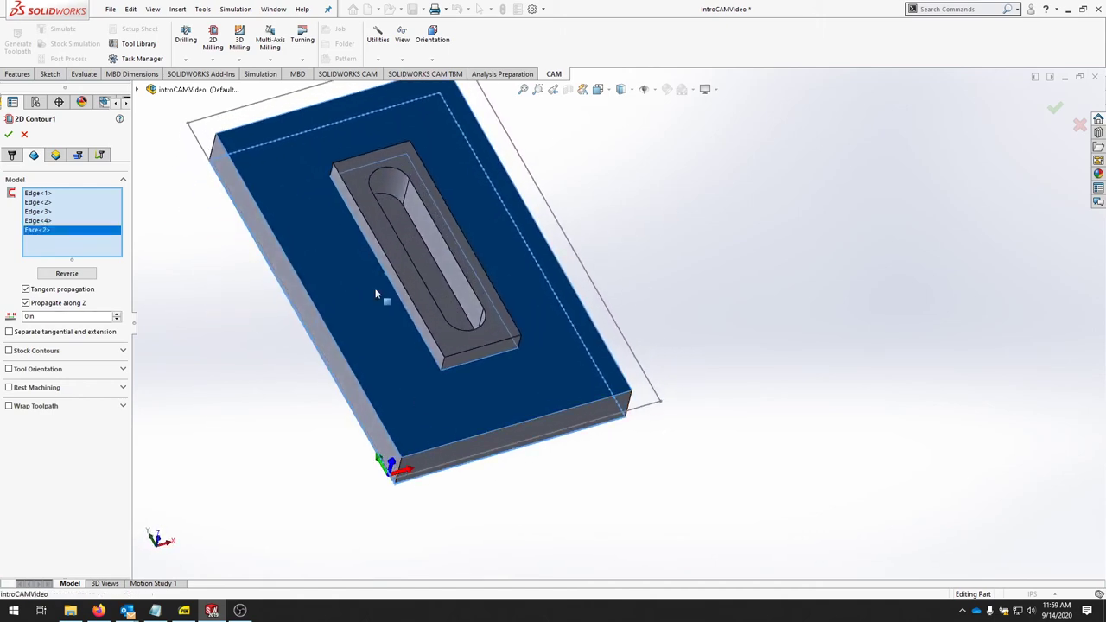
right_click(36, 229)
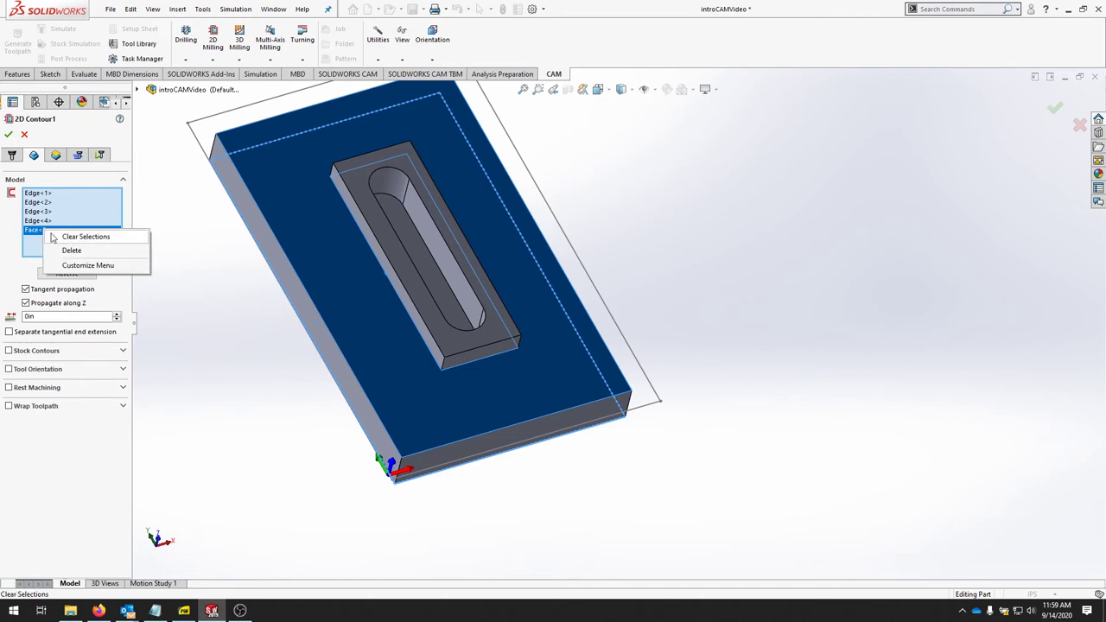
left_click(96, 236)
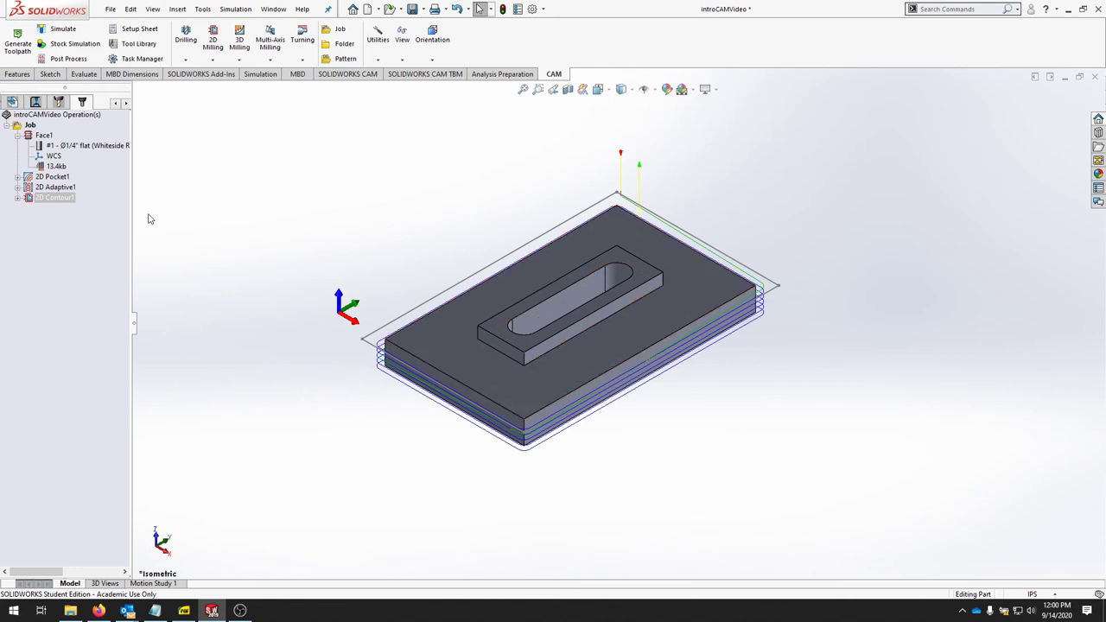
mouse_move(193, 225)
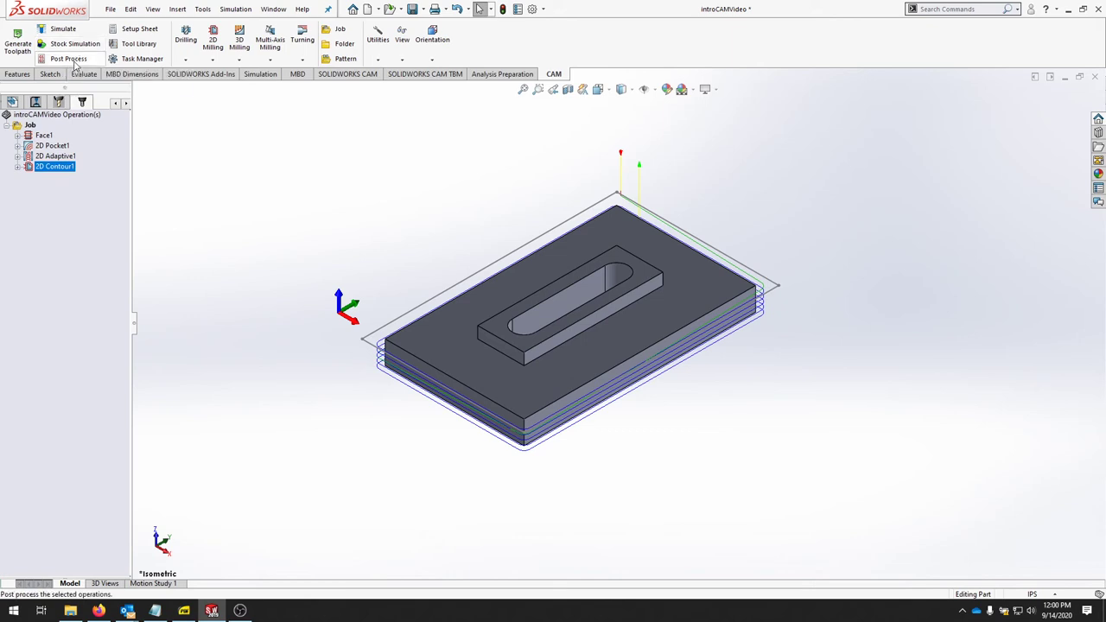
left_click(68, 58)
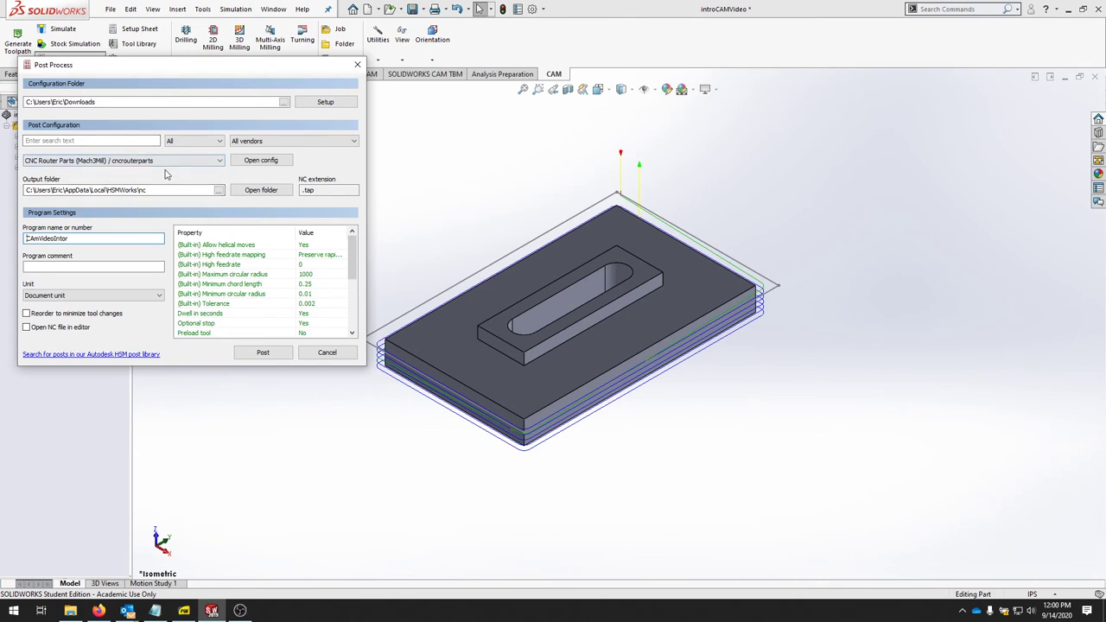
mouse_move(158, 179)
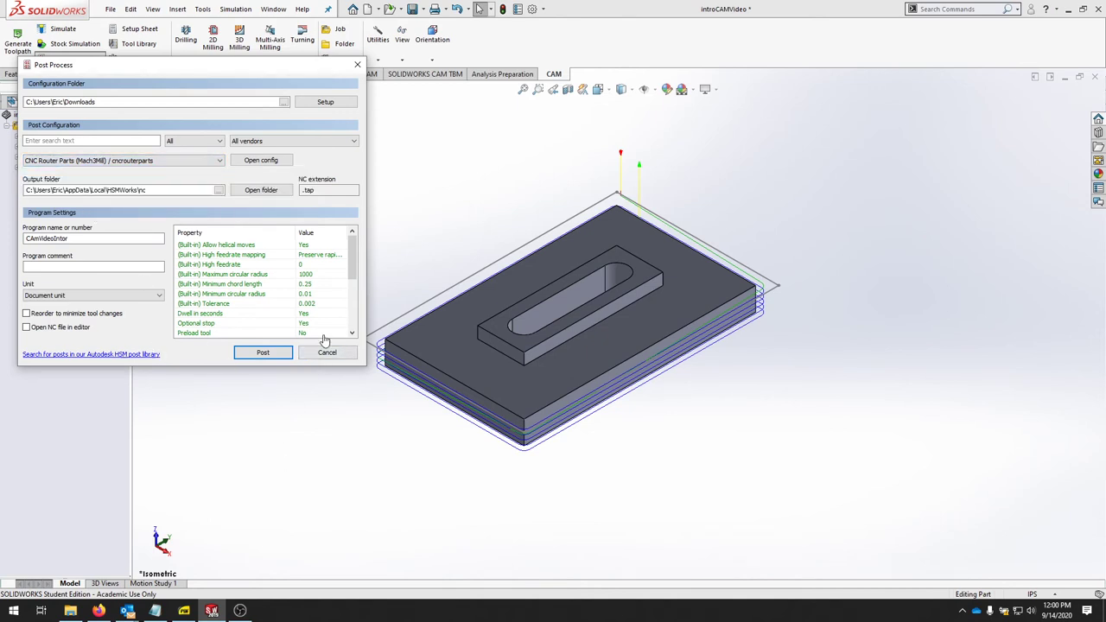
left_click(327, 352)
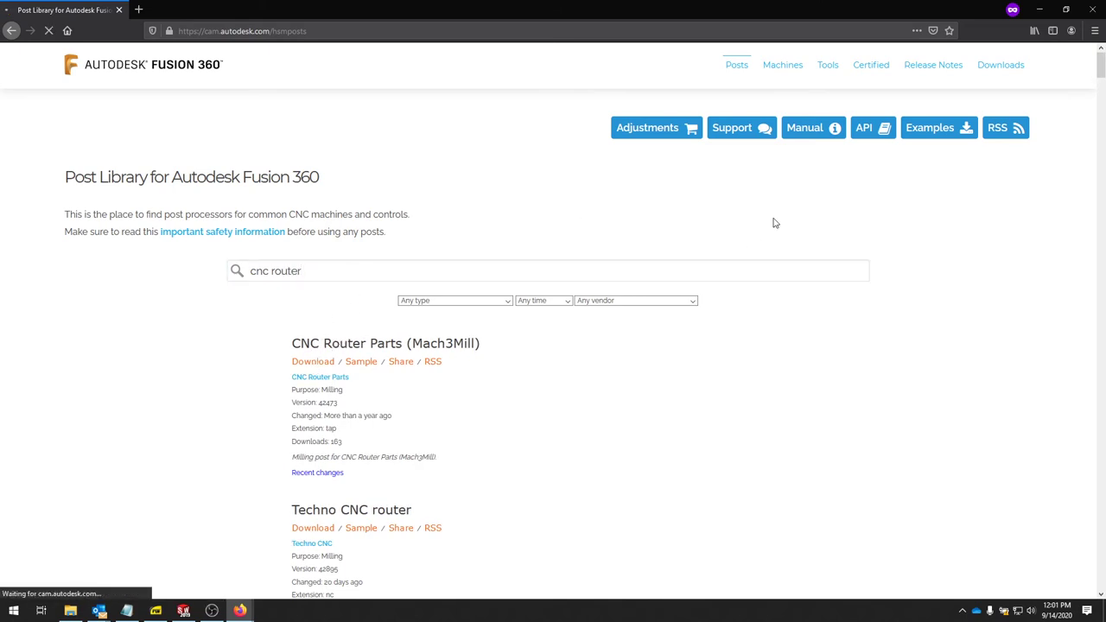
mouse_move(761, 222)
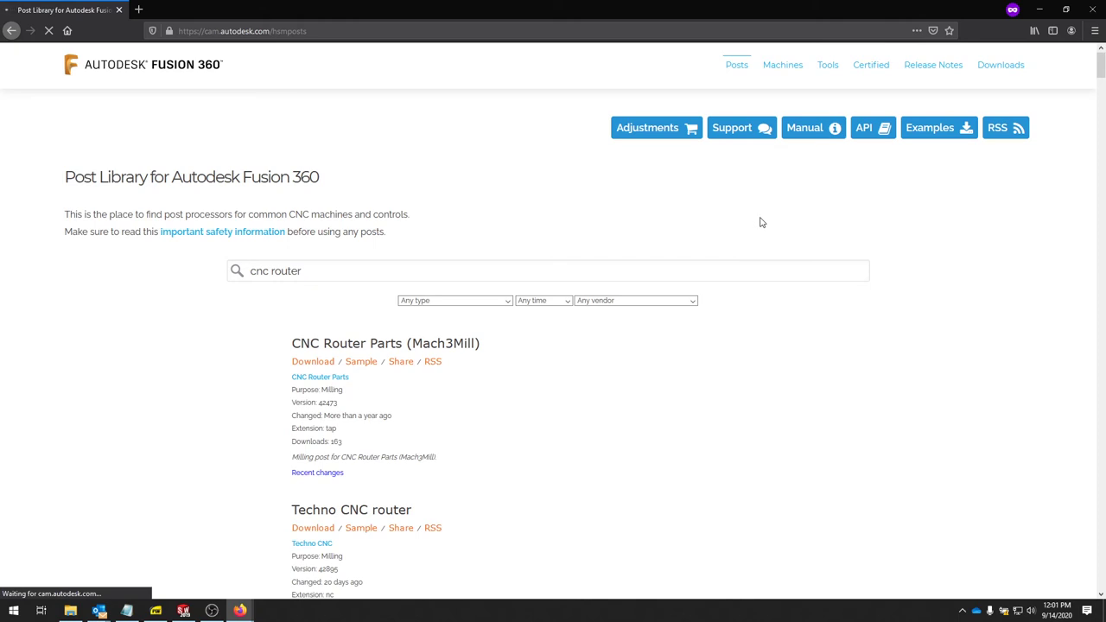
- Choose how Firefox handles the downloaded cncrouterparts.cps post file
left_click(312, 361)
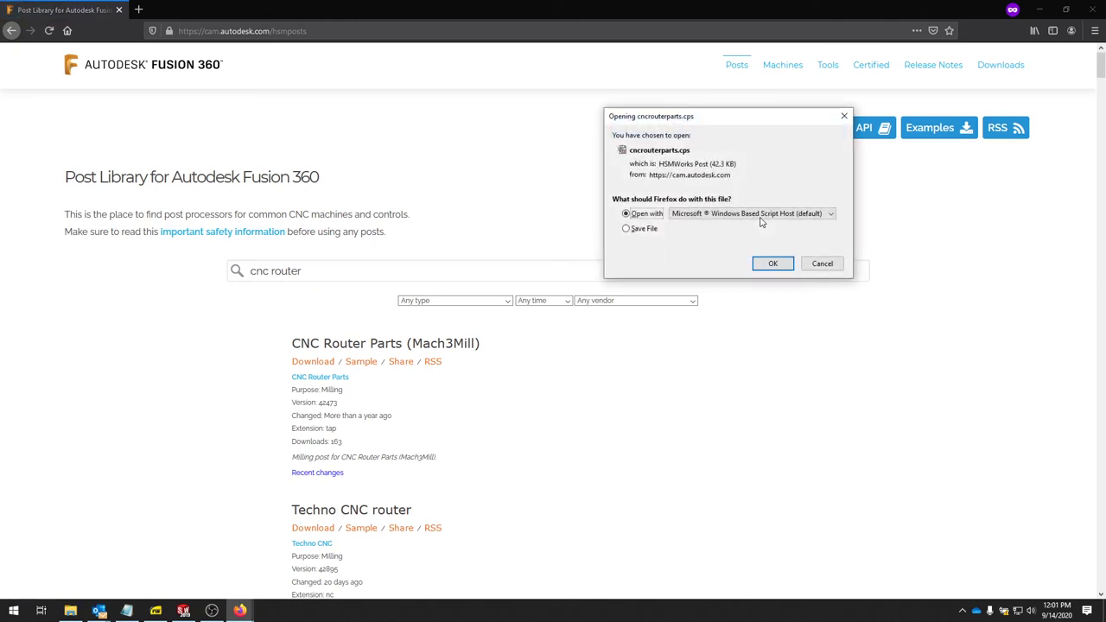
mouse_move(709, 143)
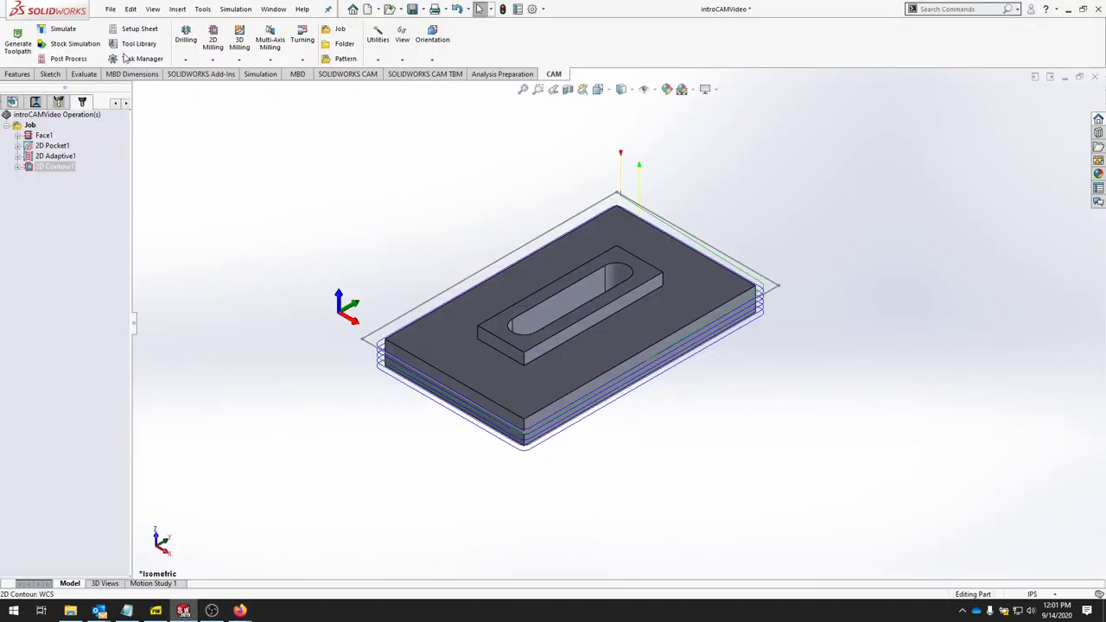
- Set post processing to the CNC Router Parts (Mach3Mill) post, editing program name and extension
left_click(68, 58)
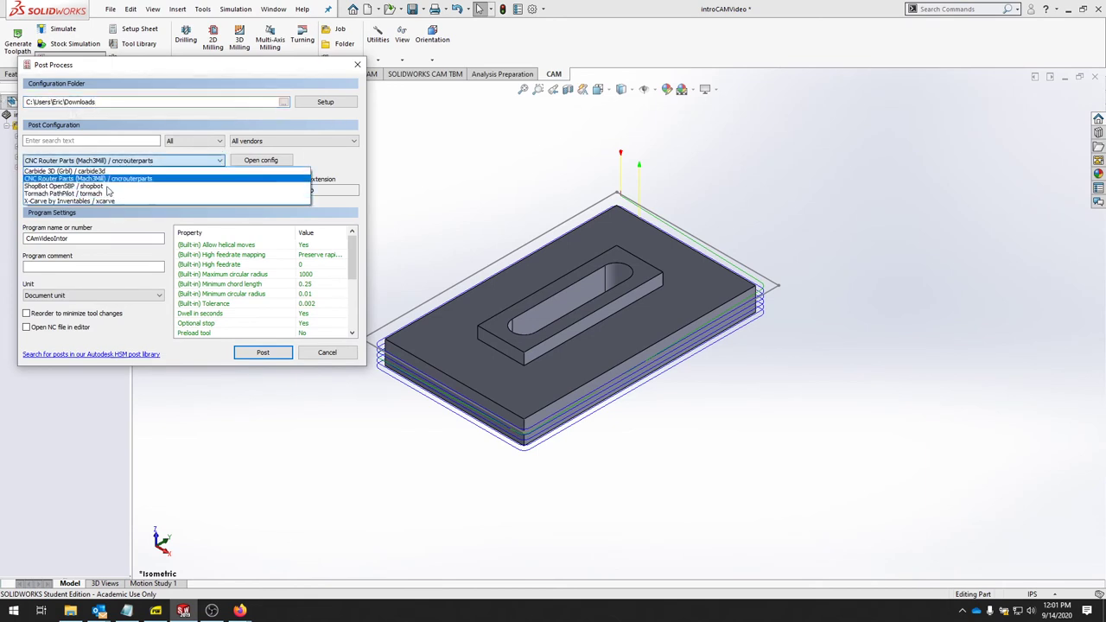
left_click(112, 179)
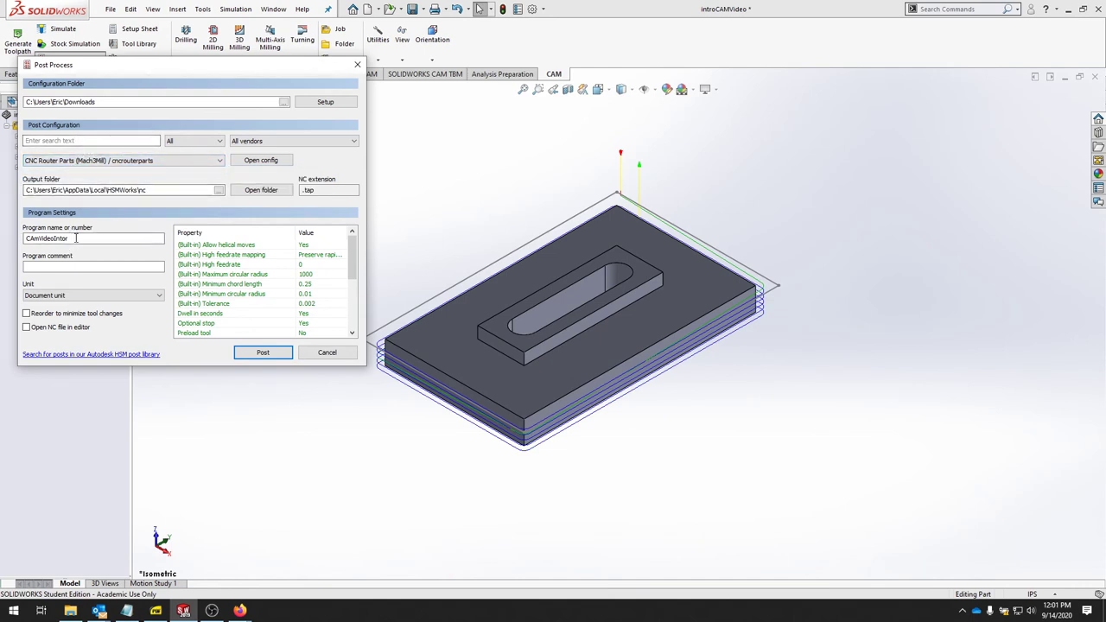
double_click(52, 239)
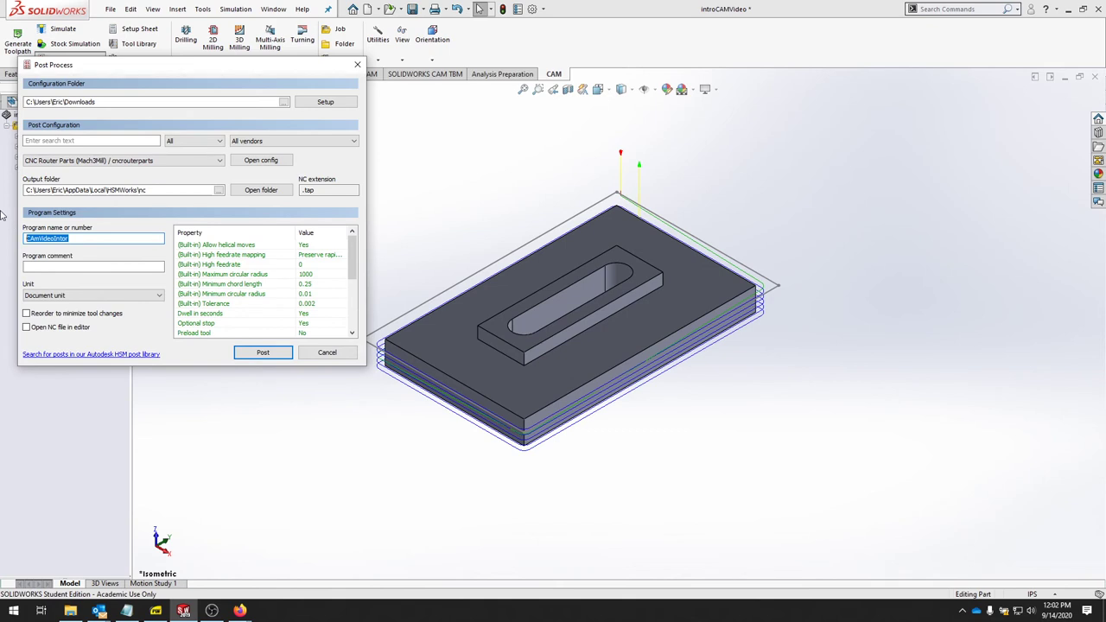
mouse_move(89, 211)
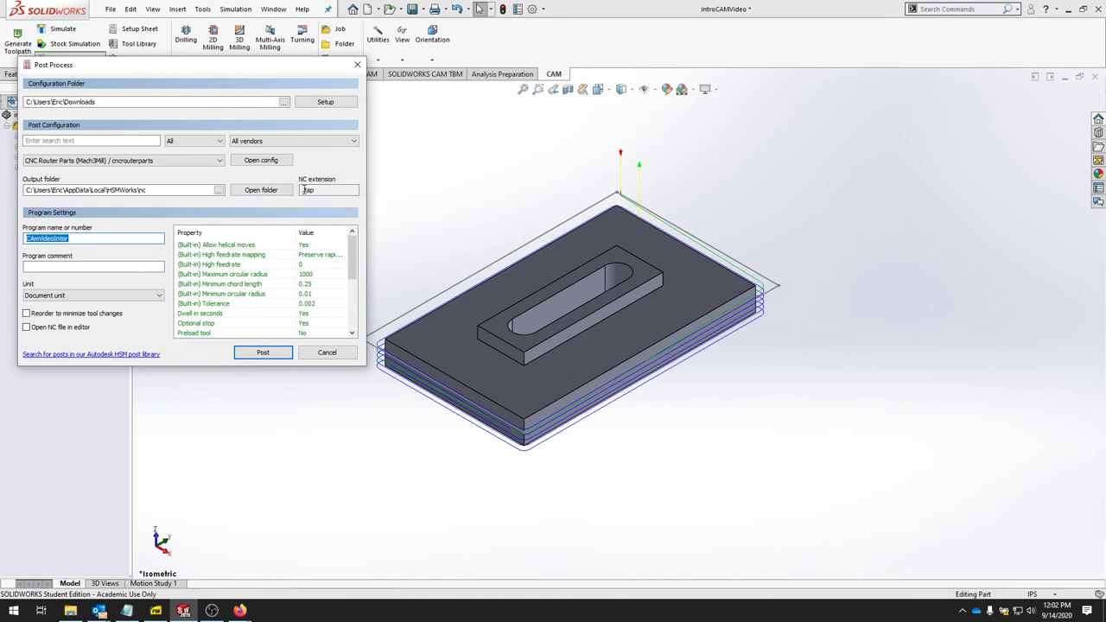
mouse_move(318, 189)
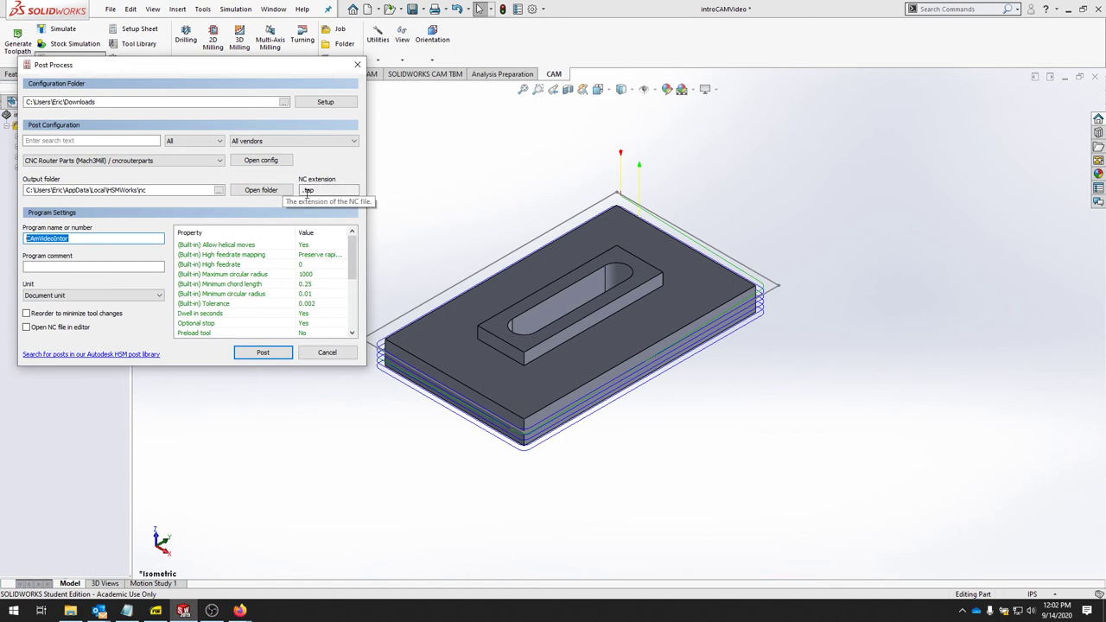
left_click(328, 189)
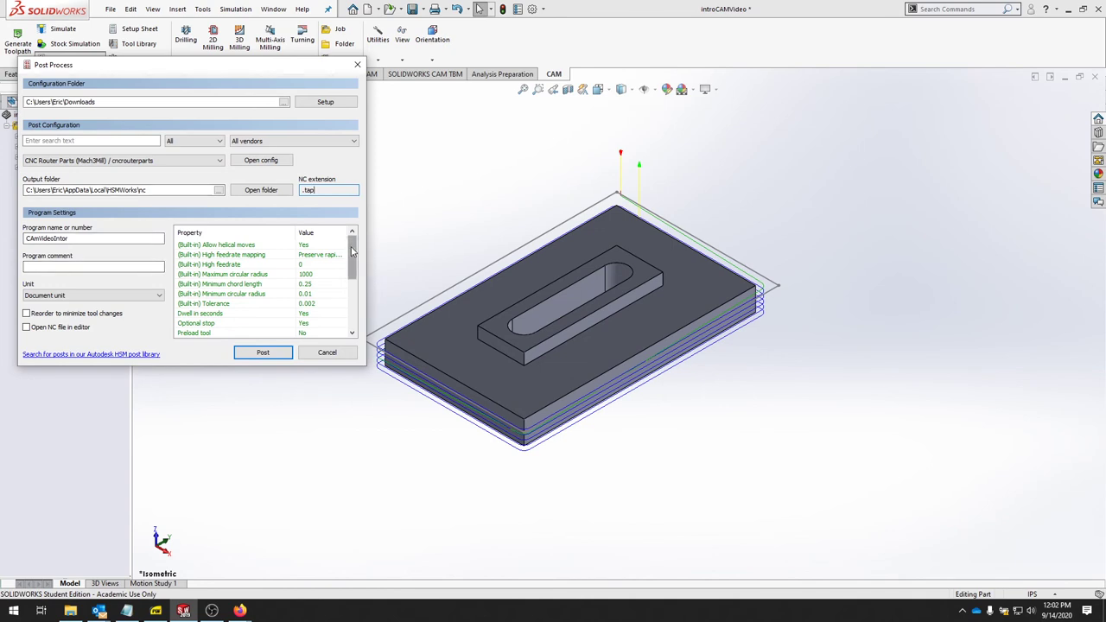
scroll("down", 3)
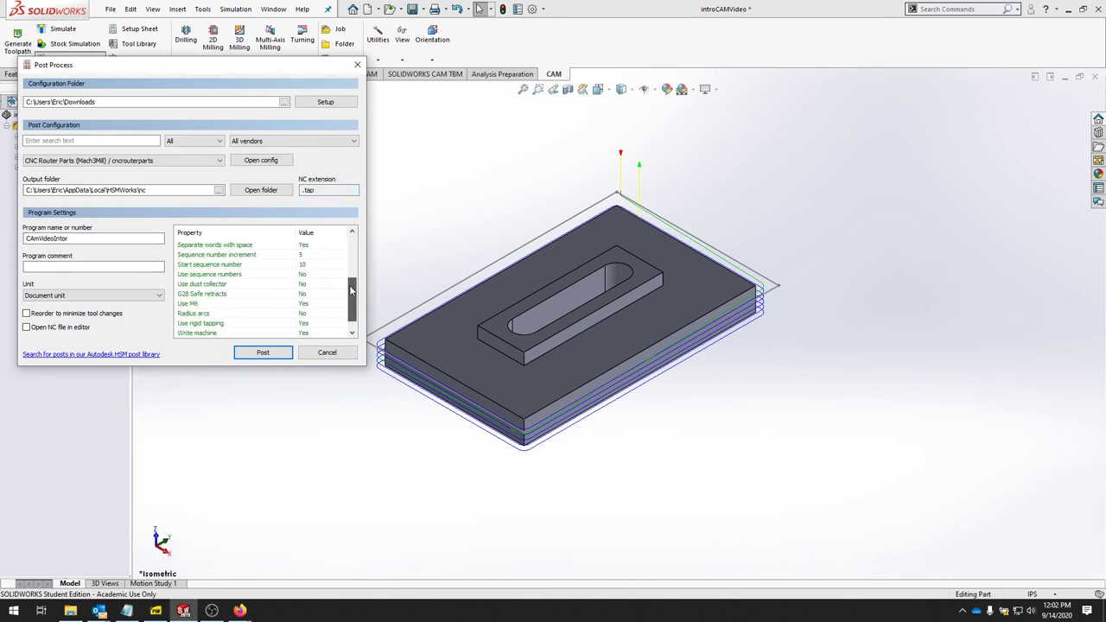
scroll("down", 3)
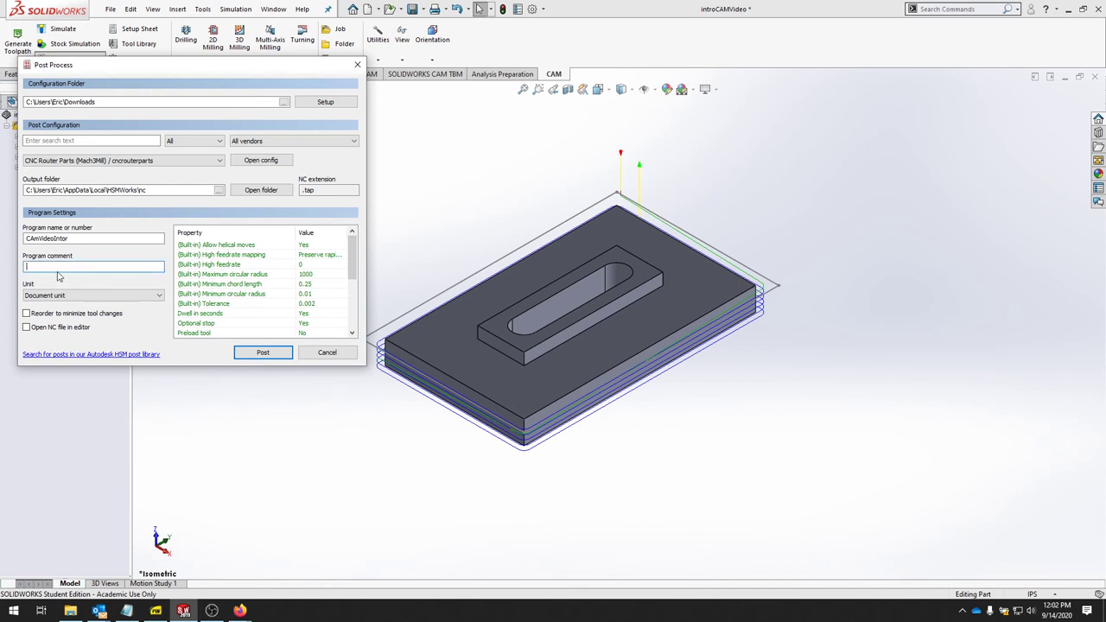
mouse_move(61, 284)
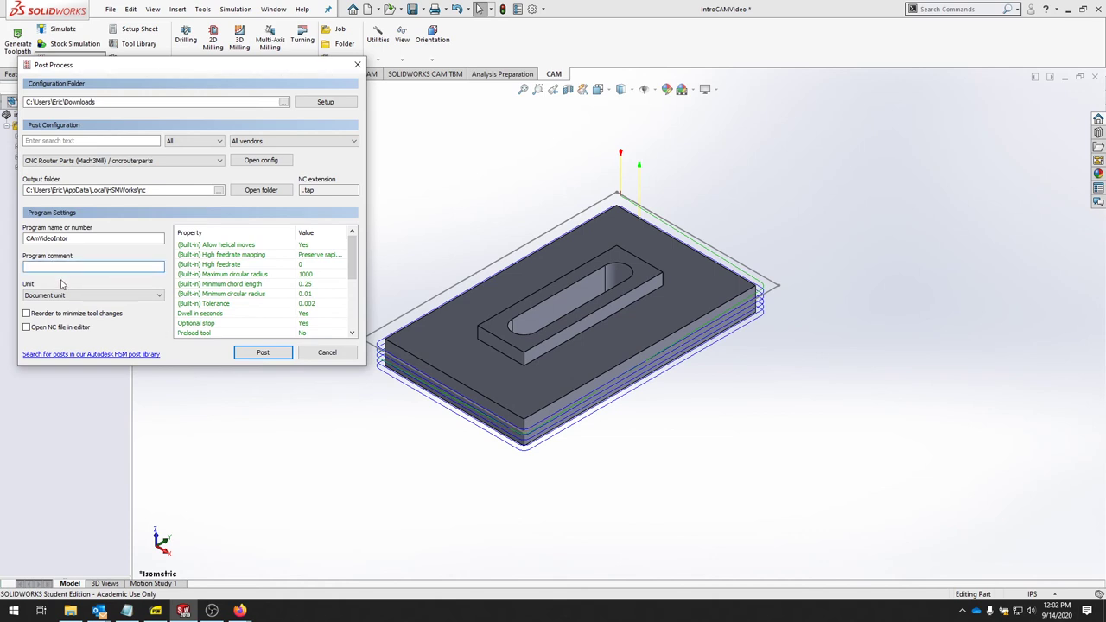
- Post the contour to CAmVideoIntor.tap with the NC file opening in the editor
left_click(27, 327)
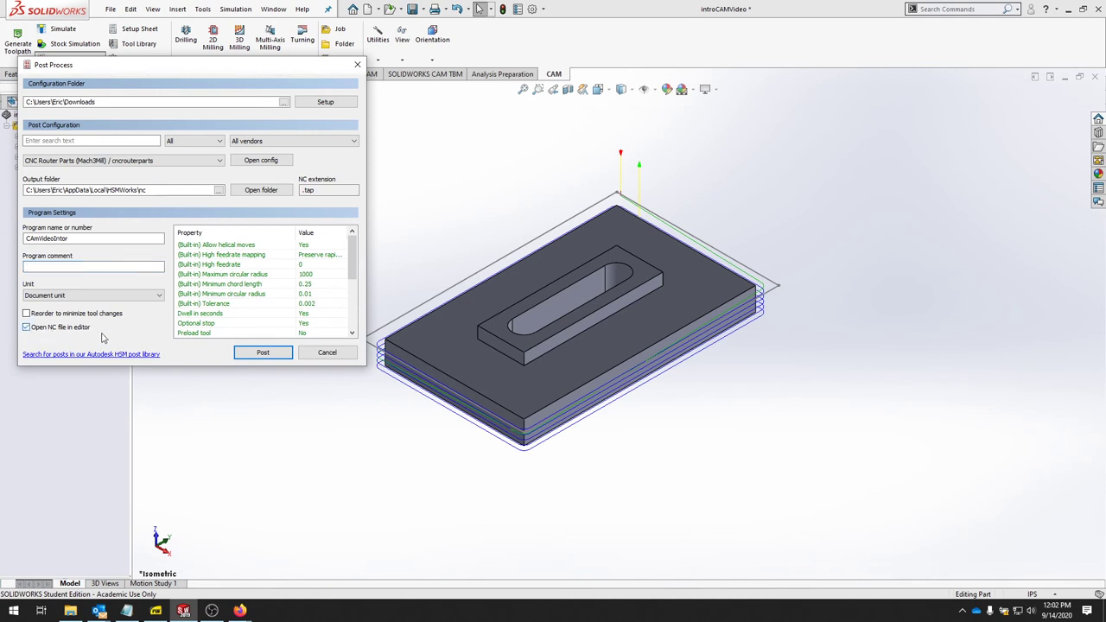
mouse_move(52, 328)
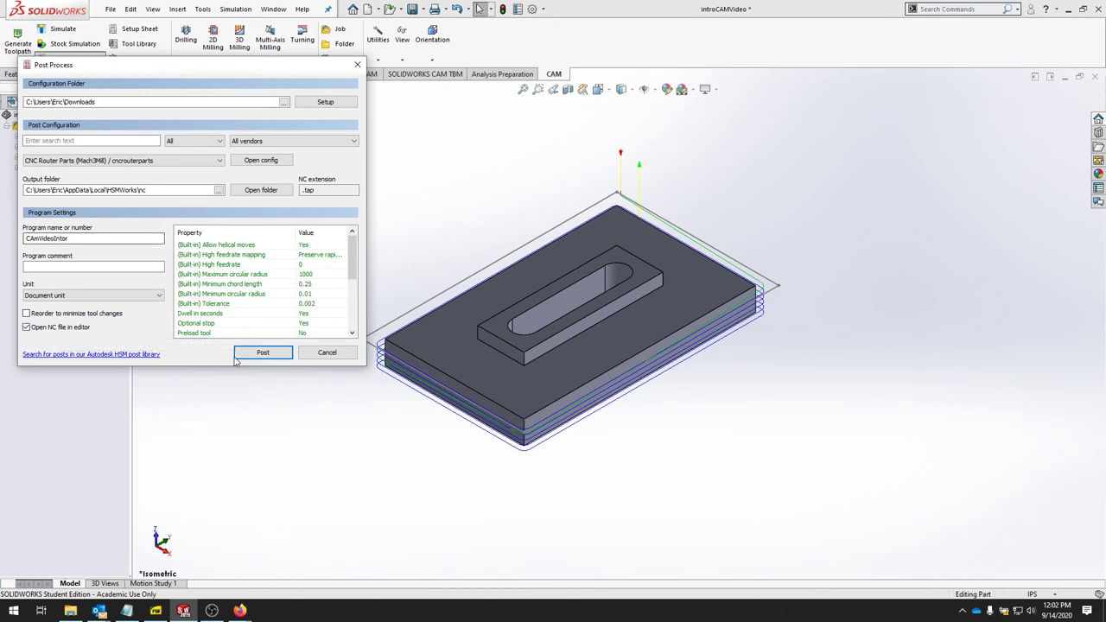
mouse_move(263, 352)
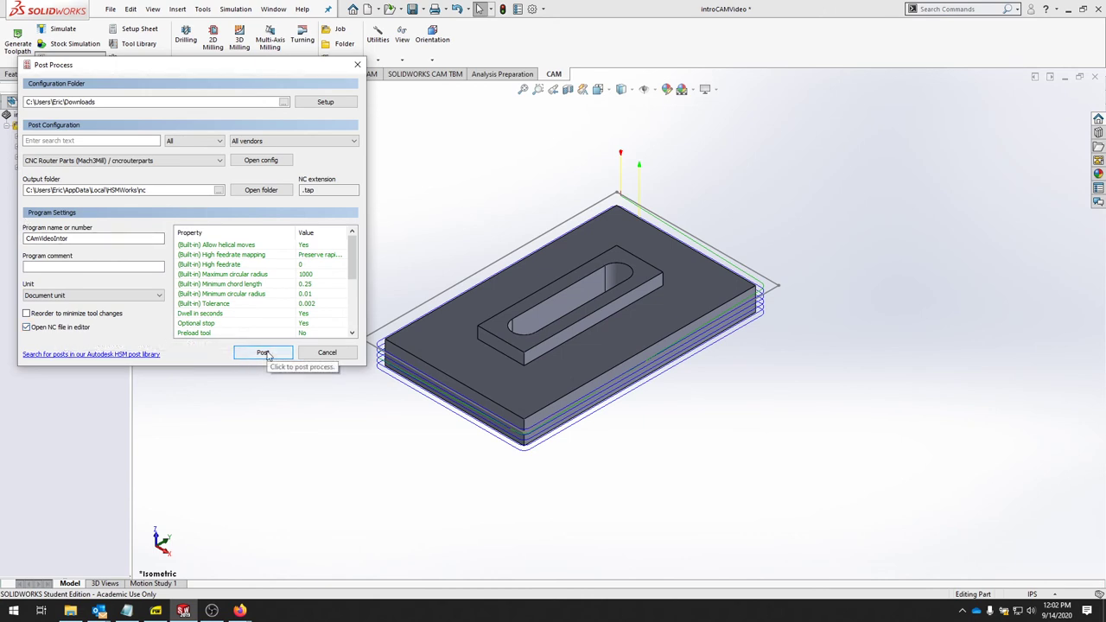
left_click(263, 353)
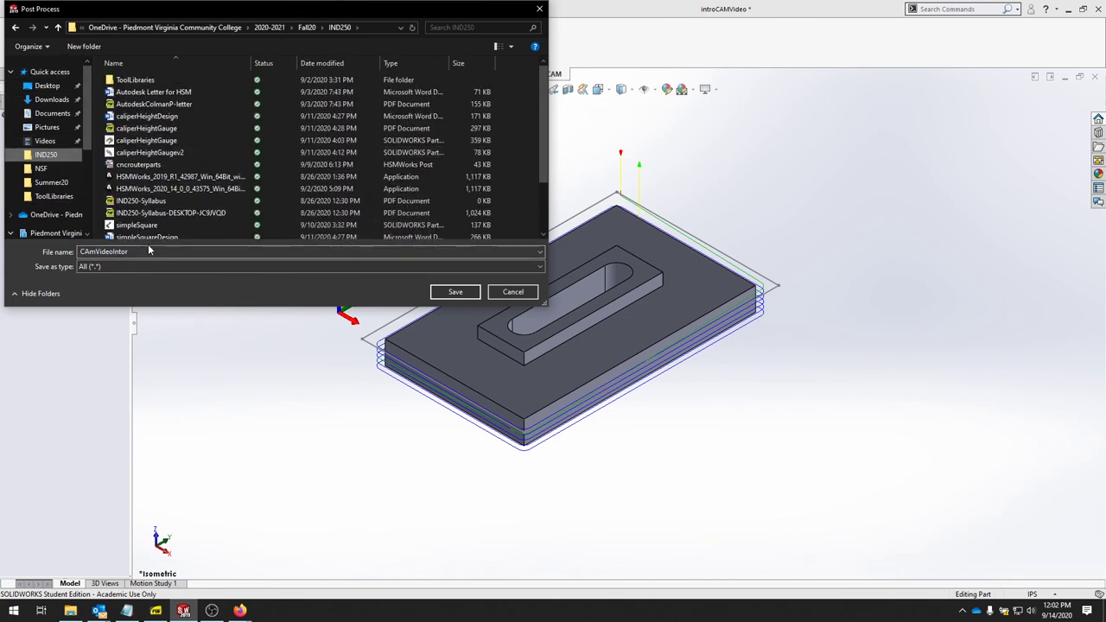
left_click(454, 291)
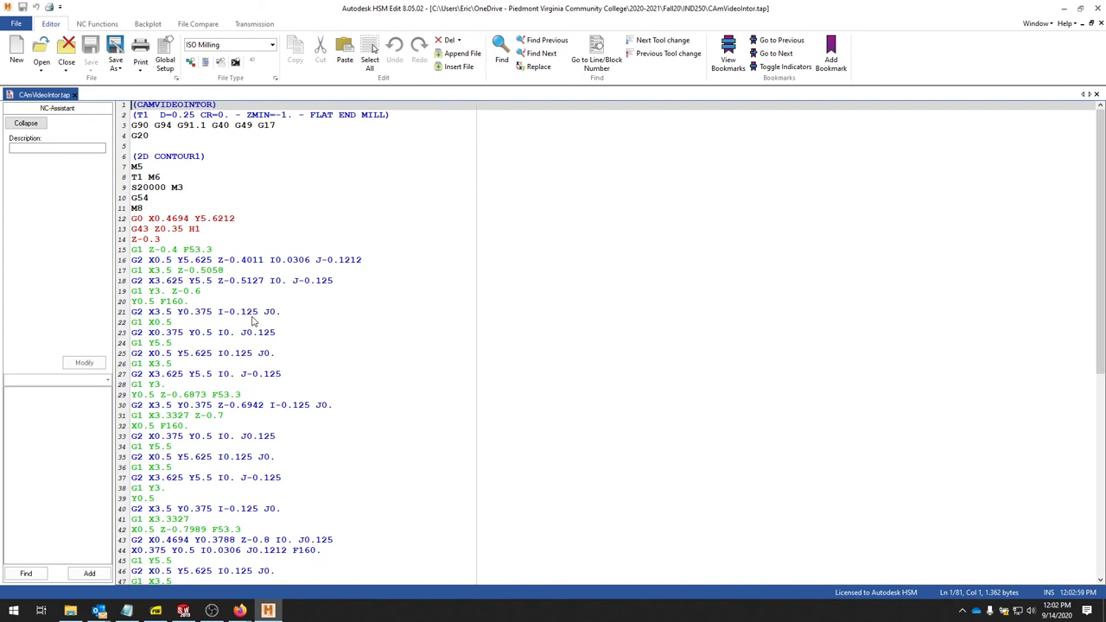
- Scroll through the contour-only G-code in Autodesk HSM Edit
scroll("down", 3)
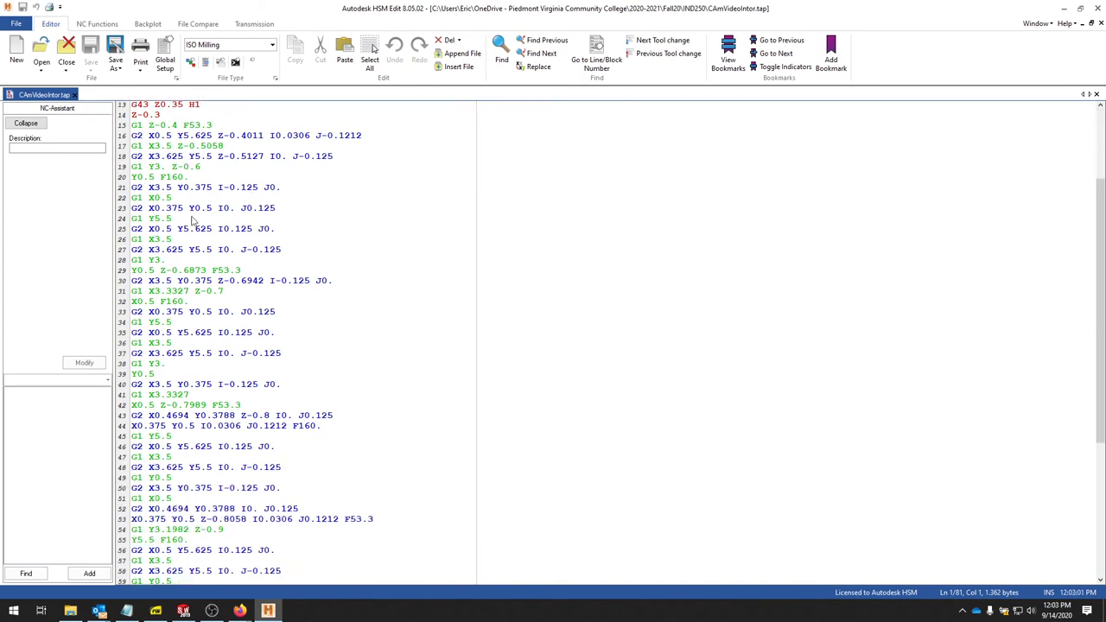
scroll("down", 3)
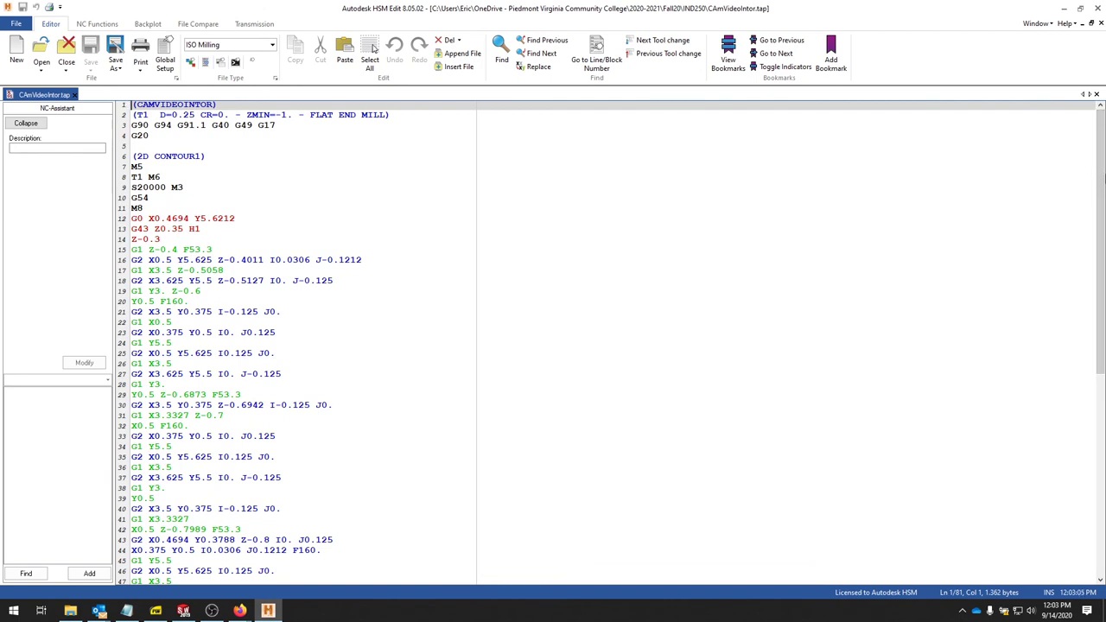
scroll("down", 3)
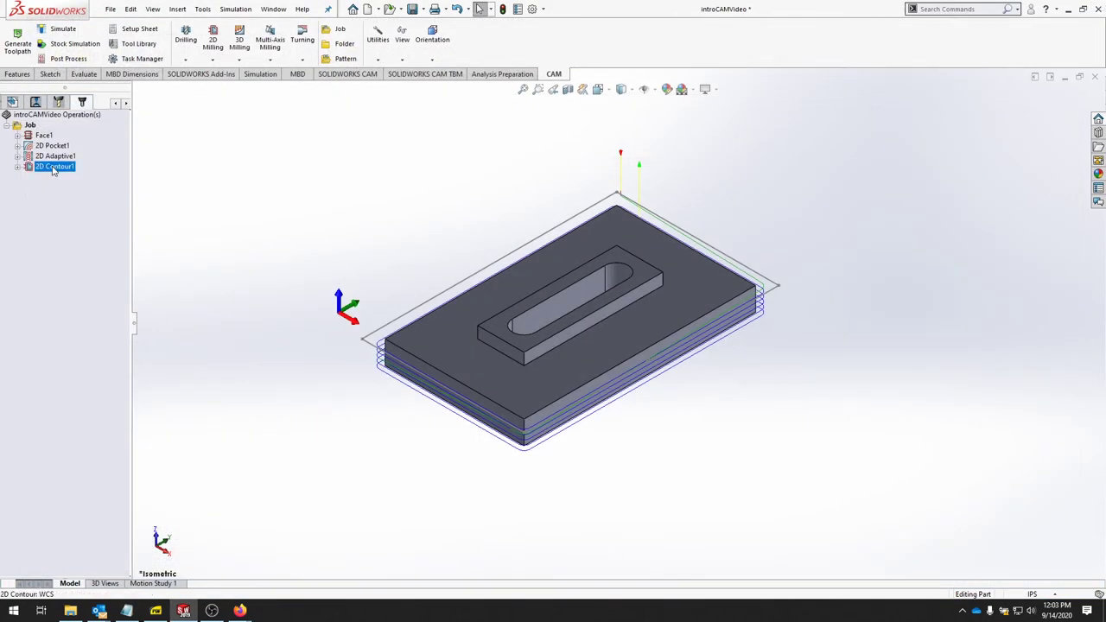
- Repost the entire job to CAmVideoIntor.tap, replacing the existing file
left_click(30, 126)
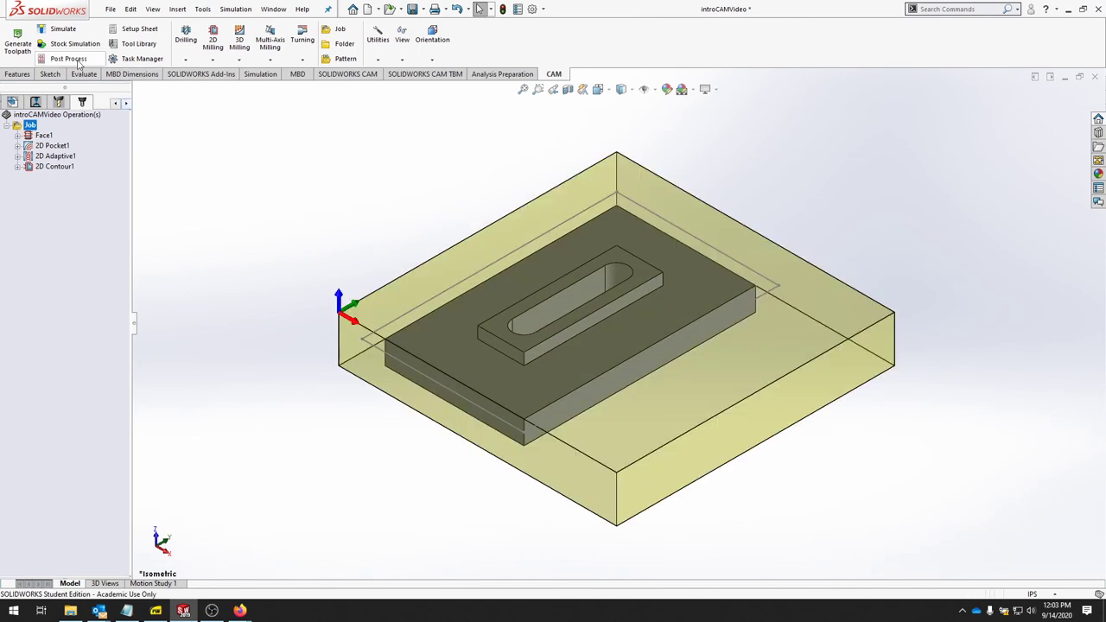
left_click(66, 59)
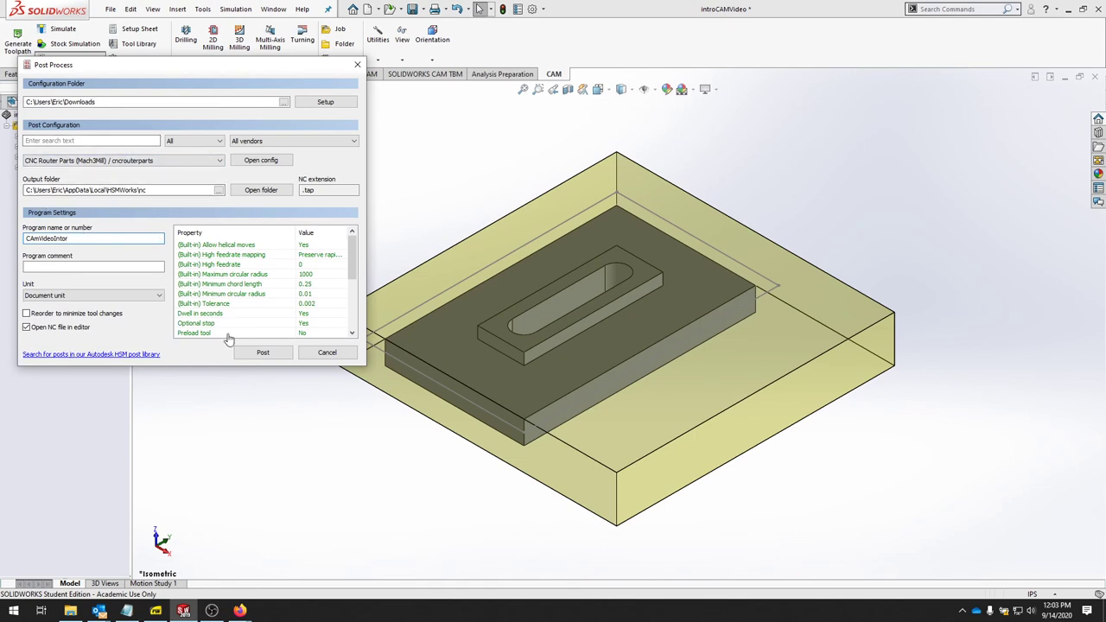
left_click(263, 353)
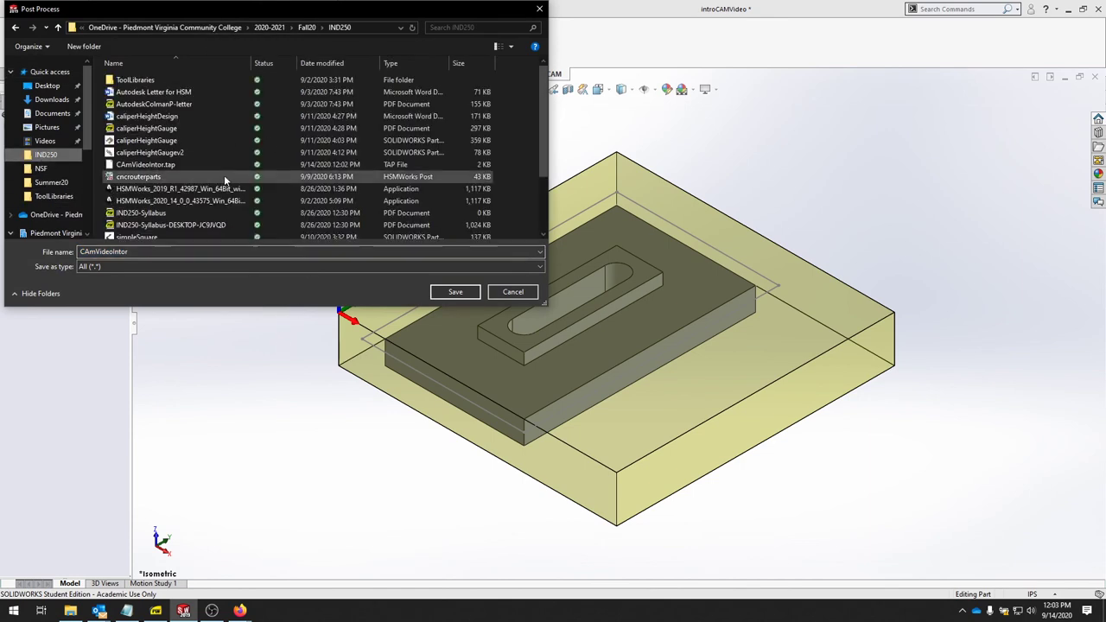
left_click(454, 291)
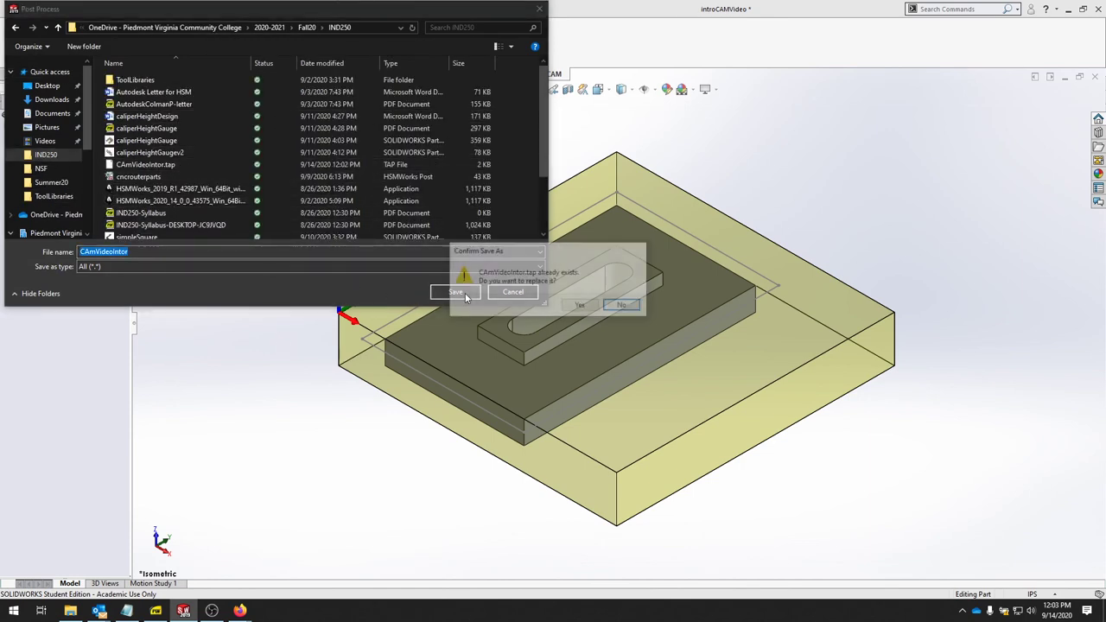
left_click(579, 304)
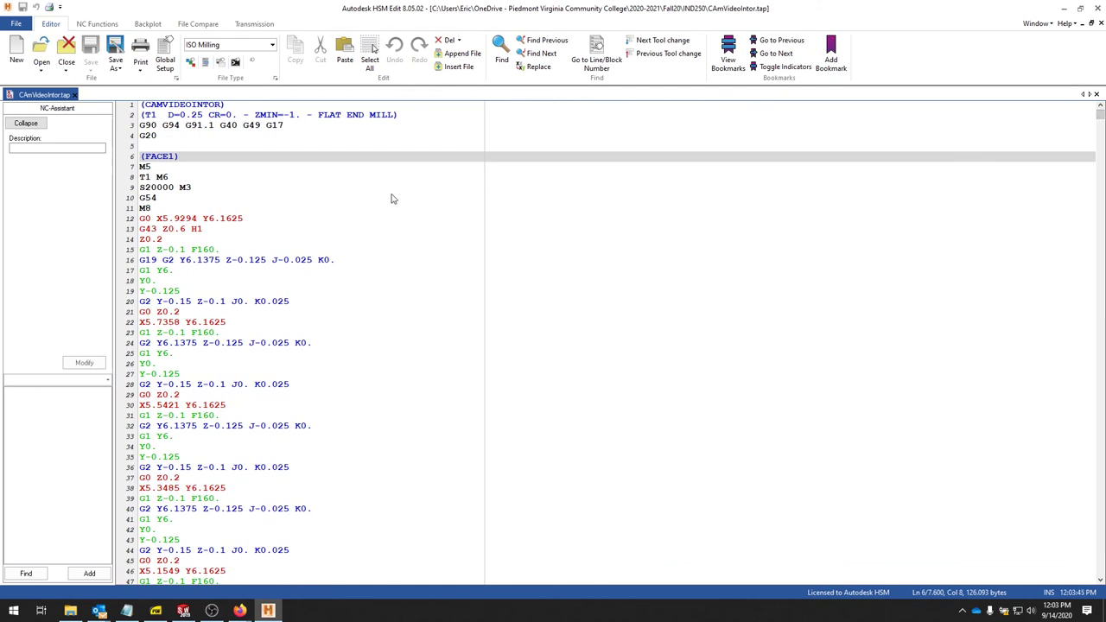
- Search the reposted G-code for 'contour' to reach the 2D CONTOUR1 section near line 7530
left_click(497, 48)
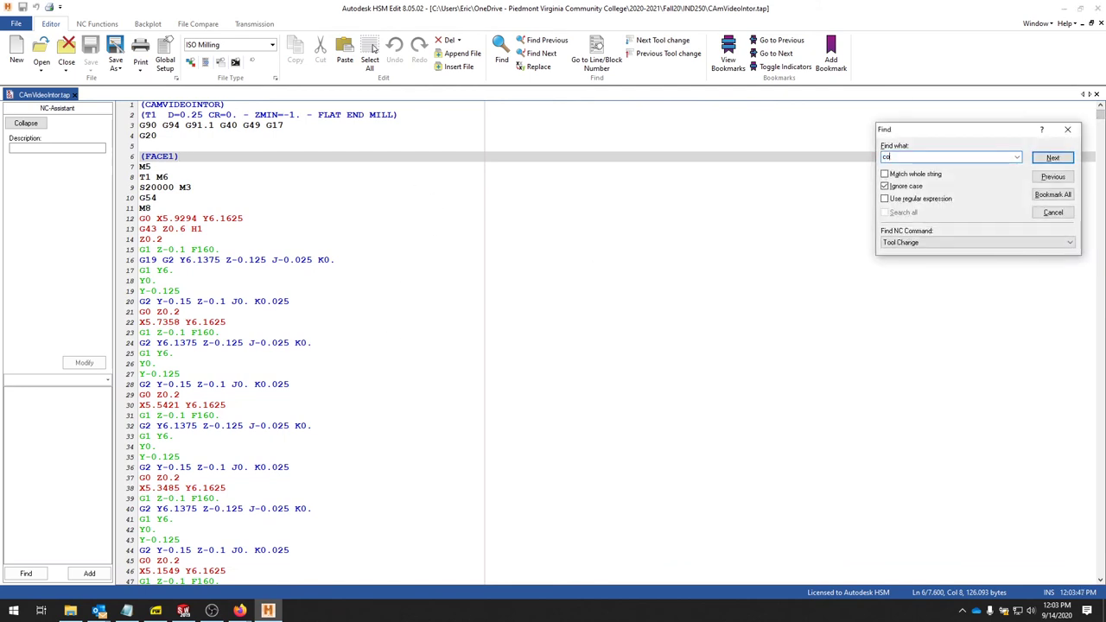
left_click(1054, 157)
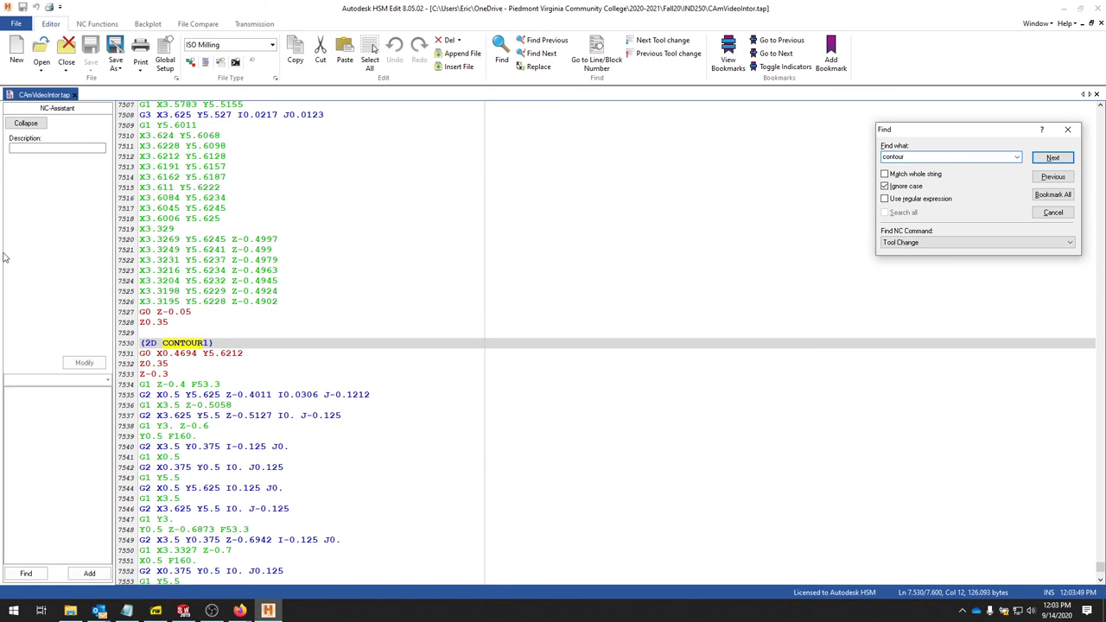
mouse_move(570, 288)
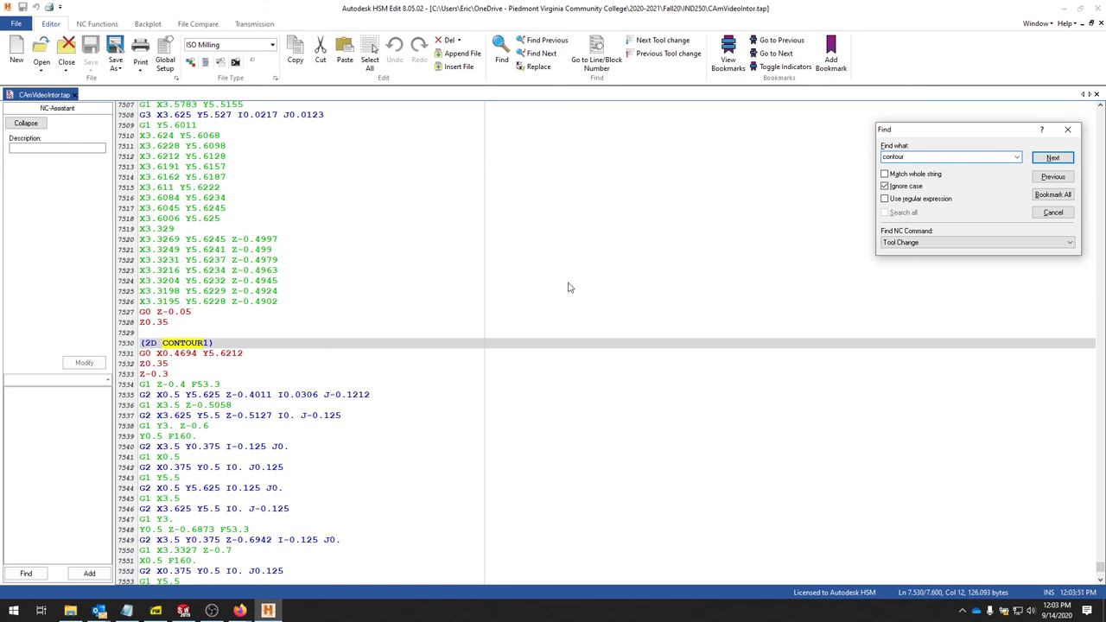
left_click(1051, 158)
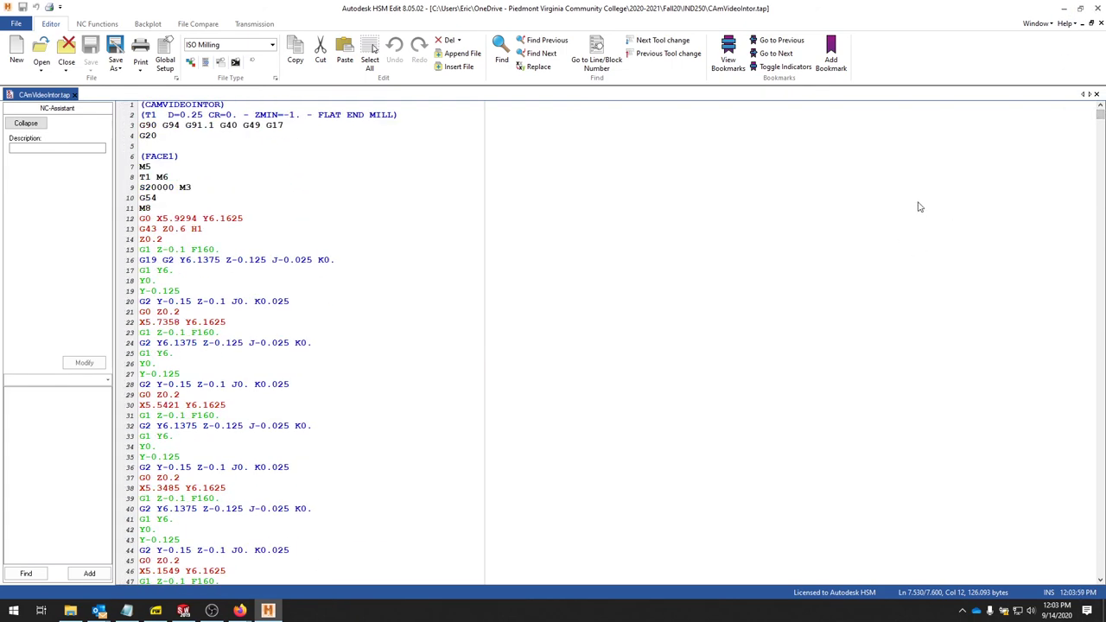
mouse_move(930, 200)
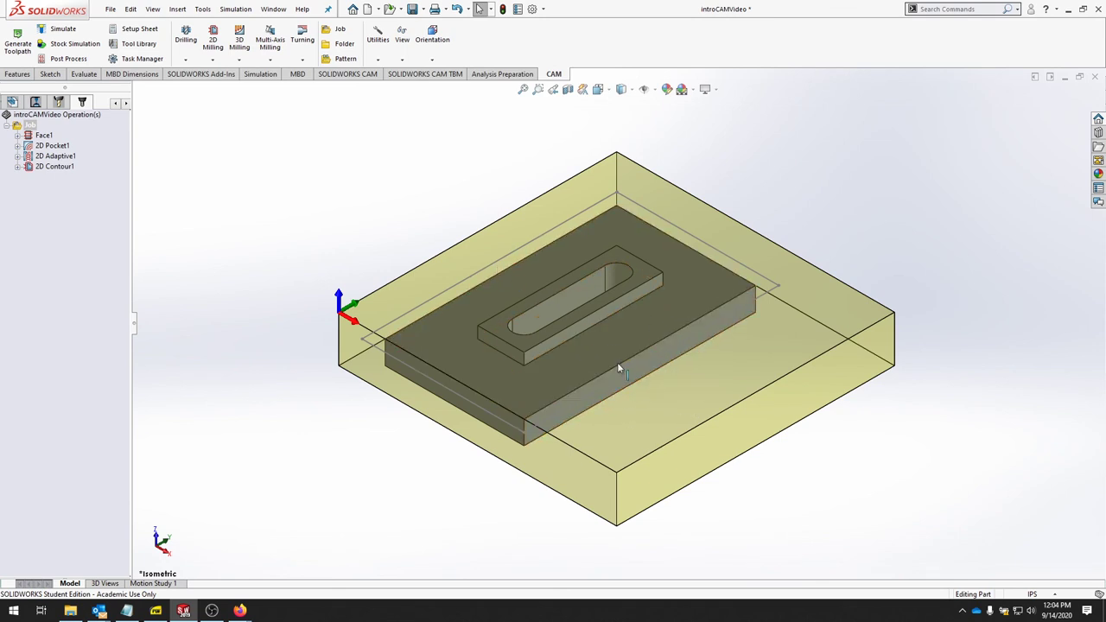
mouse_move(323, 456)
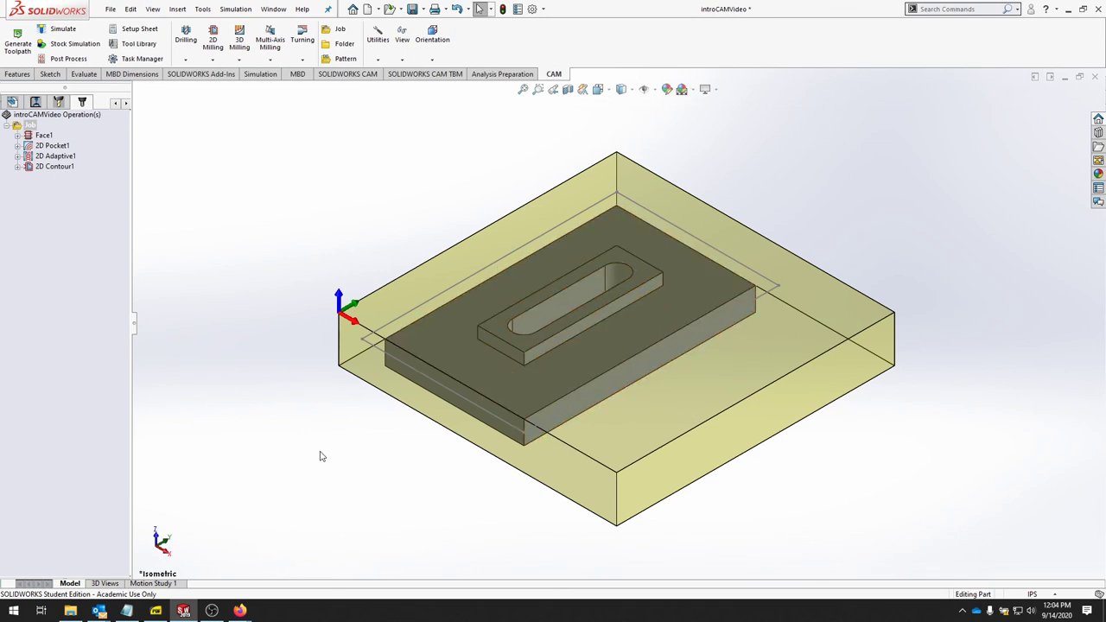
mouse_move(162, 112)
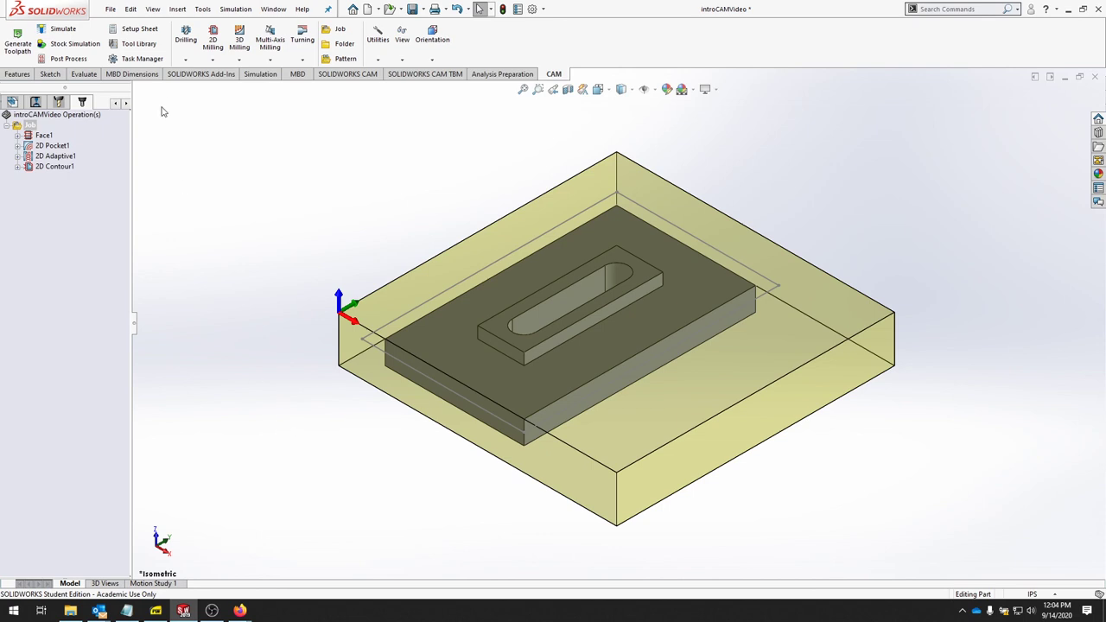
- Play the job's toolpath simulation at increased speed and jump along the timeline
left_click(67, 31)
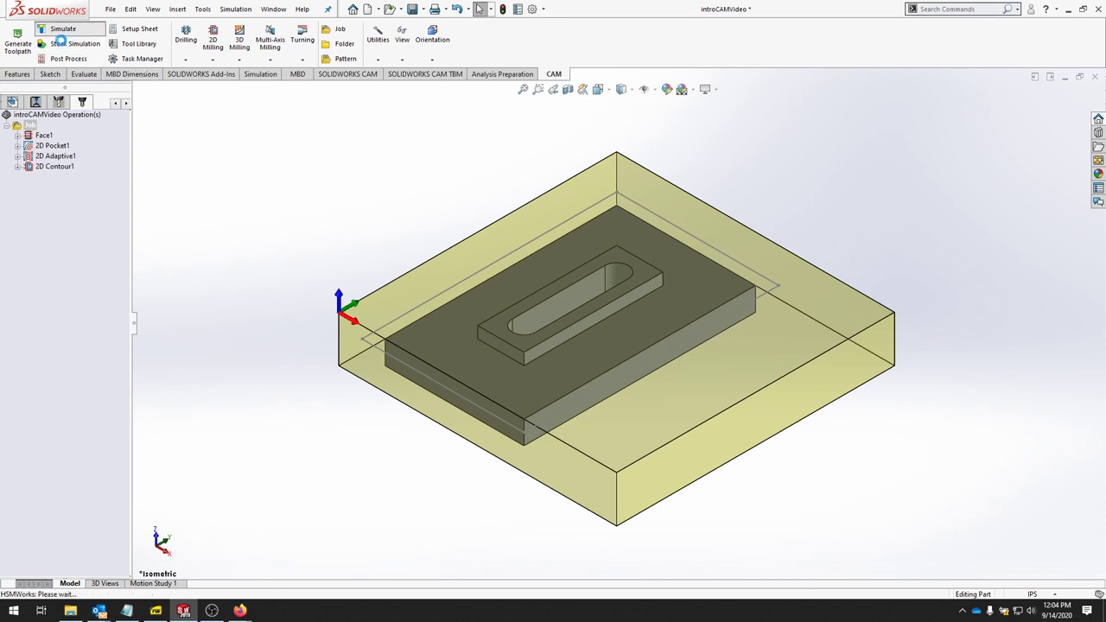
left_click(62, 28)
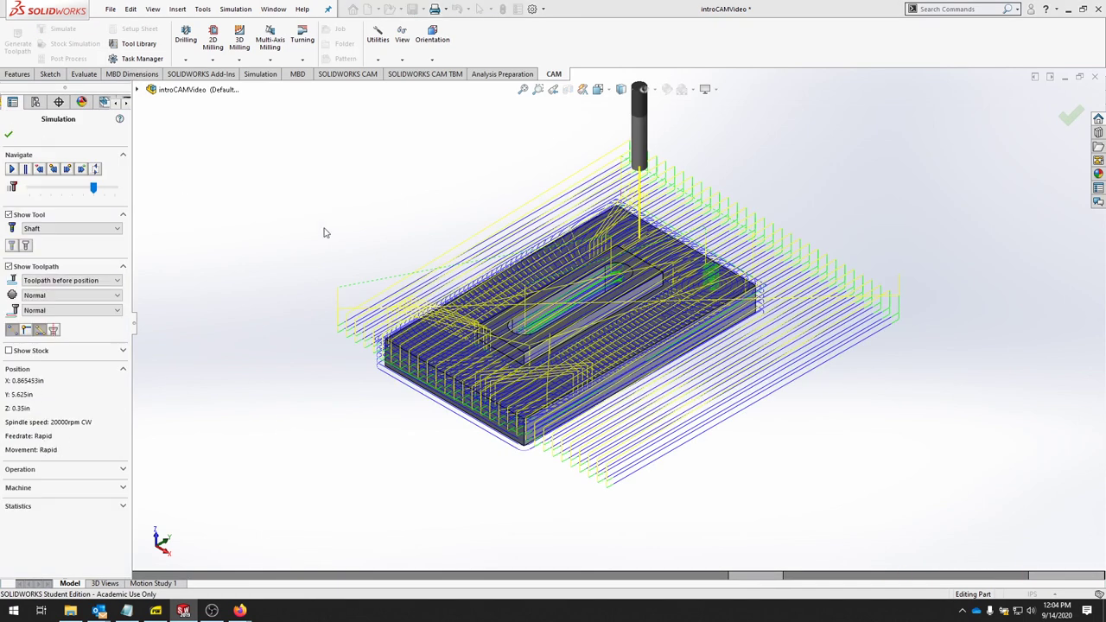
mouse_move(14, 170)
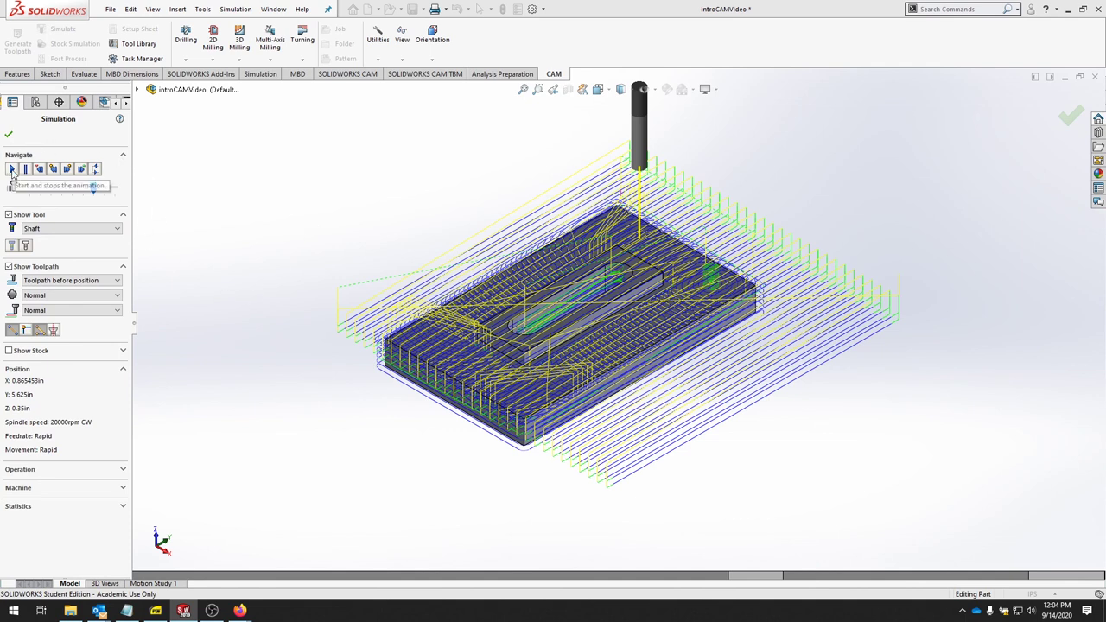
left_click(13, 170)
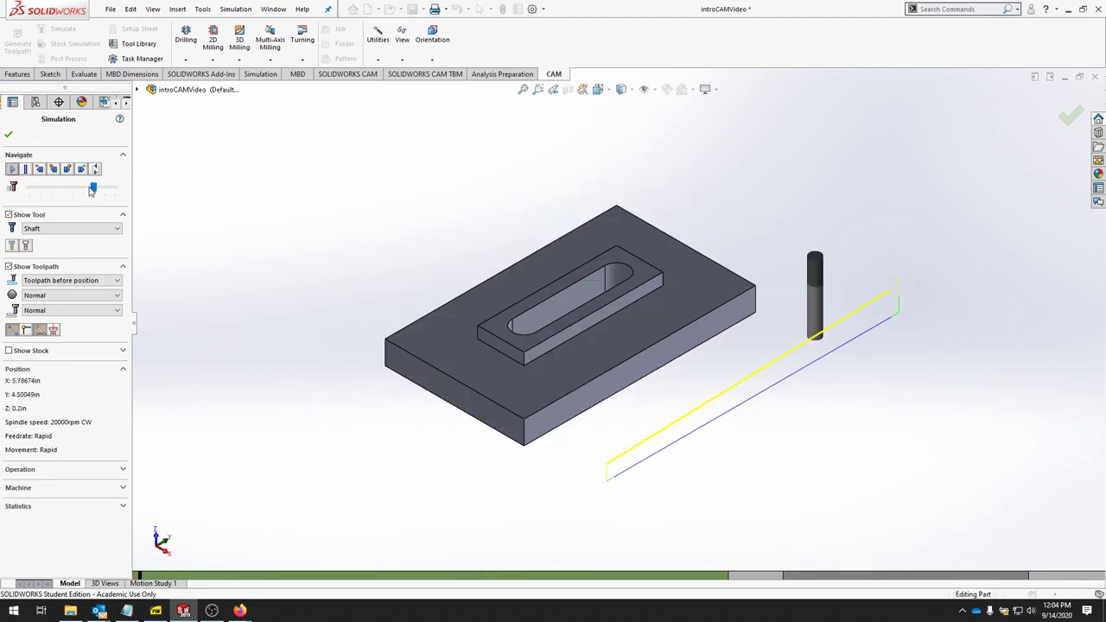
left_click_drag(93, 188, 101, 188)
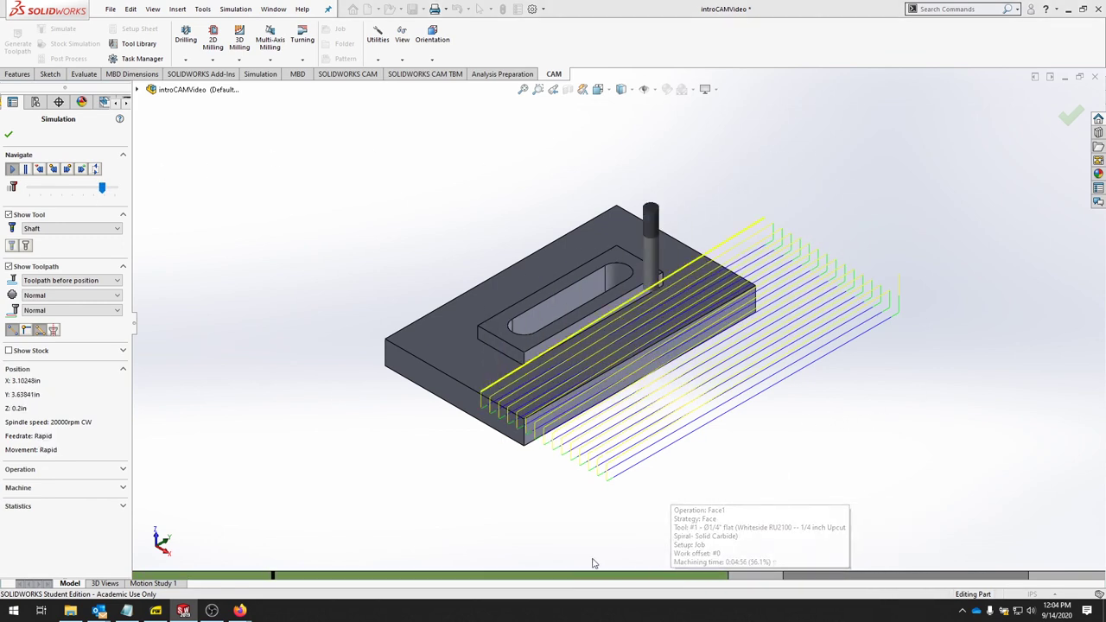
left_click(12, 169)
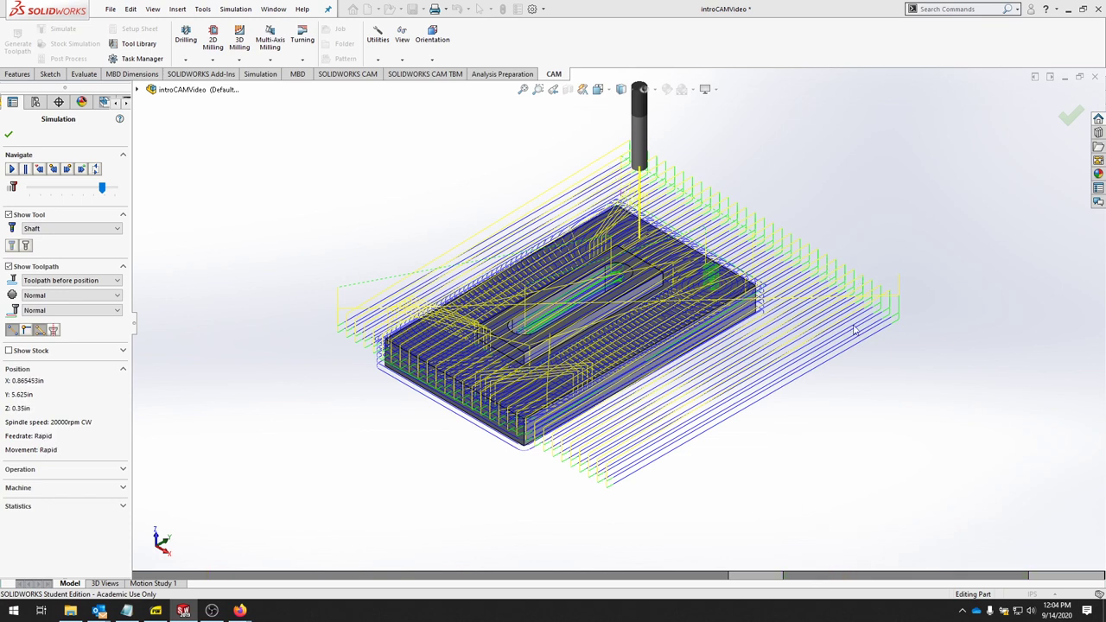
mouse_move(763, 285)
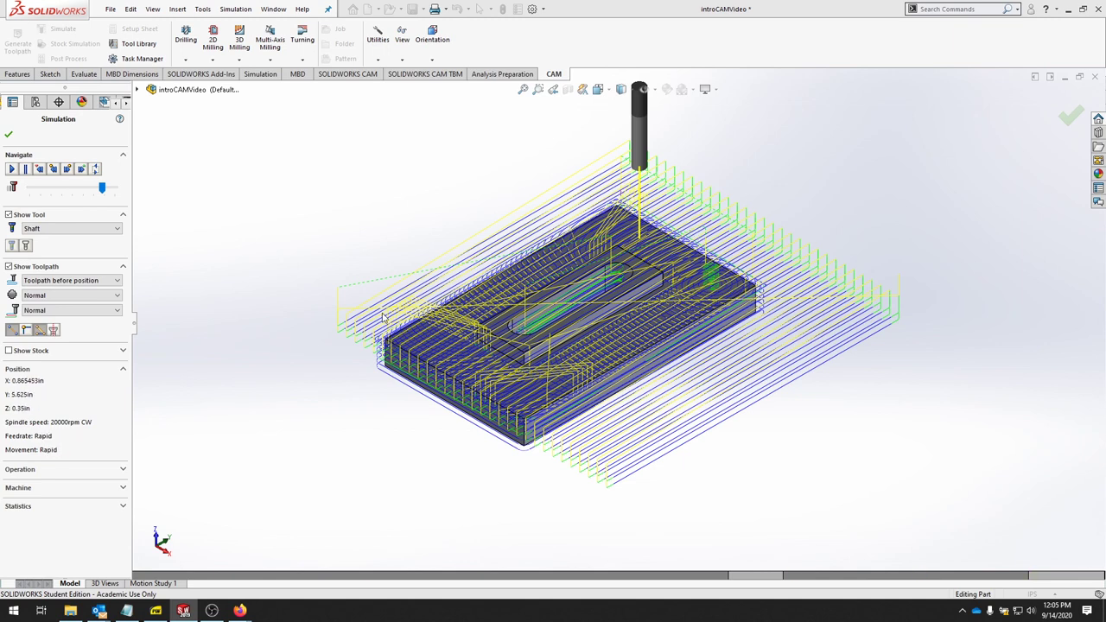
mouse_move(976, 183)
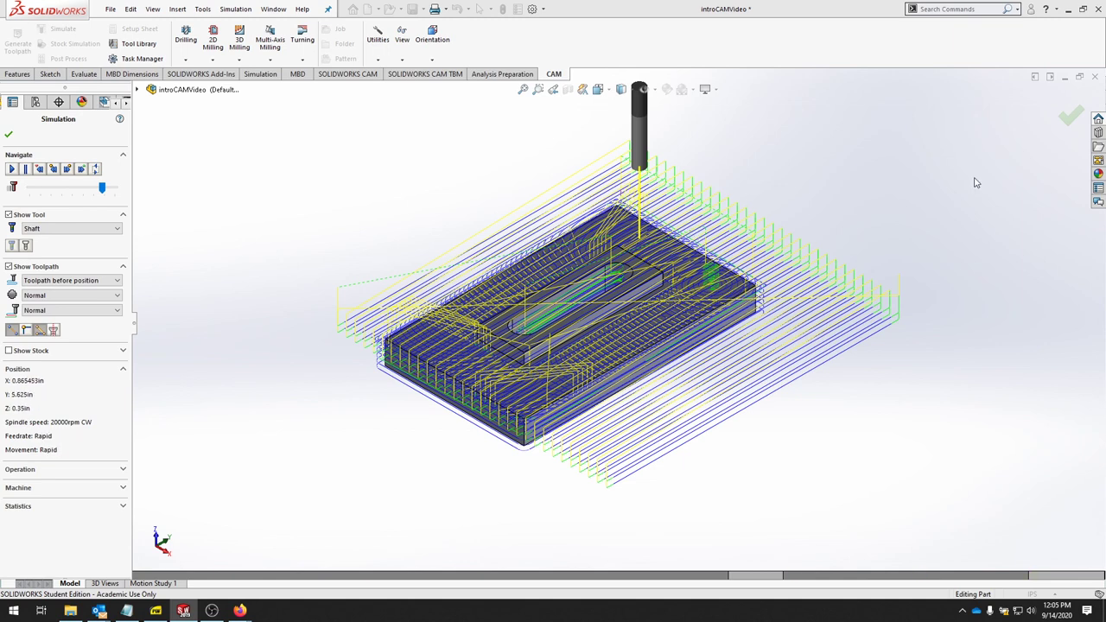
left_click(108, 9)
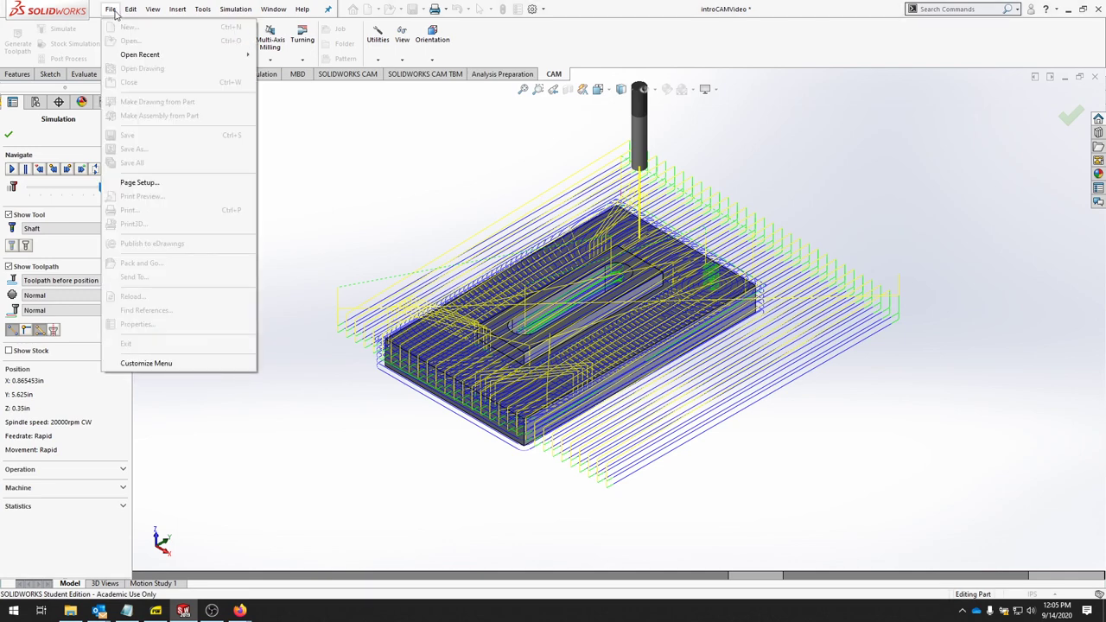